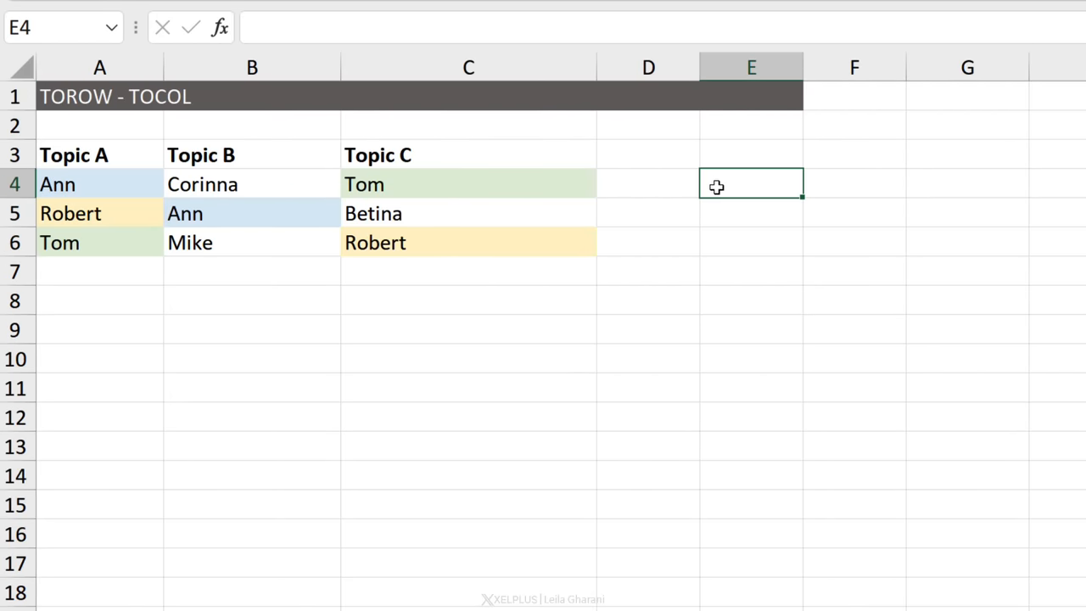
pyautogui.moveTo(840, 267)
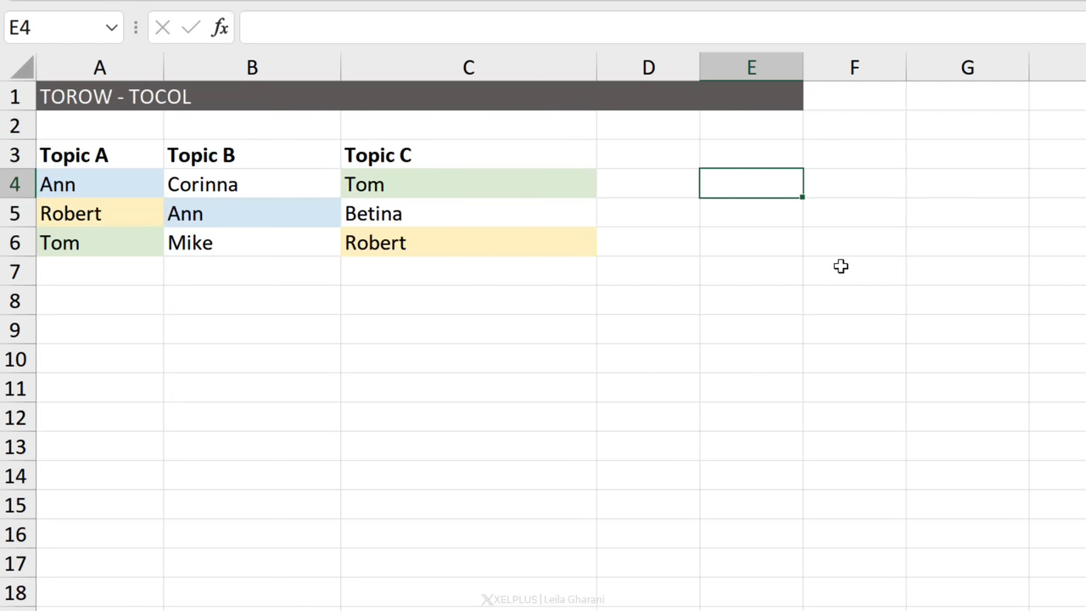
# In E4, stack the A4:C6 names with TOCOL, then wrap it in UNIQUE
pyautogui.write('=TOCOL(')
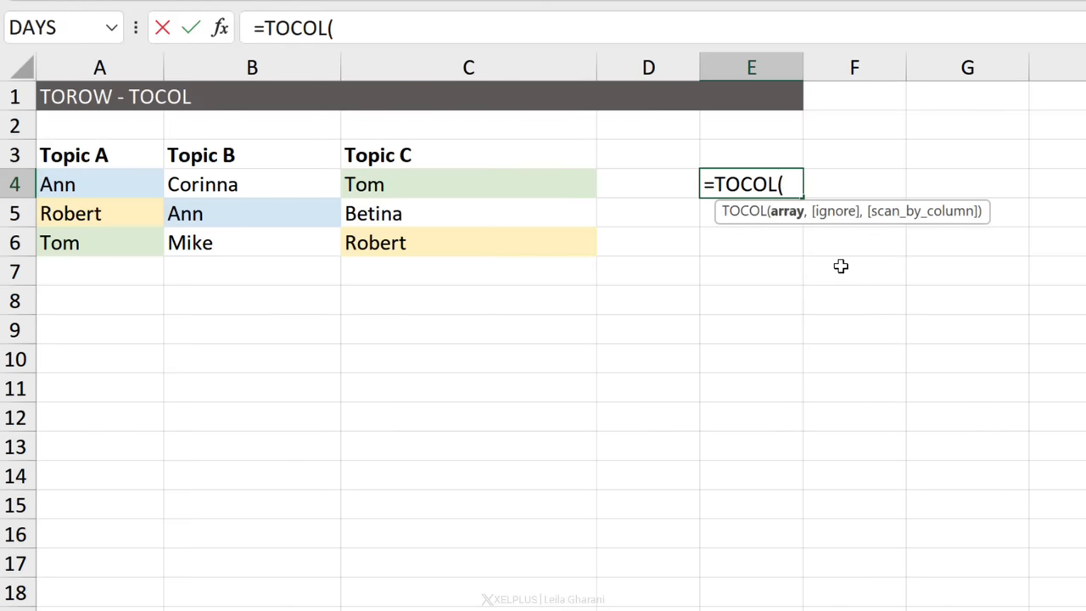
pyautogui.moveTo(78, 176)
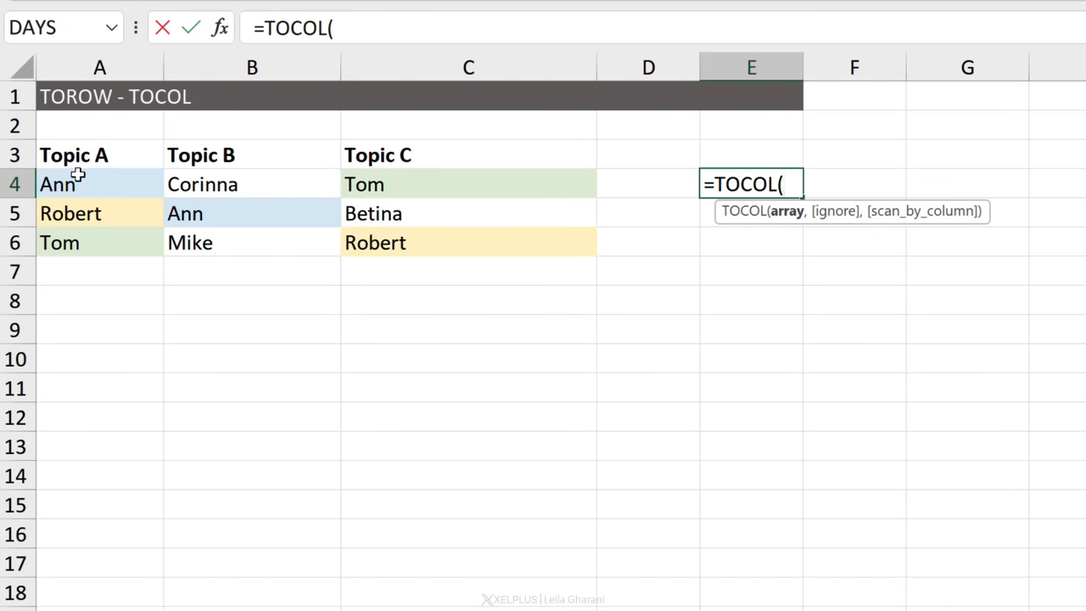
pyautogui.moveTo(57, 184); pyautogui.dragTo(375, 243)
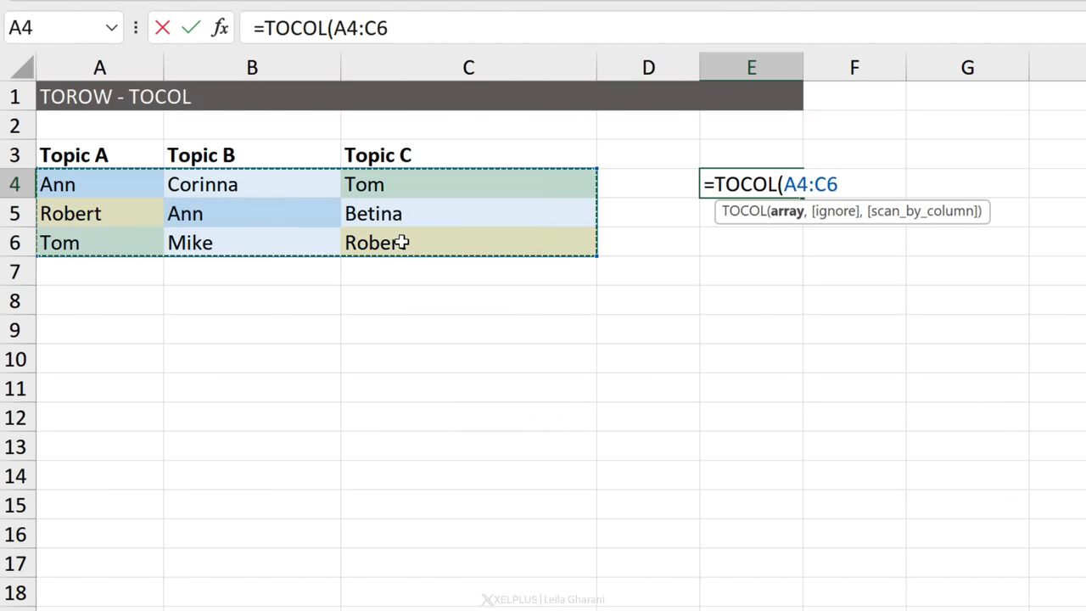
pyautogui.press('Enter')
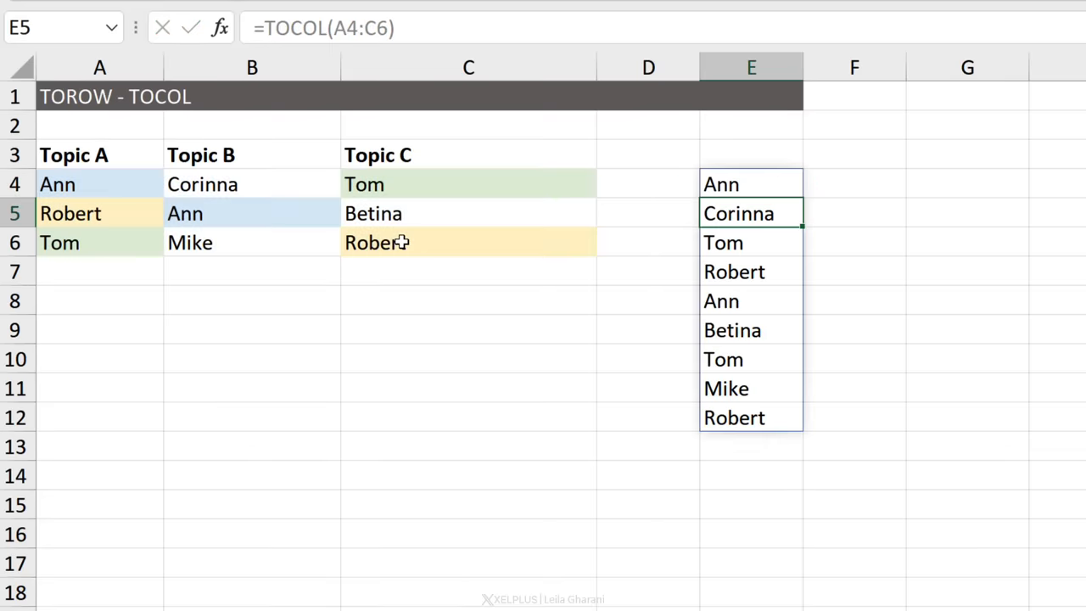
pyautogui.click(750, 184)
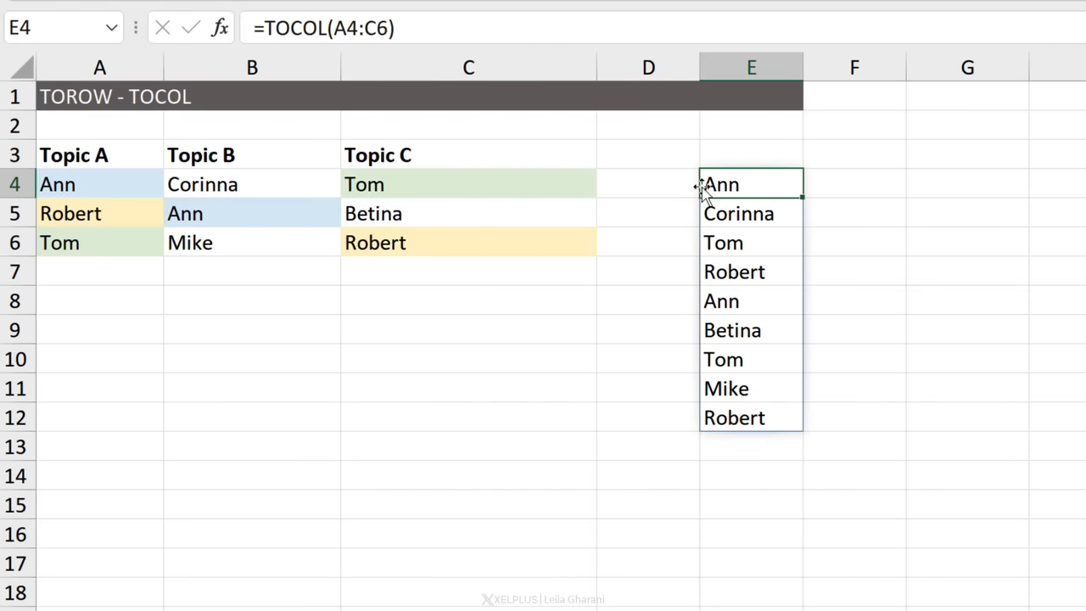
pyautogui.moveTo(728, 180)
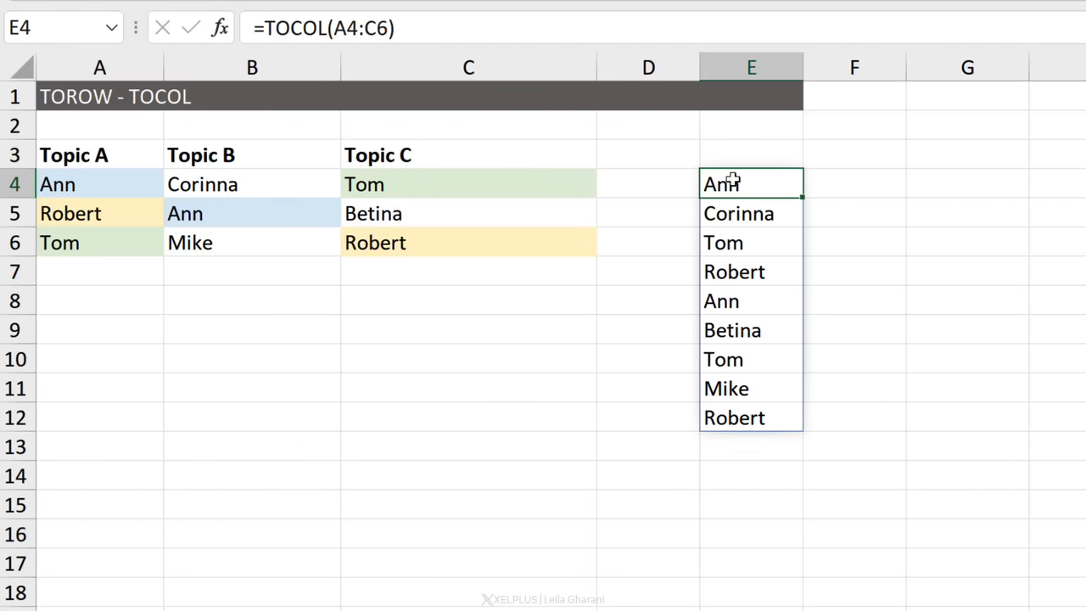
pyautogui.moveTo(749, 207)
pyautogui.write('UNIQUE(')
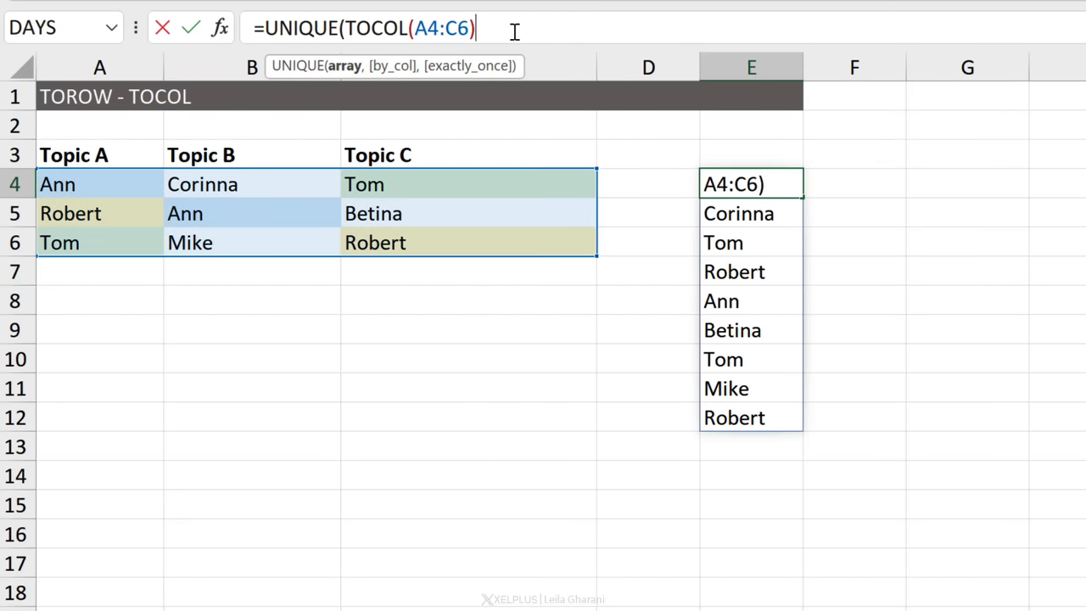
pyautogui.press('Enter')
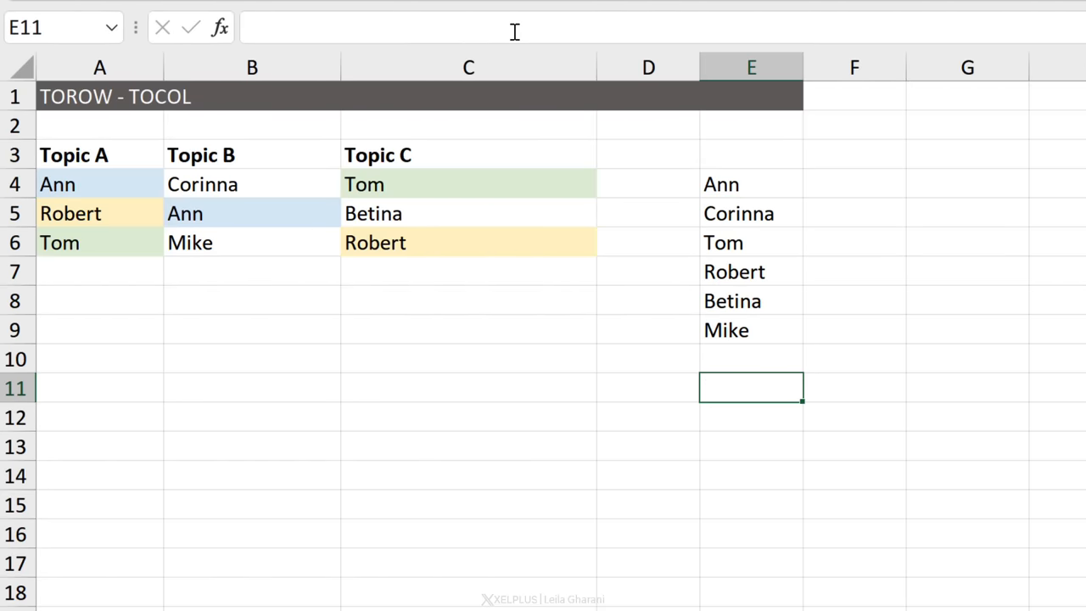
# Enter =TOROW(A4:C6) in A11, then wrap it as =UNIQUE(TOROW(A4:C6),TRUE)
pyautogui.click(649, 387)
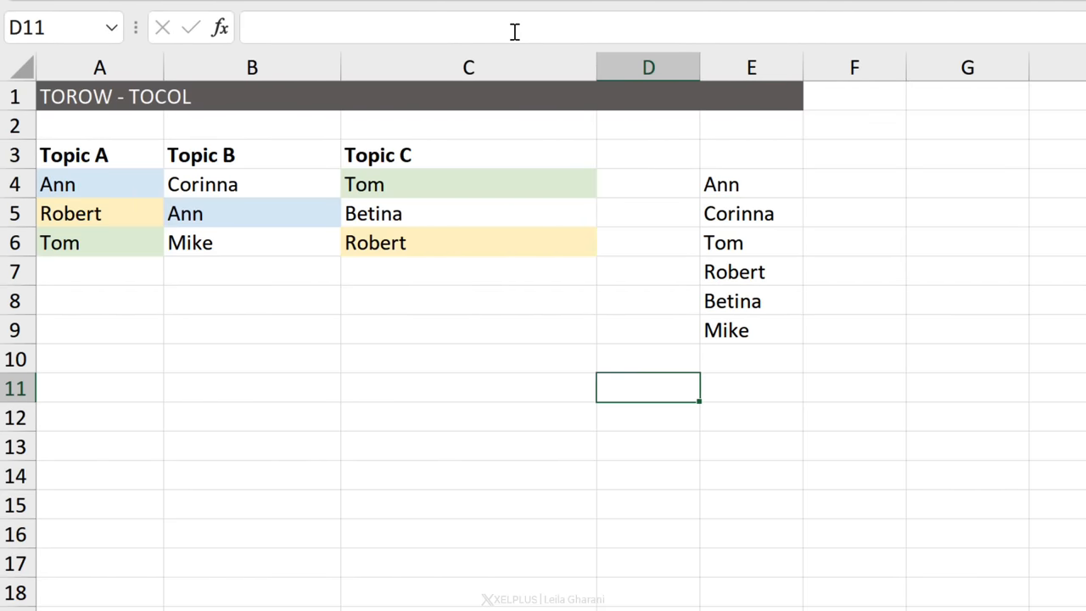
pyautogui.click(99, 388)
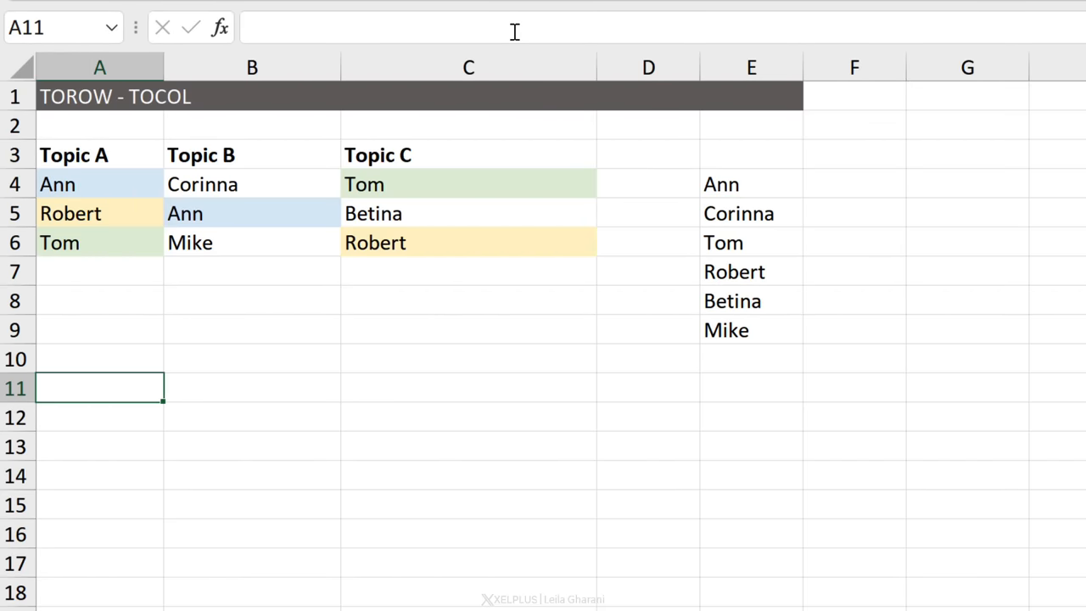
pyautogui.write('=to')
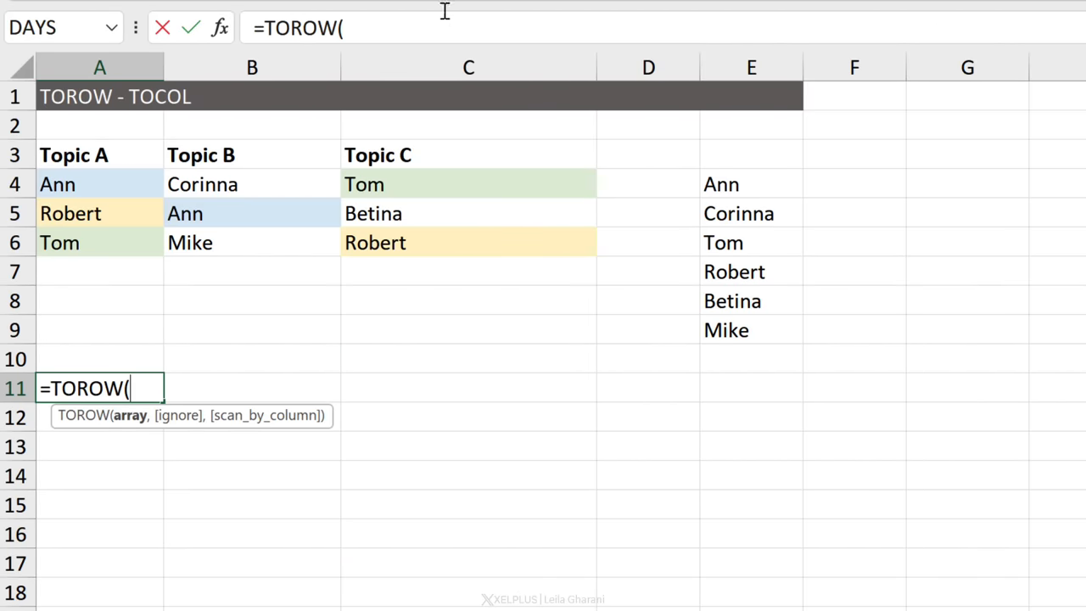
pyautogui.moveTo(57, 184); pyautogui.dragTo(375, 243)
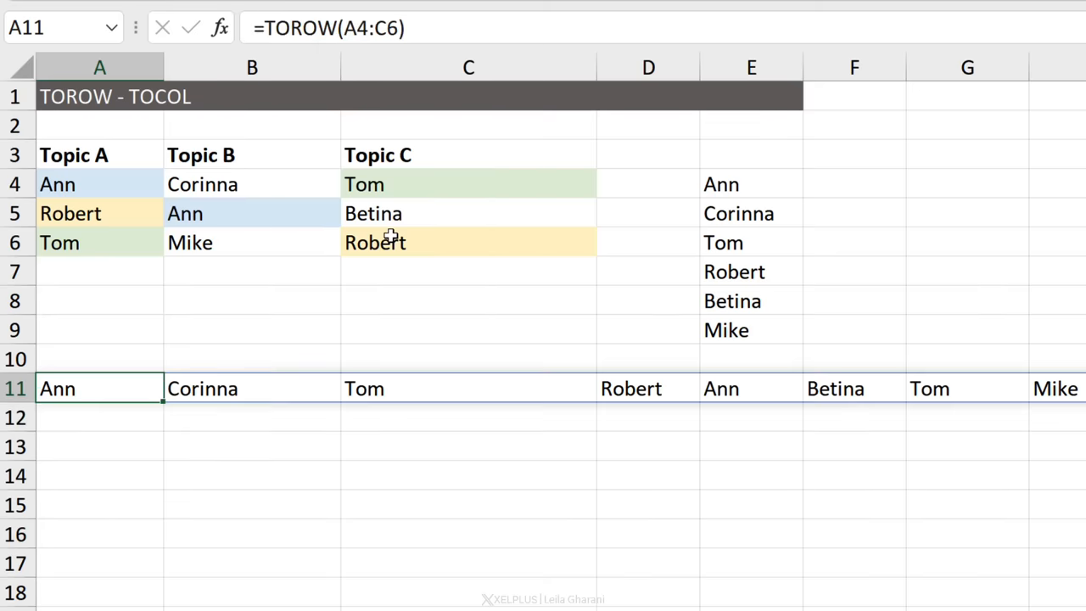
pyautogui.moveTo(88, 380)
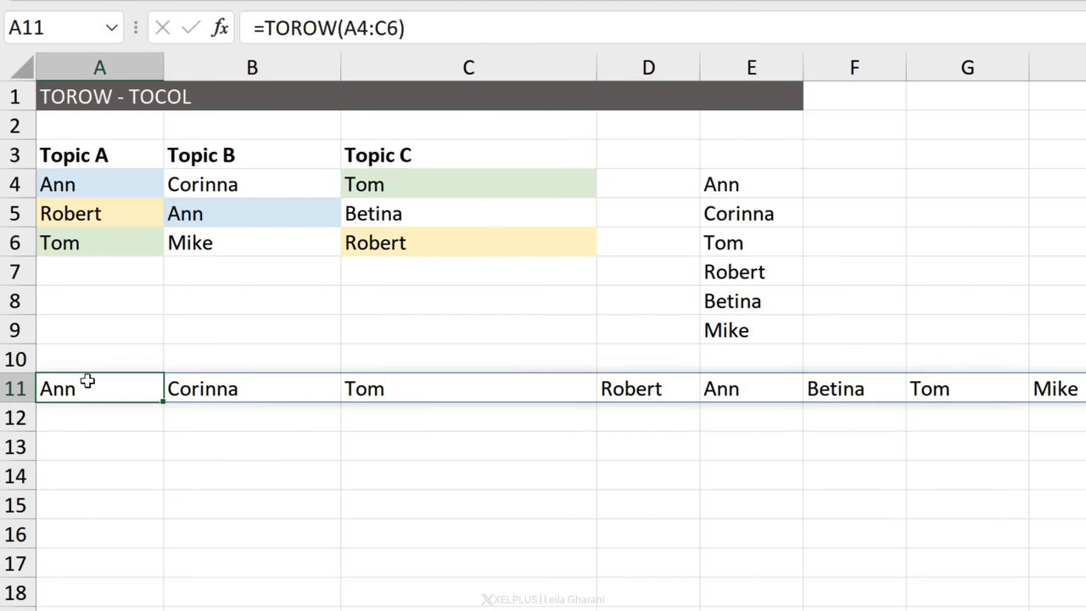
pyautogui.moveTo(272, 28)
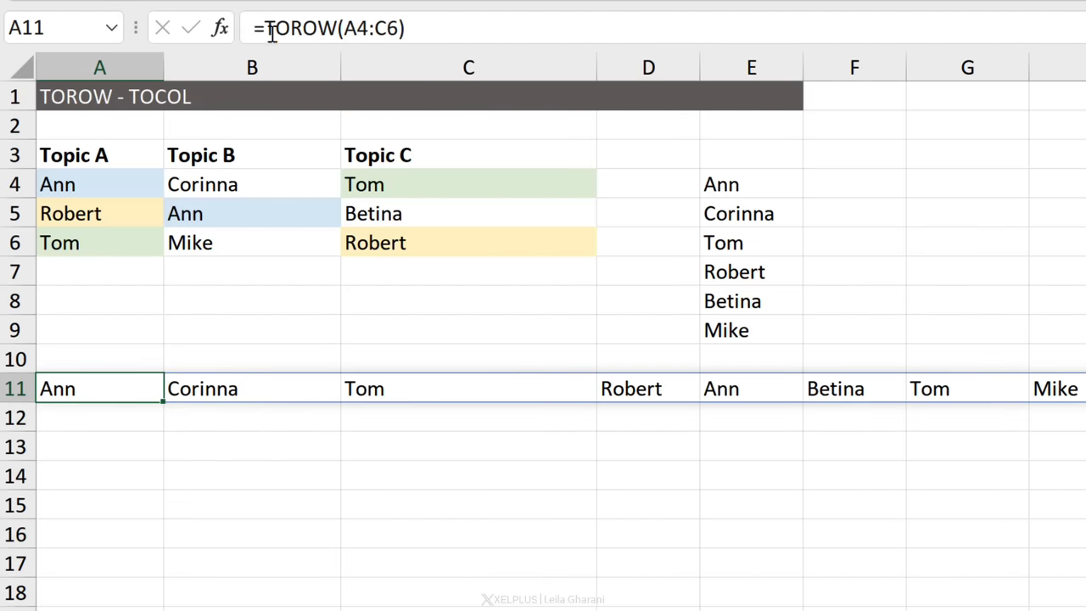
pyautogui.write('uni')
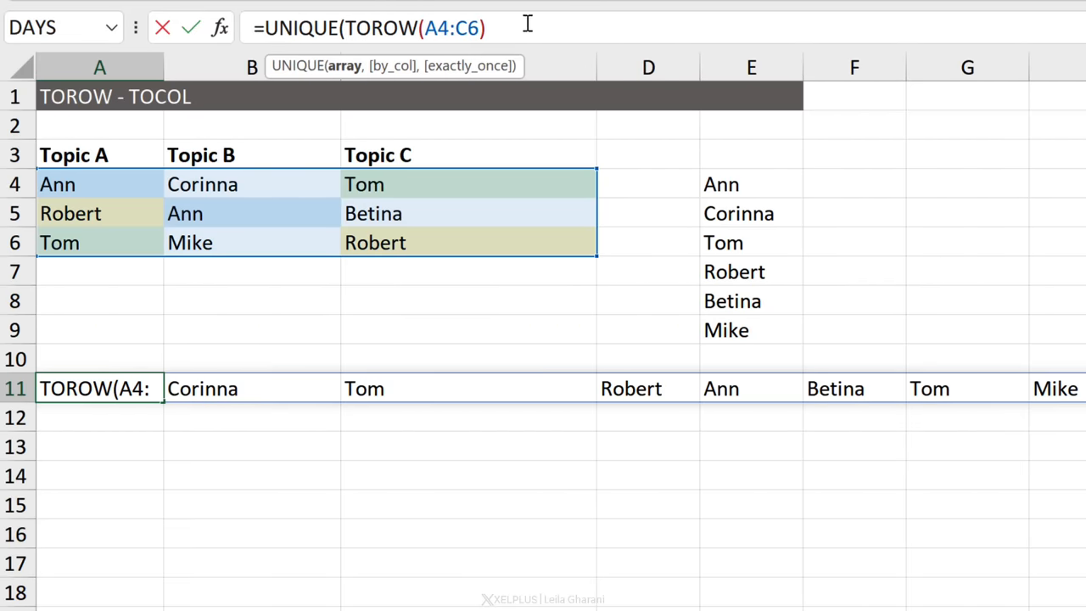
pyautogui.write(',')
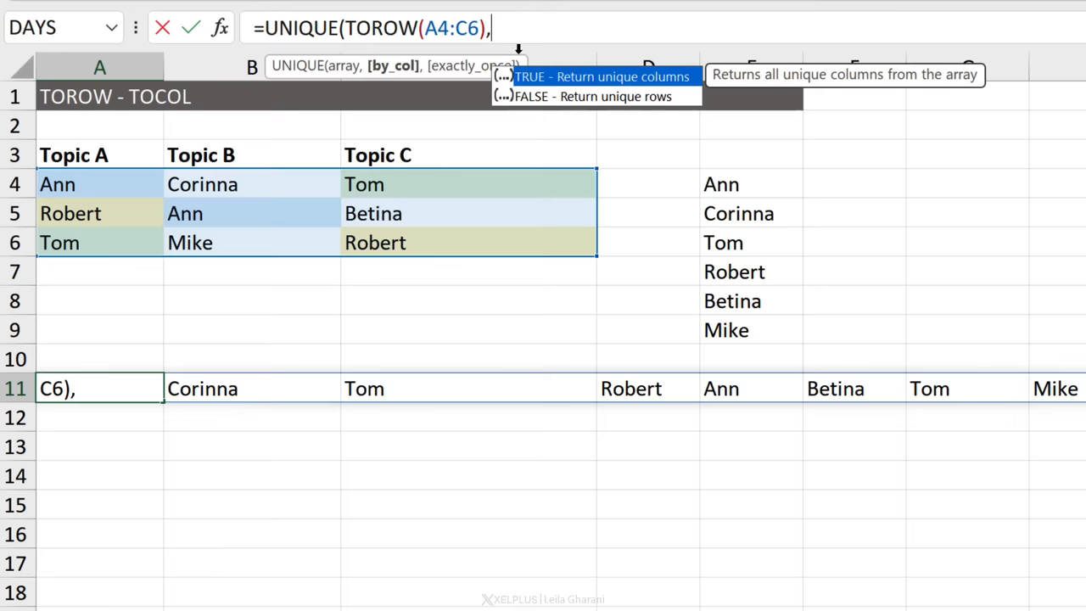
pyautogui.write('TRUE')
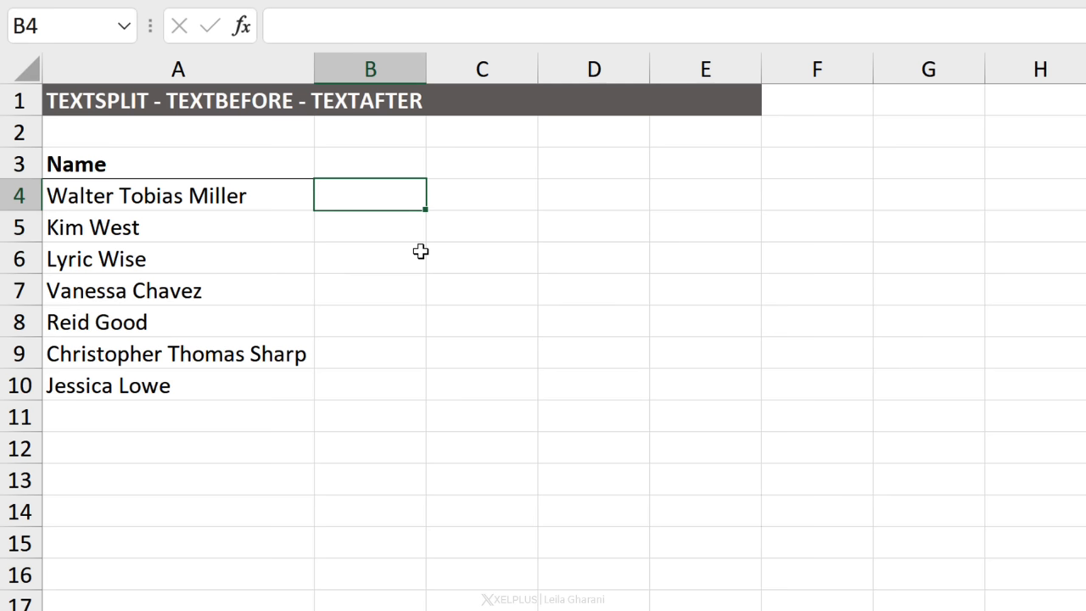
# Enter =TEXTSPLIT(A4," ") in B4 and fill it down to B10
pyautogui.write('=')
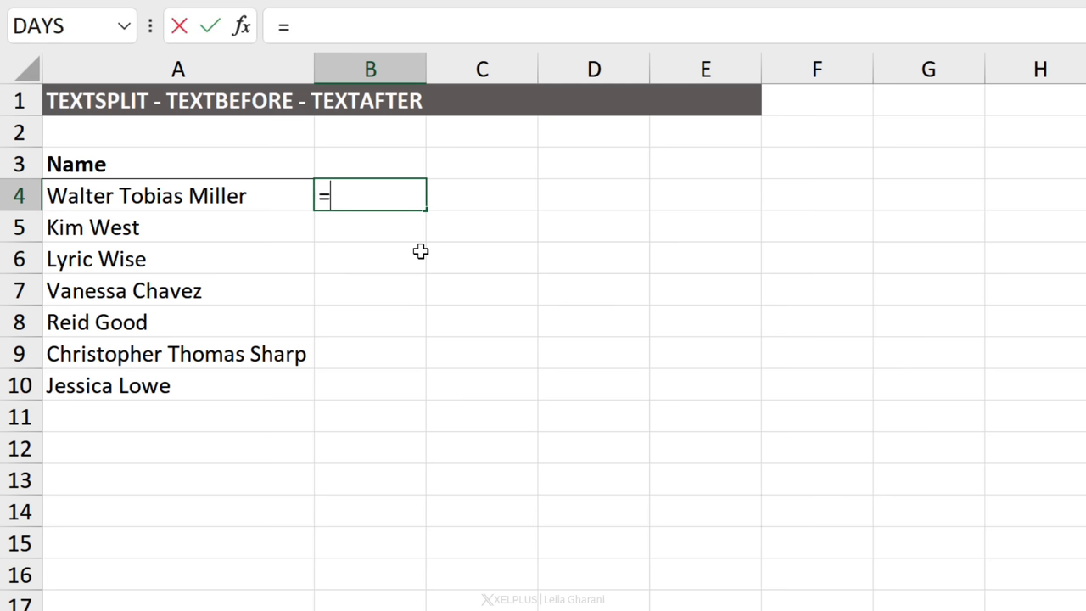
pyautogui.write('text')
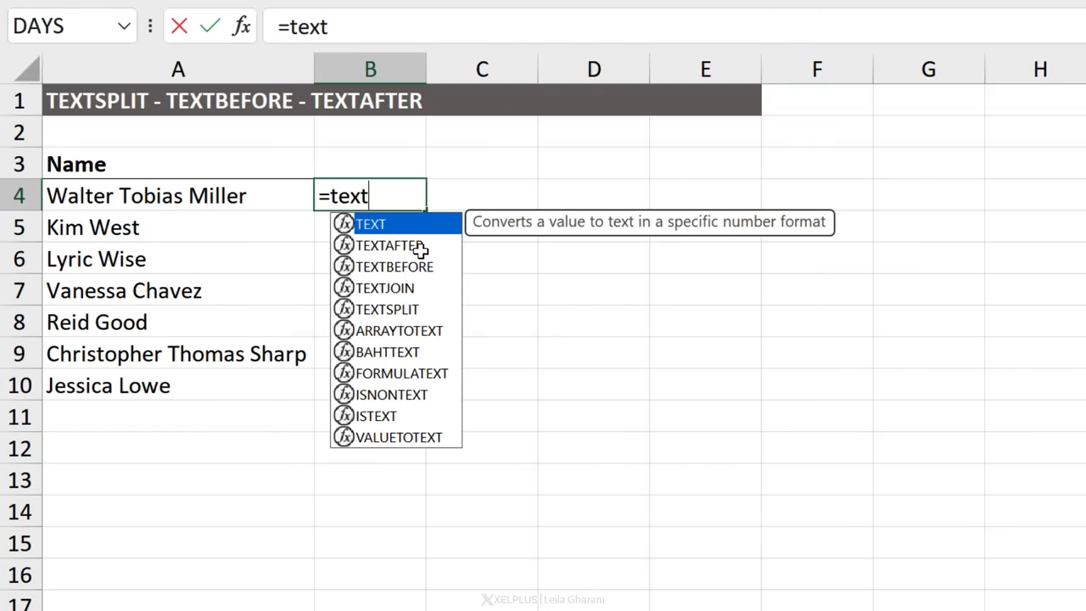
pyautogui.moveTo(387, 308)
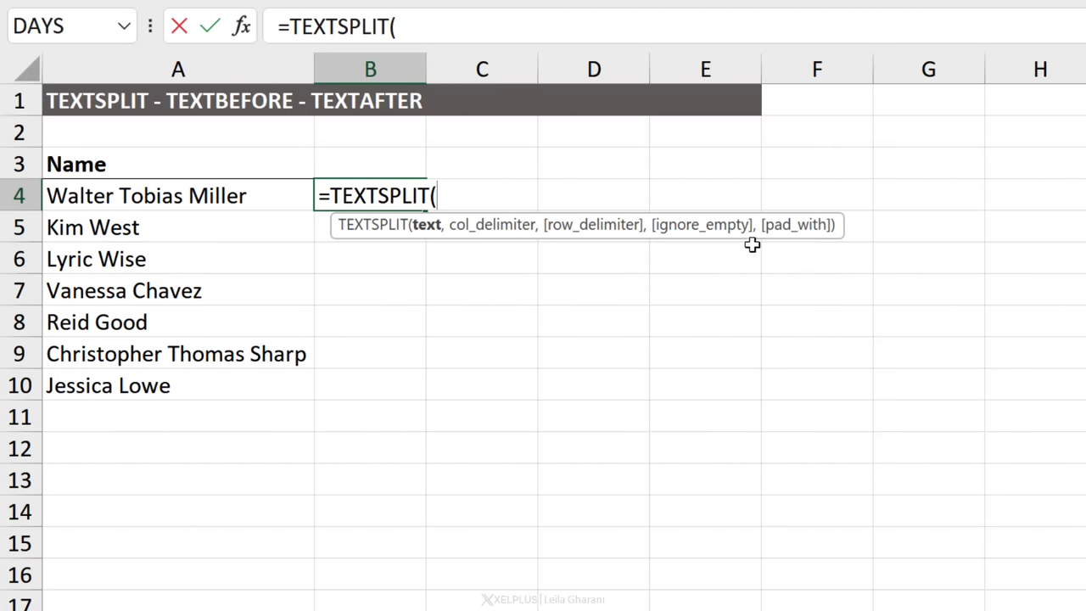
pyautogui.moveTo(441, 238)
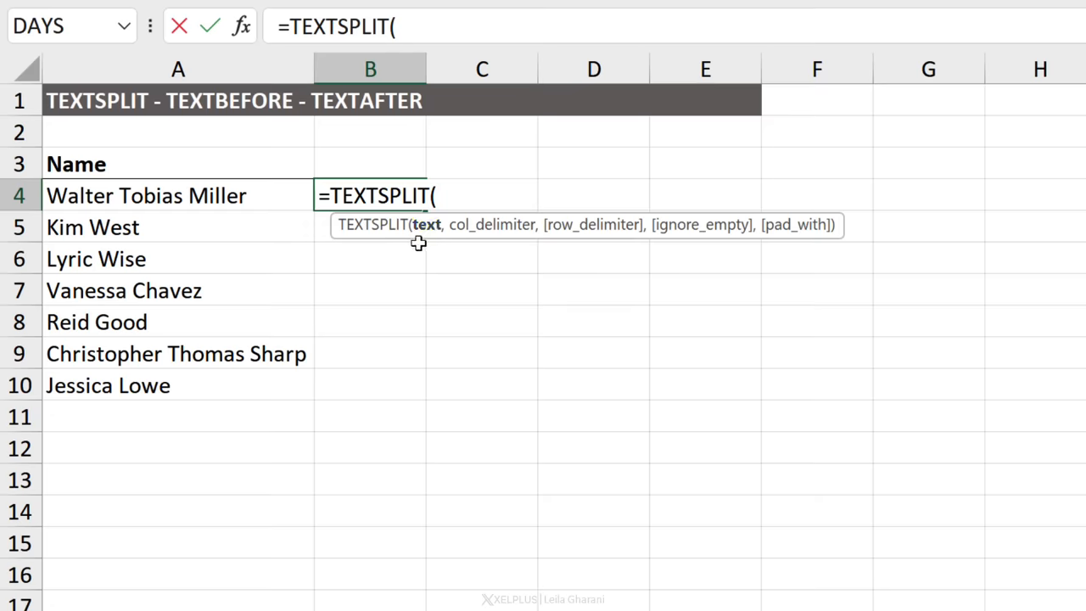
pyautogui.click(146, 196)
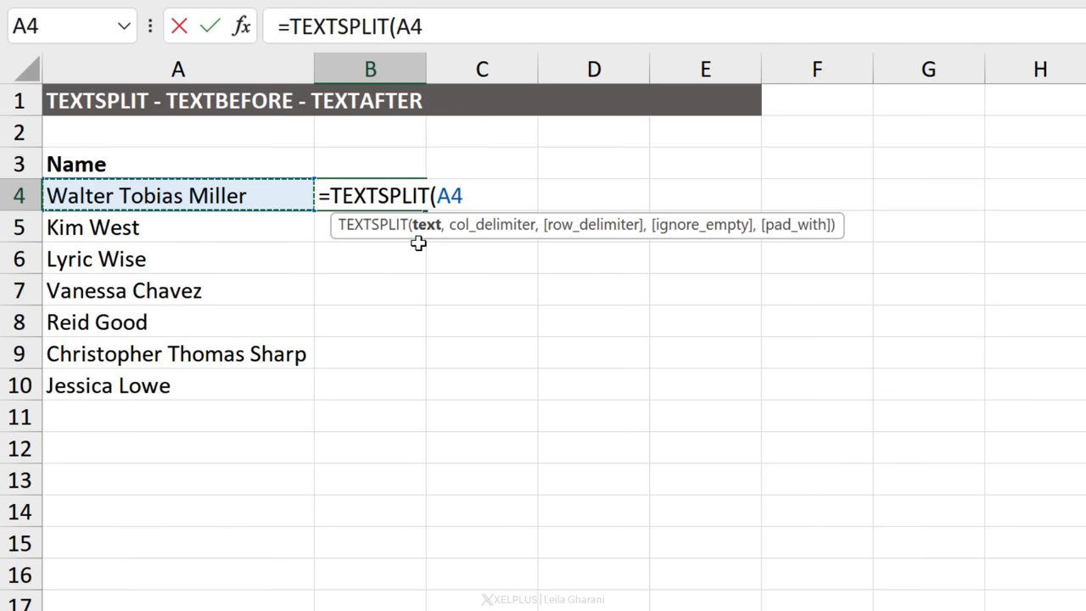
pyautogui.write(',')
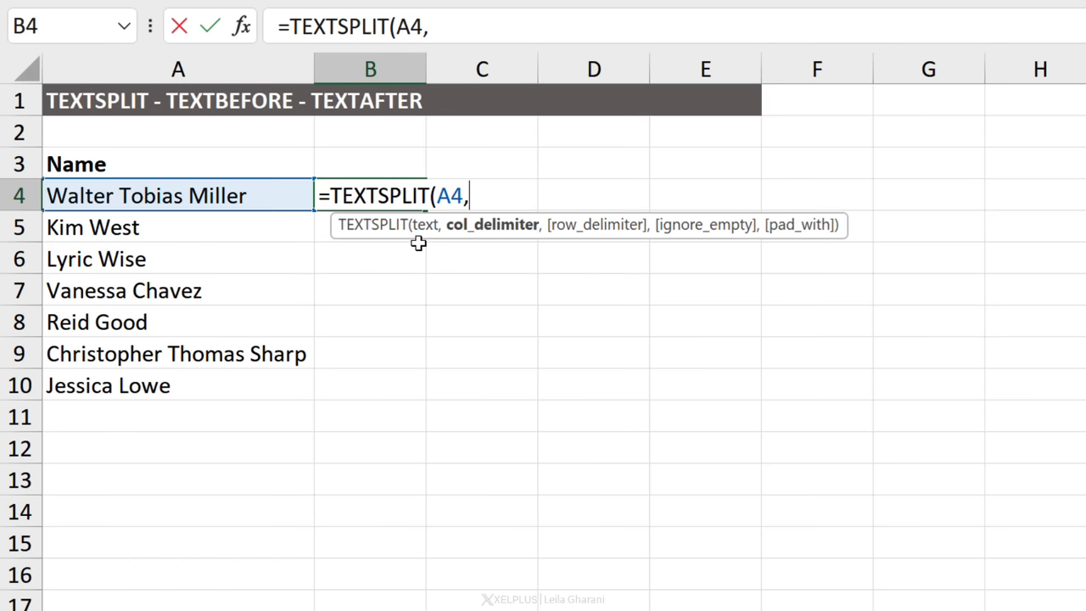
pyautogui.write('" "')
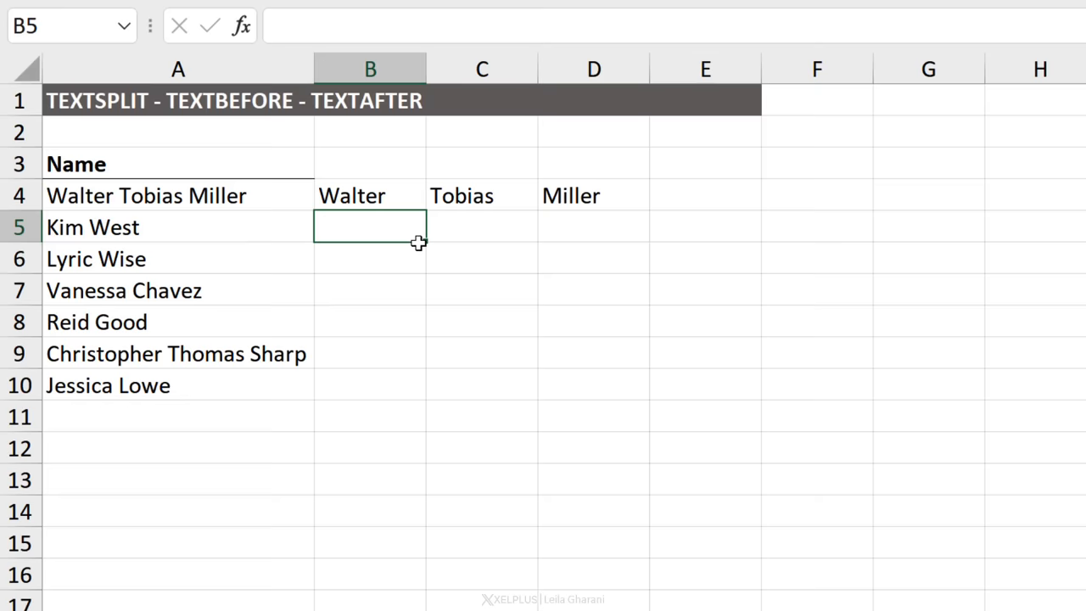
pyautogui.moveTo(445, 189)
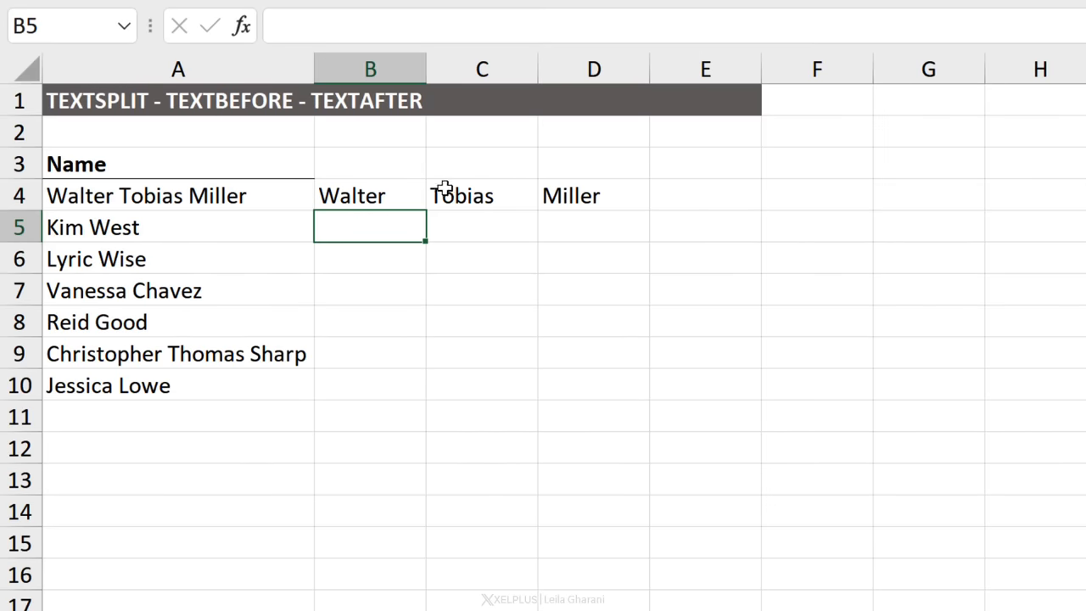
pyautogui.click(369, 195)
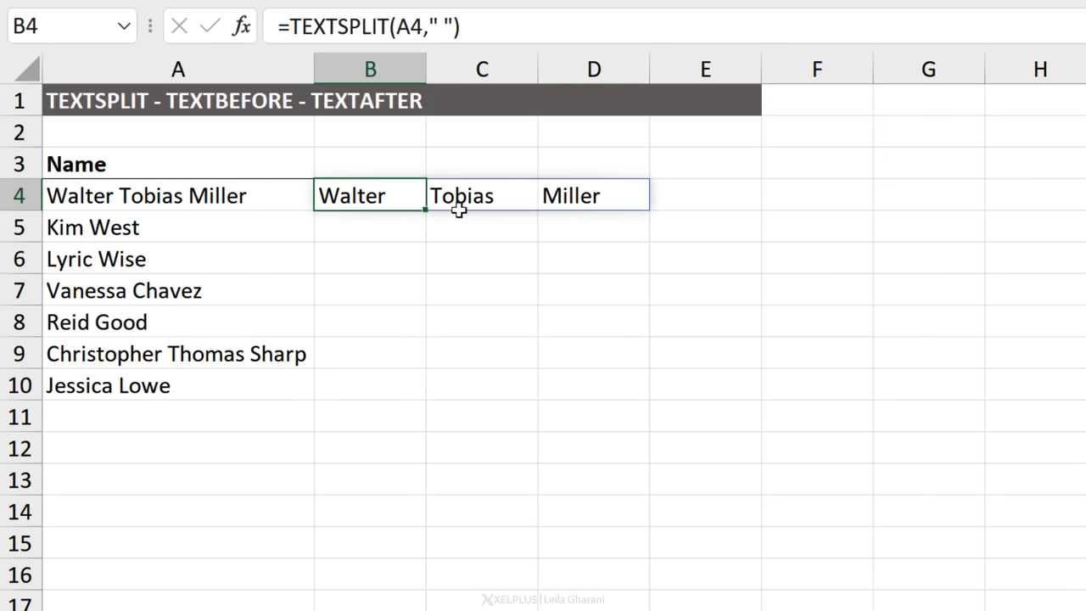
pyautogui.moveTo(425, 209); pyautogui.dragTo(425, 398)
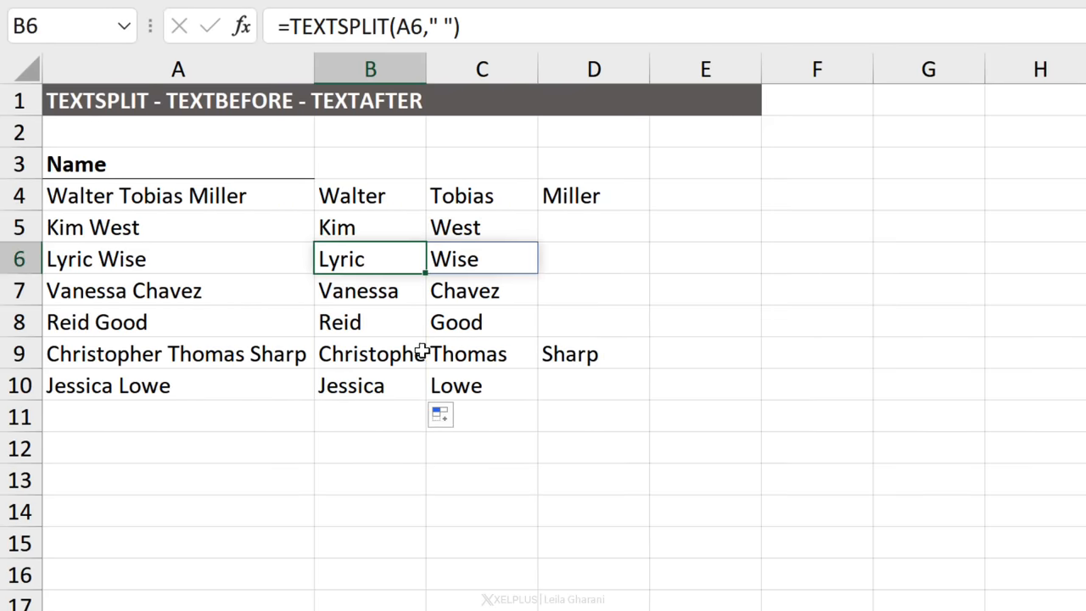
pyautogui.moveTo(528, 213)
pyautogui.write('=')
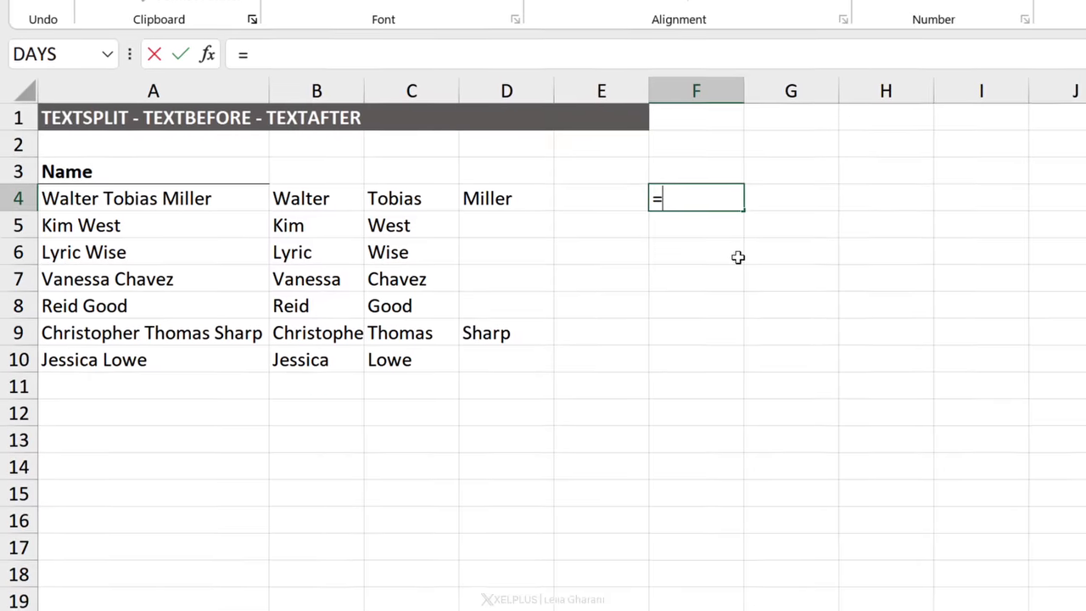
# Extract first names in F4 with =TEXTBEFORE(A4," ",1), spilling down column F
pyautogui.write('te')
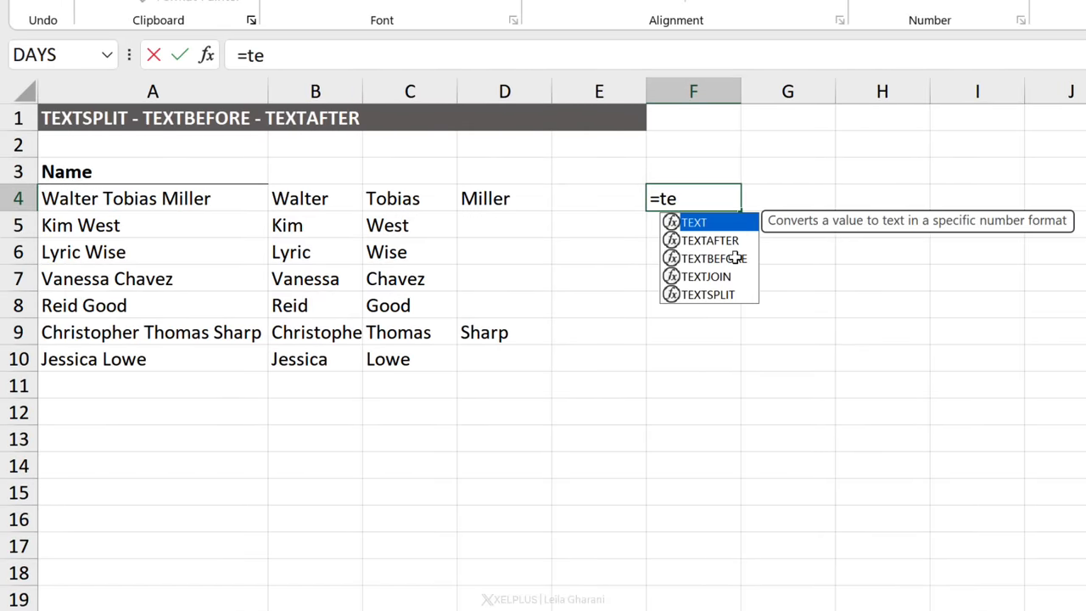
pyautogui.write('xt')
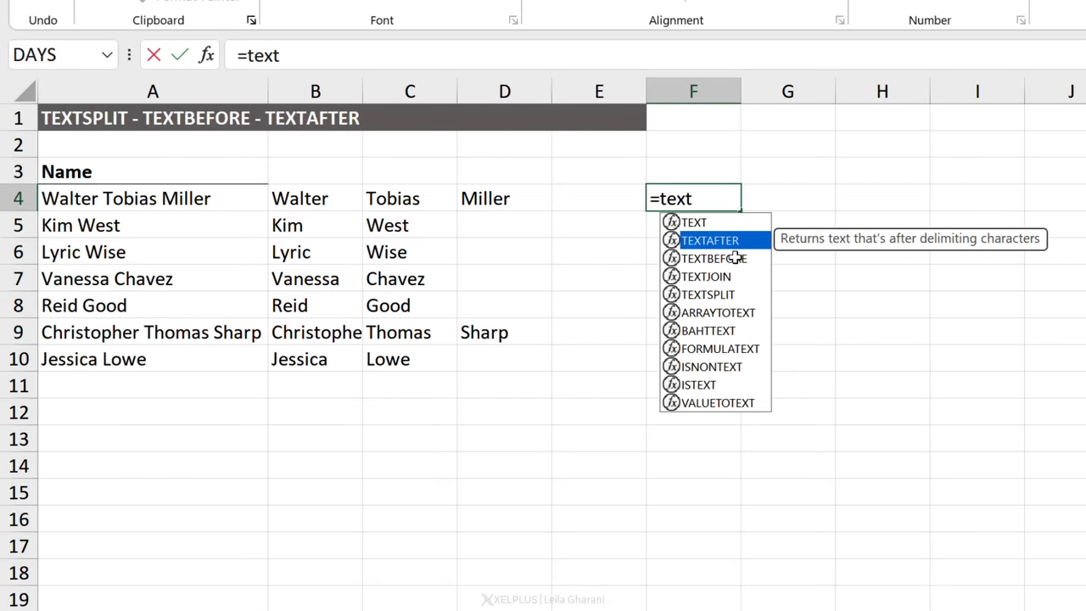
pyautogui.moveTo(711, 258)
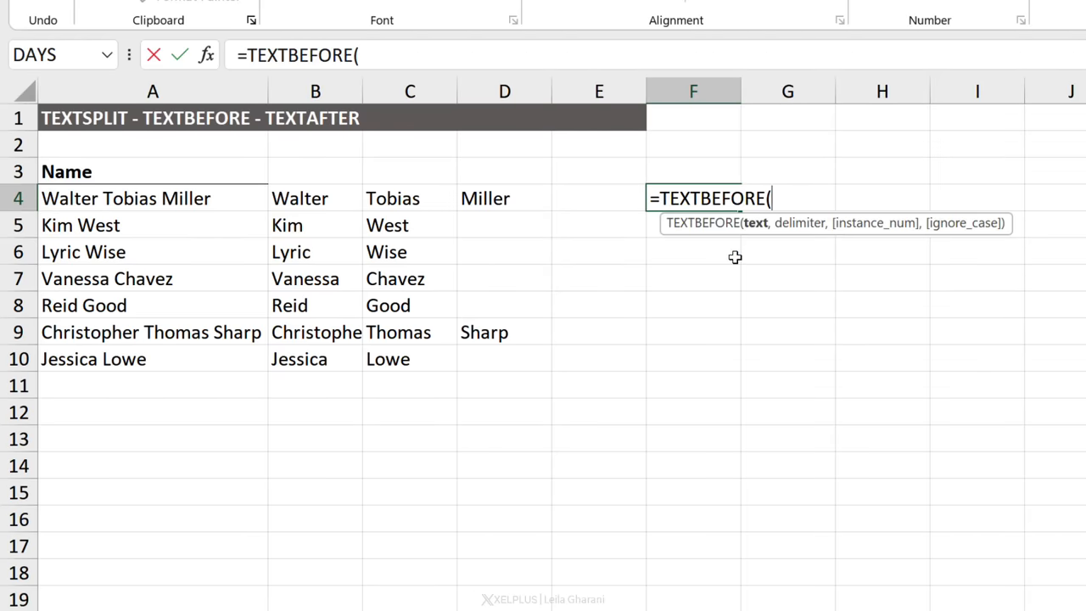
pyautogui.click(153, 197)
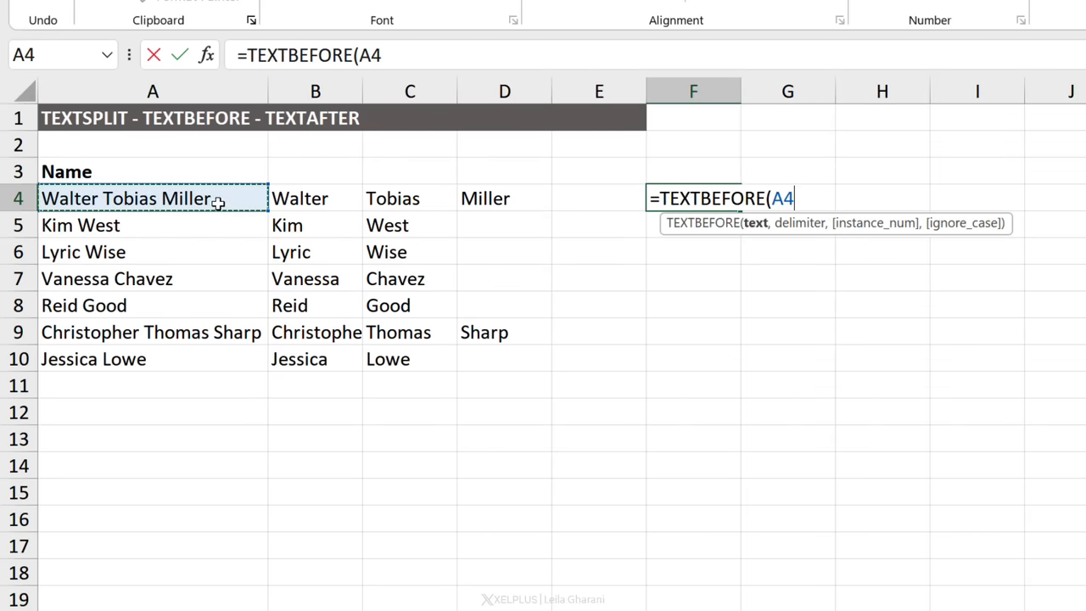
pyautogui.write(',"')
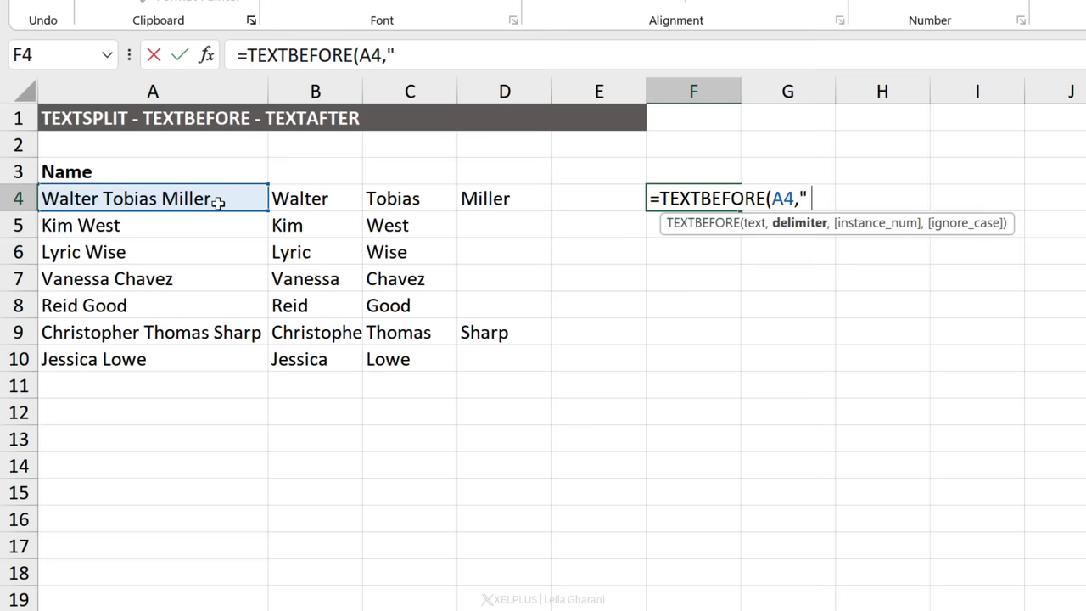
pyautogui.write('")')
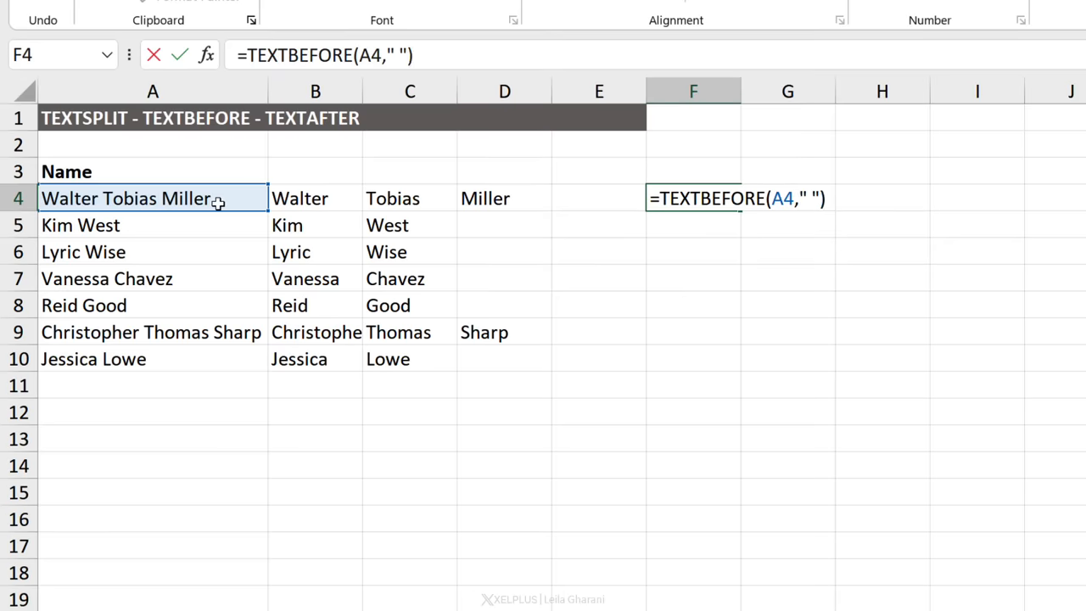
pyautogui.press('Enter')
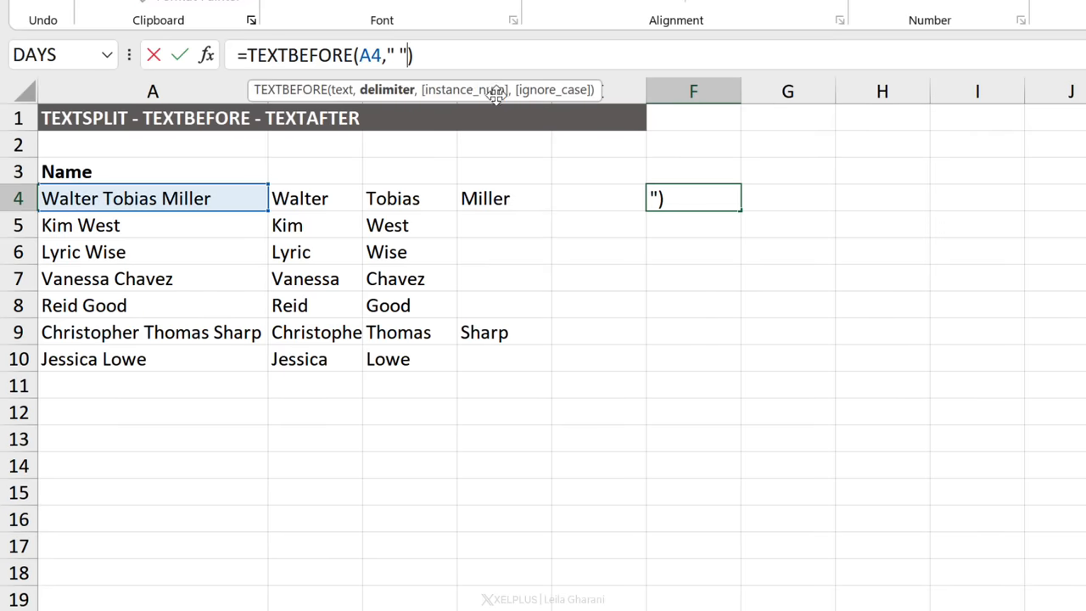
pyautogui.write(',')
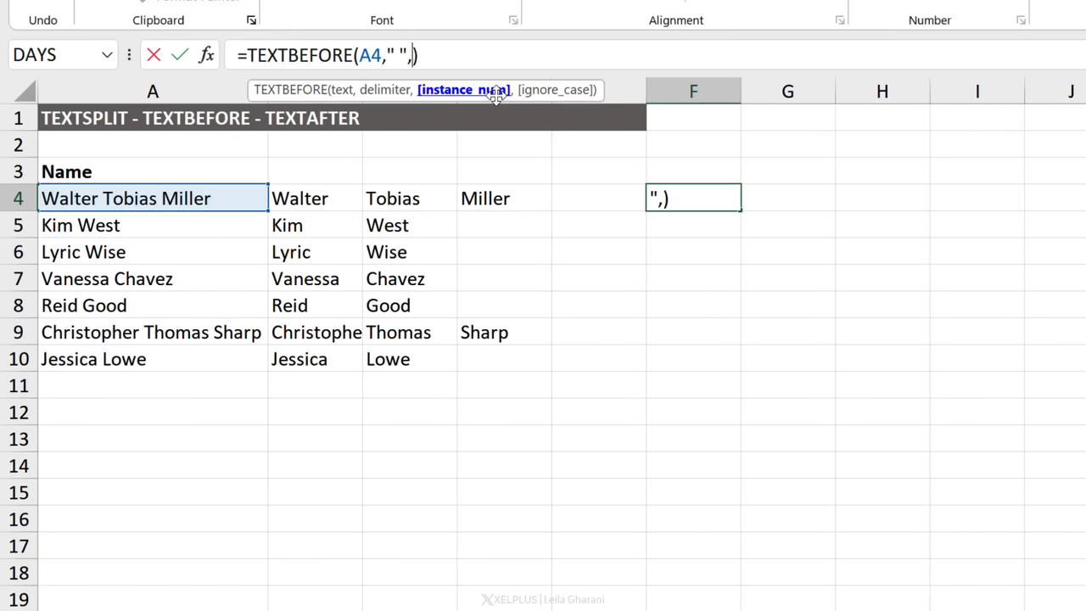
pyautogui.write('1')
pyautogui.press('Enter')
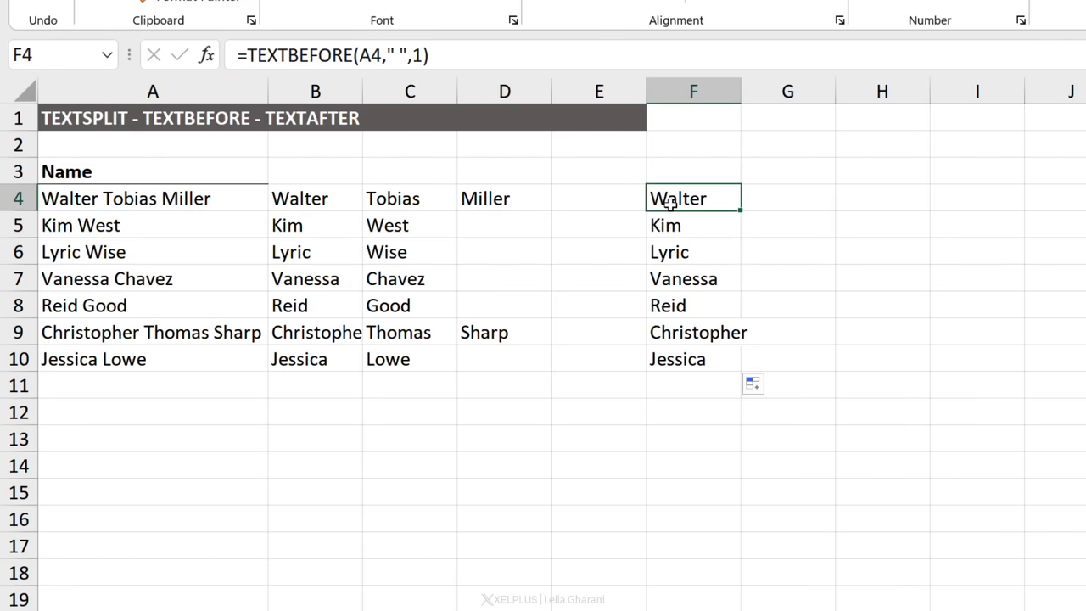
pyautogui.moveTo(352, 64)
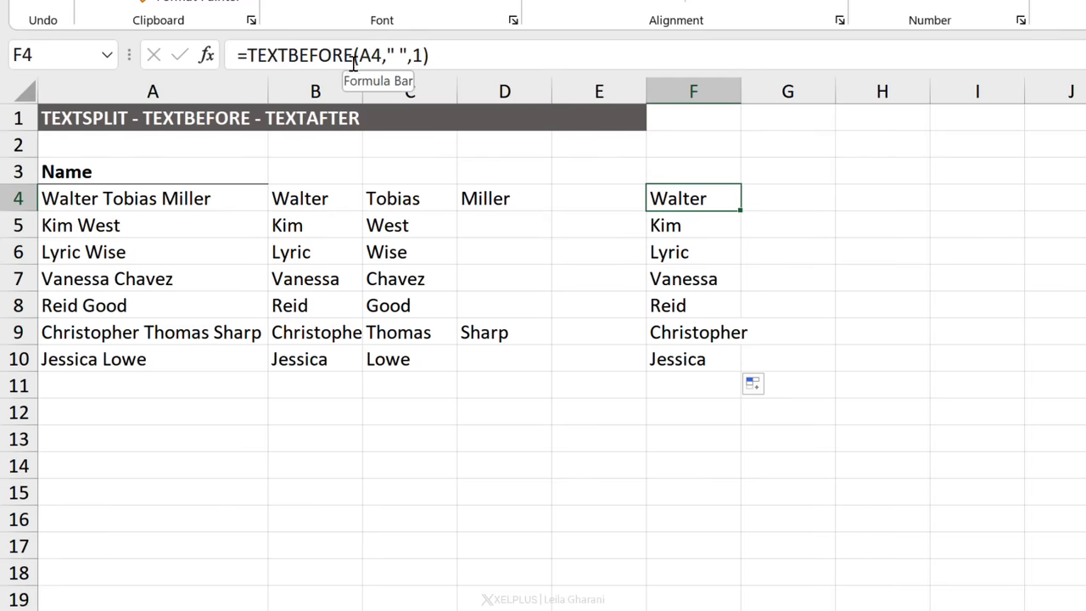
pyautogui.click(788, 198)
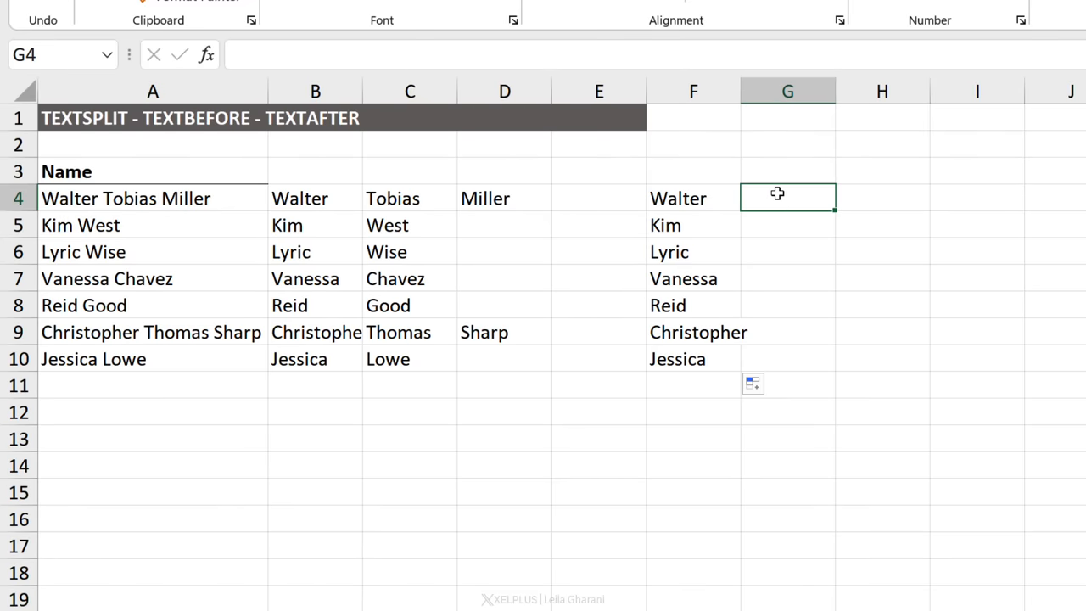
# Enter =TEXTAFTER(A4," ",1) in G4 and fill it down to row 10
pyautogui.write('=text')
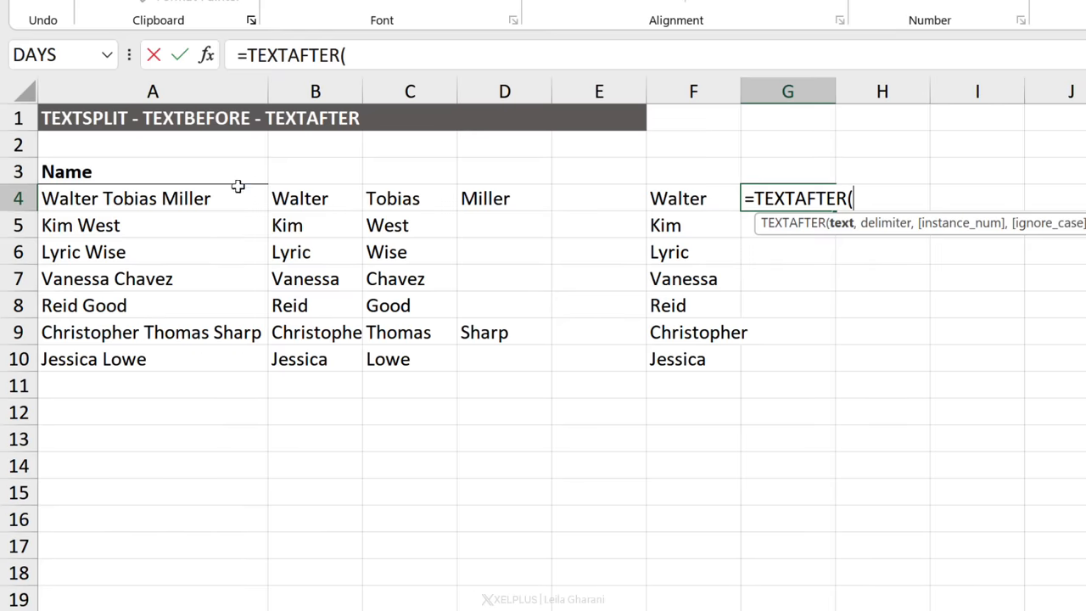
pyautogui.click(153, 198)
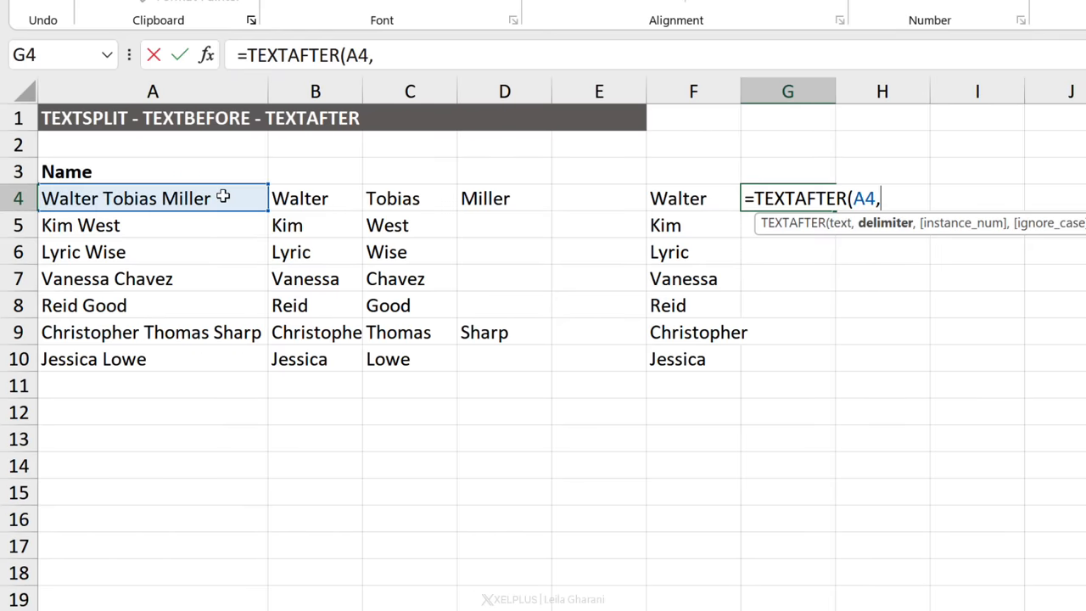
pyautogui.write('" ",1)')
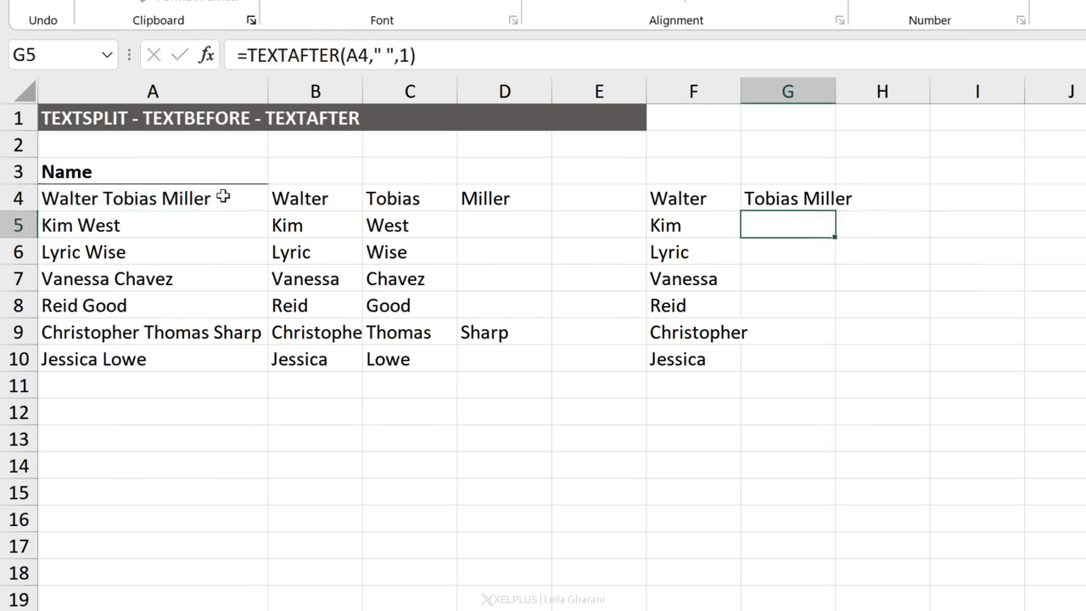
pyautogui.click(788, 197)
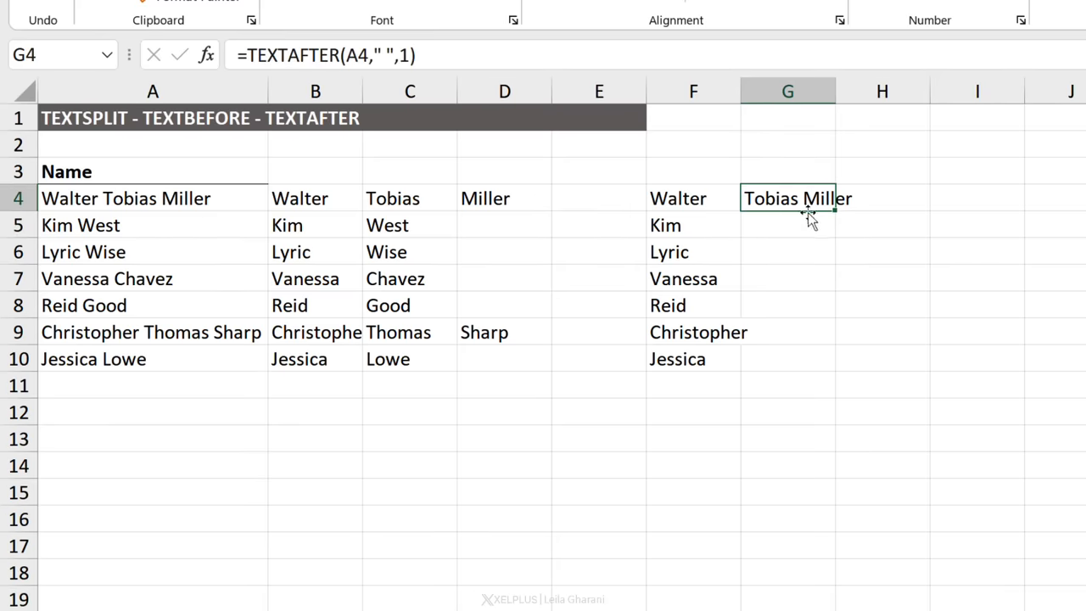
pyautogui.moveTo(787, 198); pyautogui.dragTo(787, 359)
pyautogui.write('2')
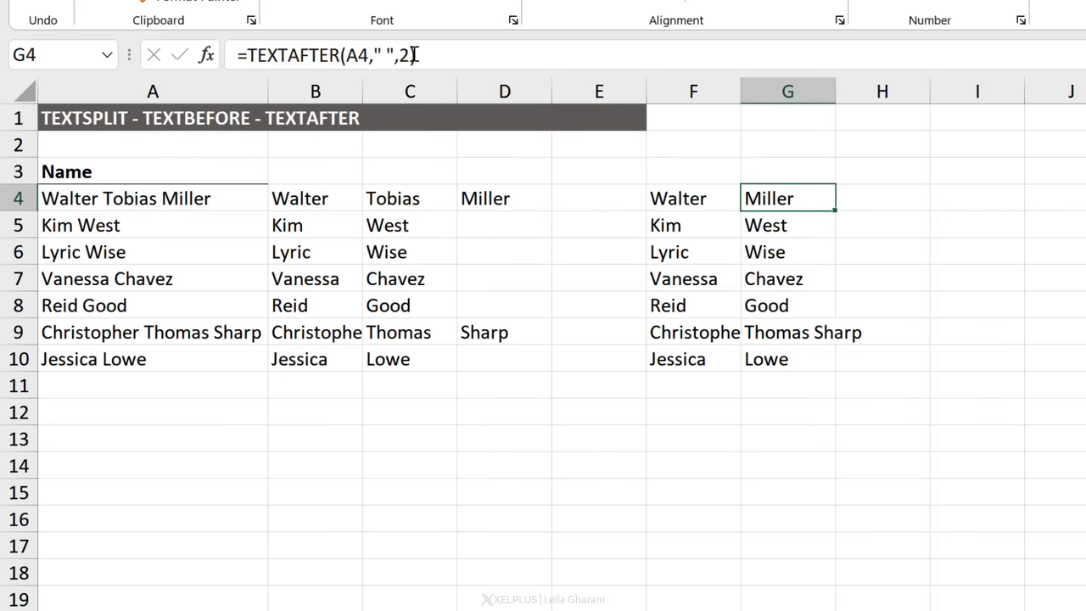
pyautogui.moveTo(788, 198); pyautogui.dragTo(787, 359)
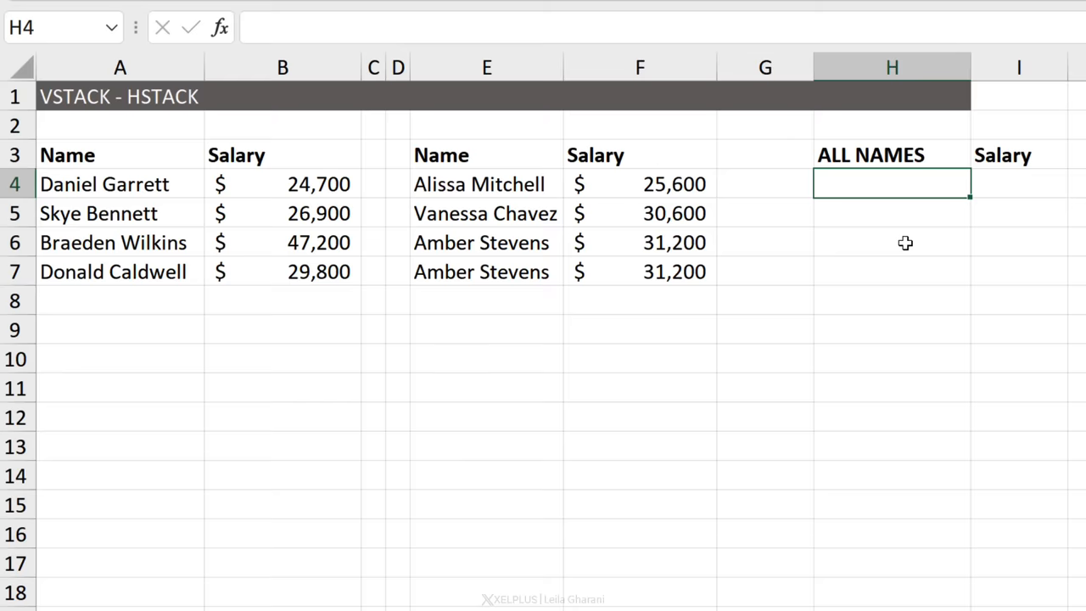
pyautogui.moveTo(203, 213)
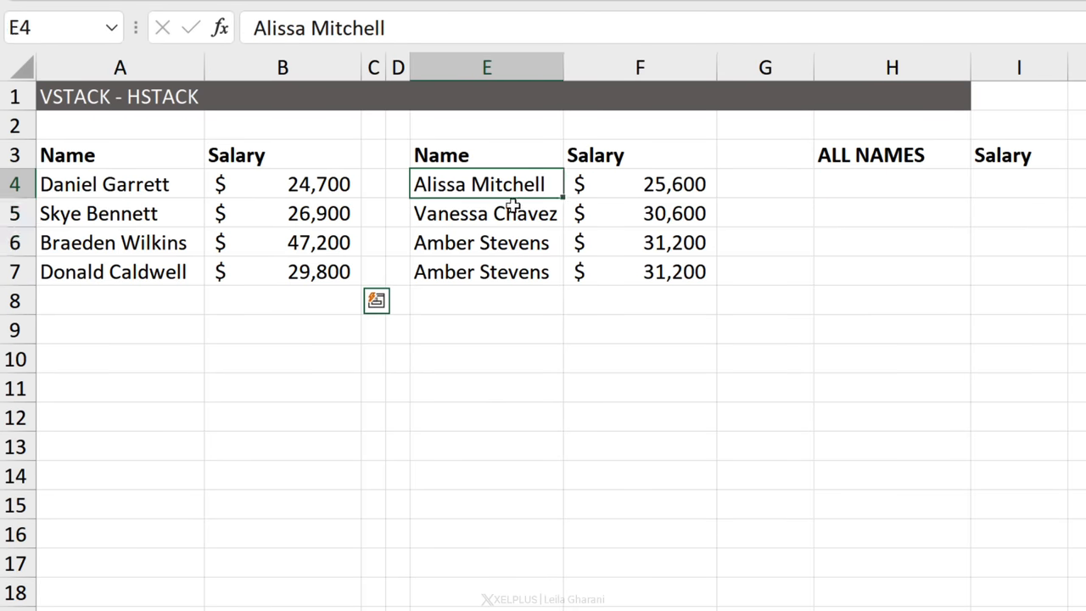
# In H4, build =VSTACK(A4:B7,E4:F7) combining both Name/Salary lists
pyautogui.moveTo(486, 184); pyautogui.dragTo(640, 272)
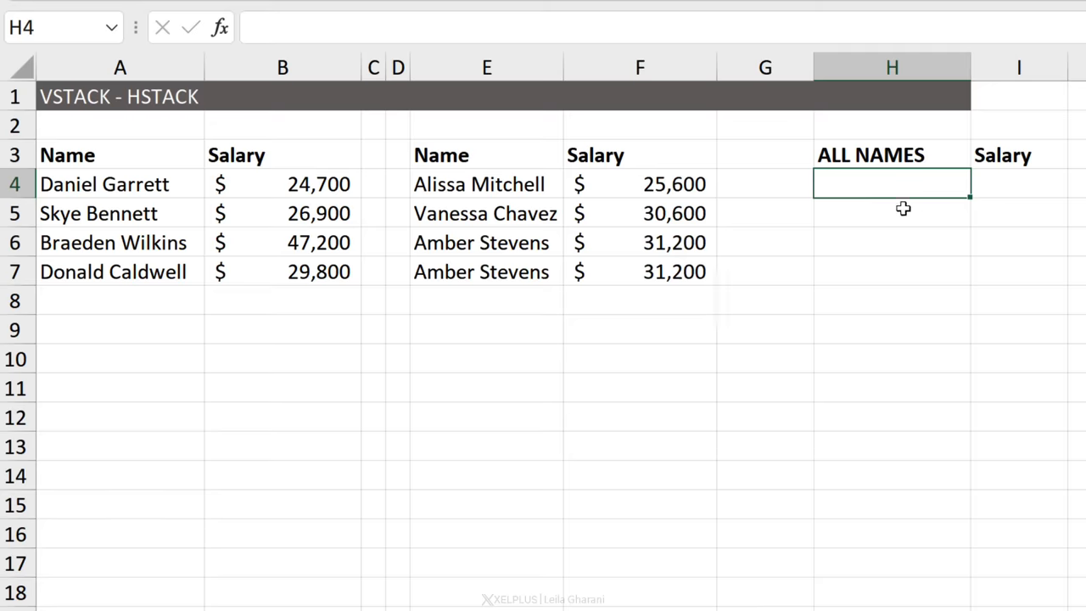
pyautogui.write('=vst')
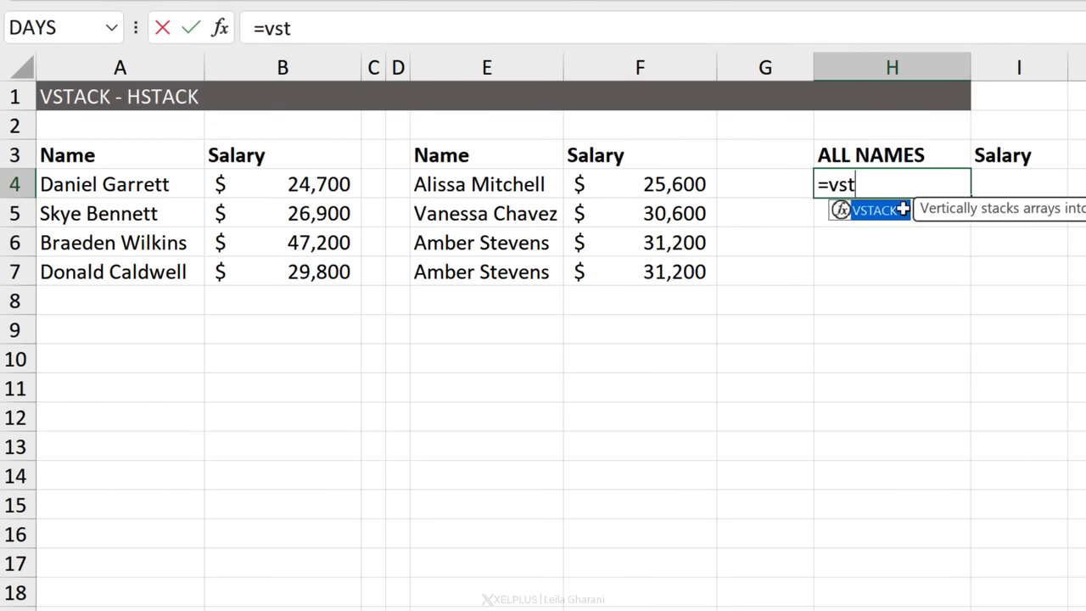
pyautogui.press('Tab')
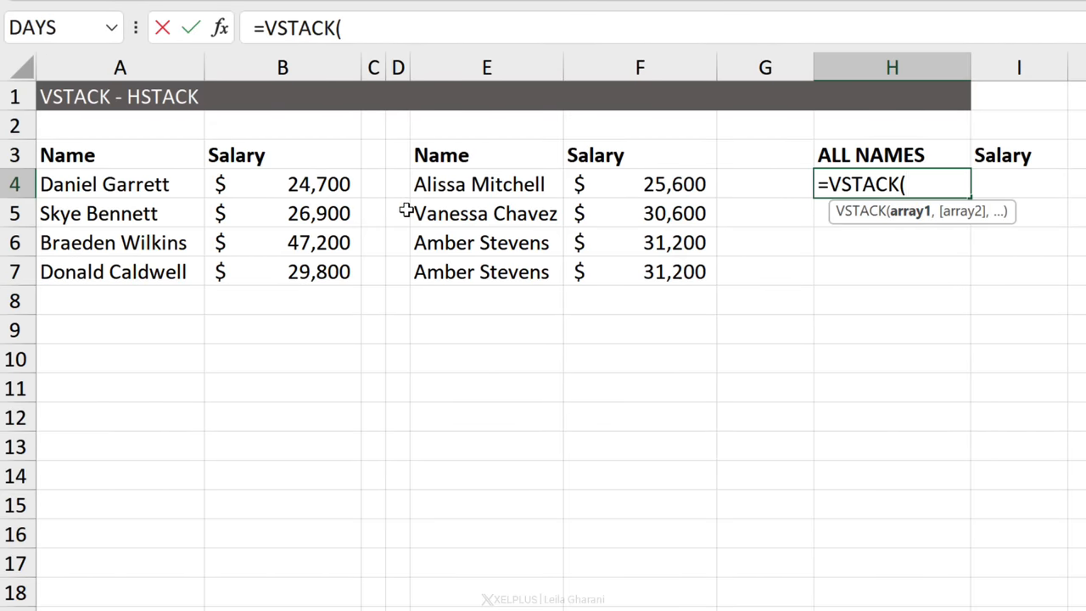
pyautogui.moveTo(120, 184); pyautogui.dragTo(282, 271)
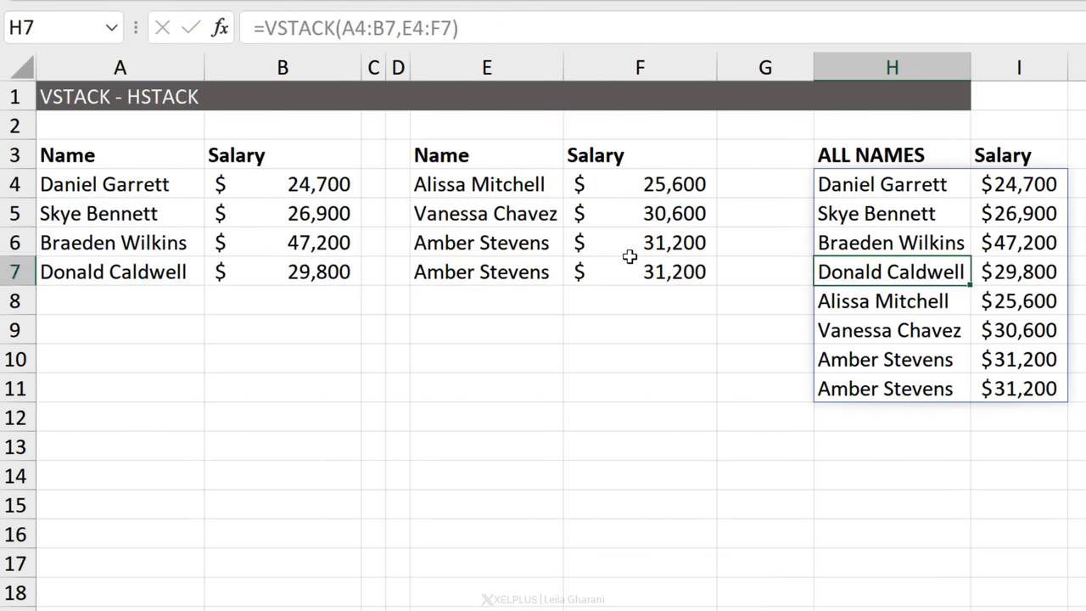
pyautogui.click(640, 184)
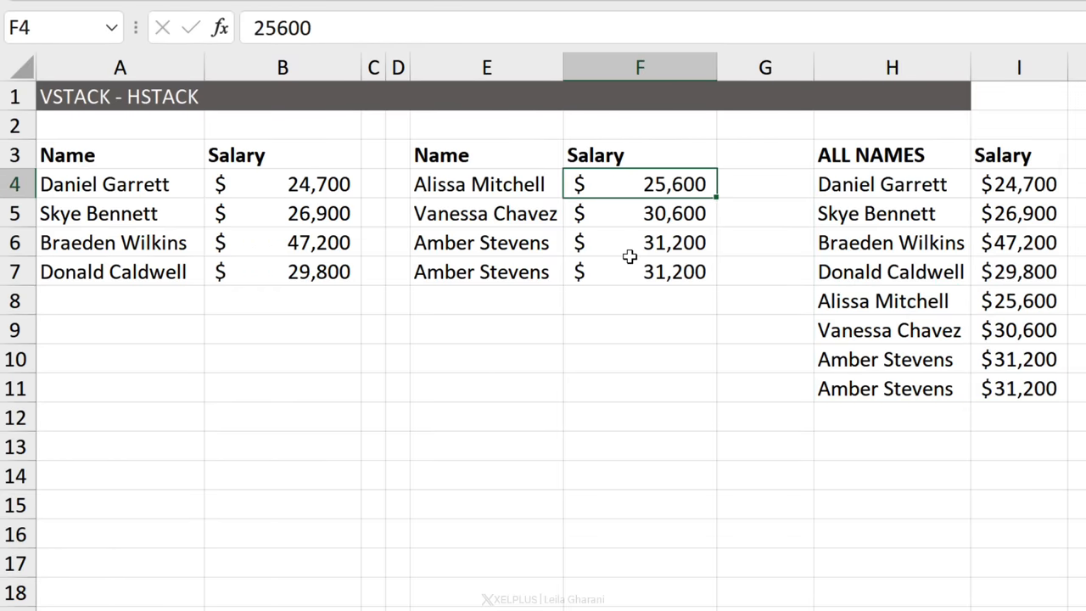
pyautogui.click(120, 213)
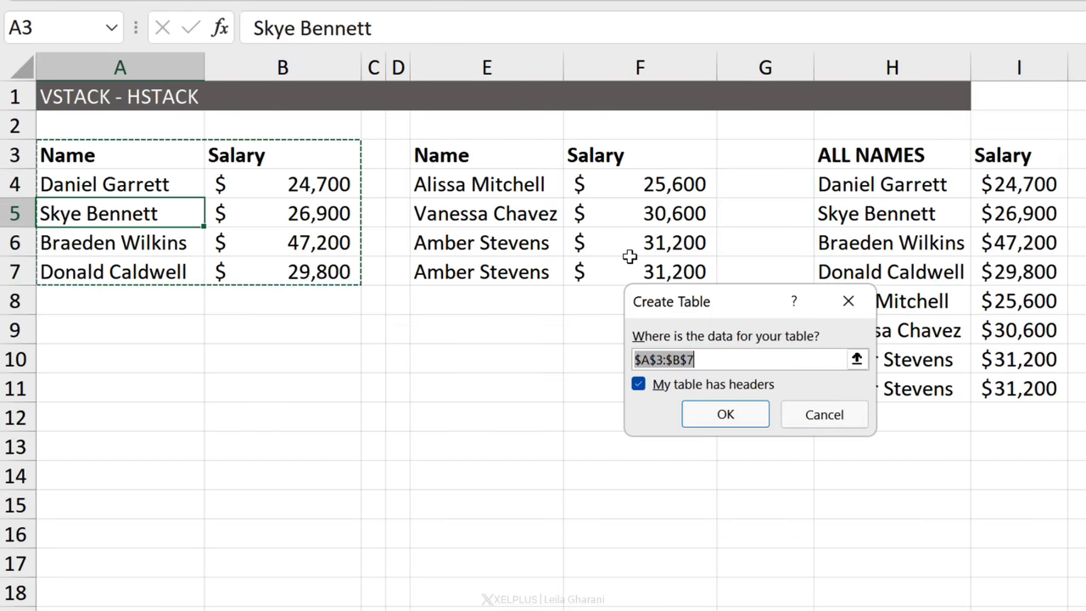
# Convert both salary lists into tables and add new rows such as Leila
pyautogui.click(724, 414)
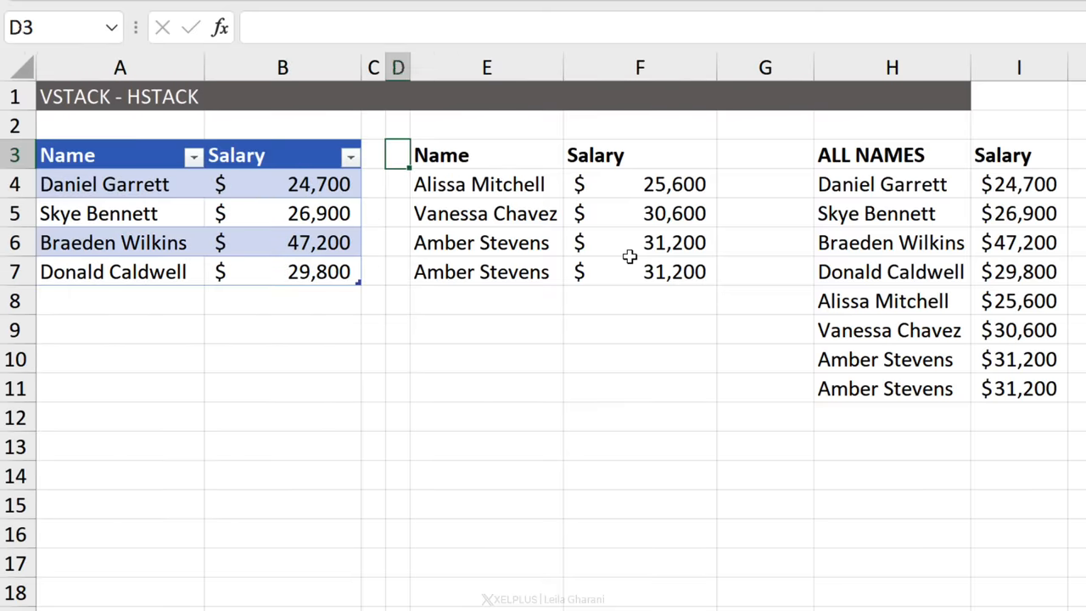
pyautogui.press('ctrl+t')
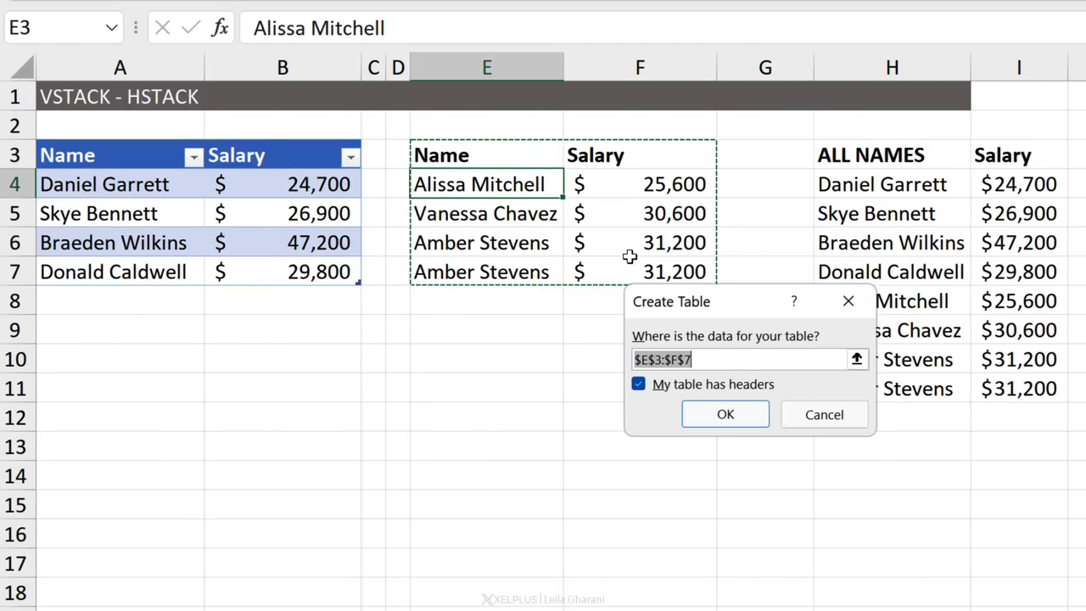
pyautogui.click(724, 414)
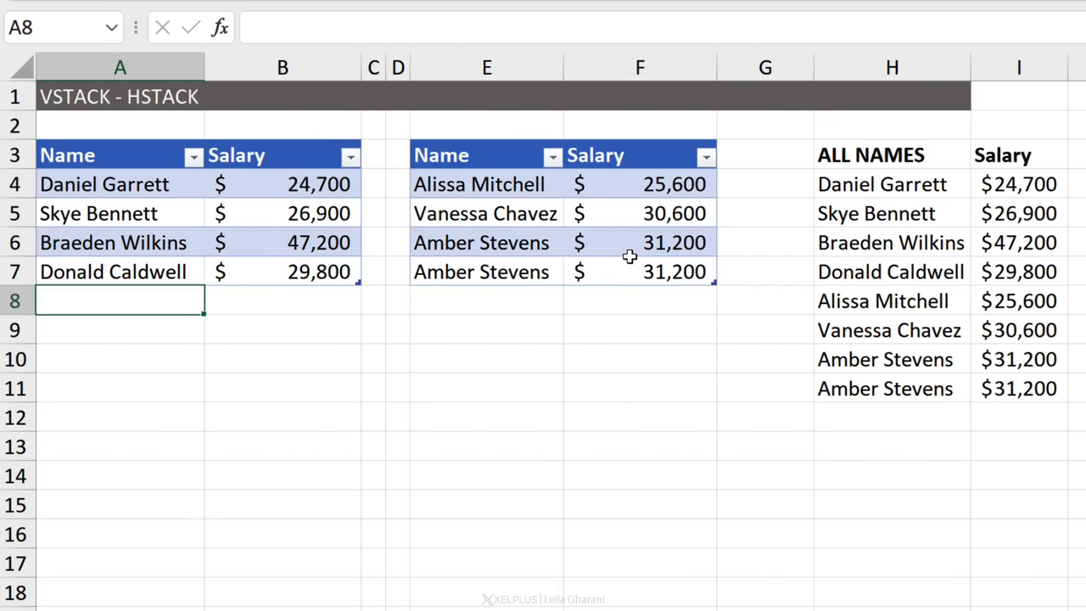
pyautogui.write('Leila')
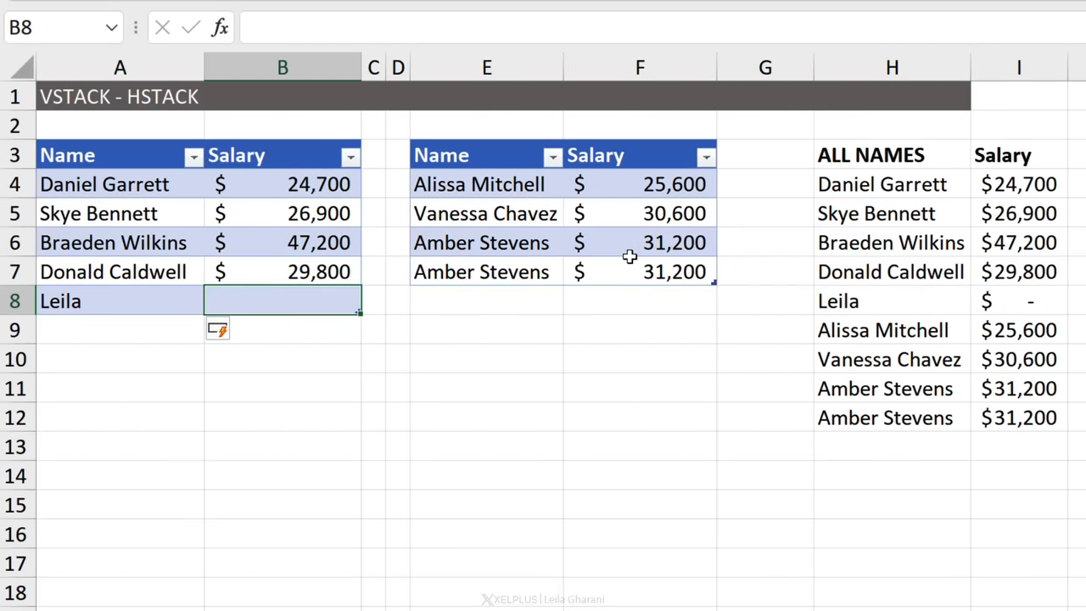
pyautogui.write('30,000')
pyautogui.click(486, 301)
pyautogui.write('Ben')
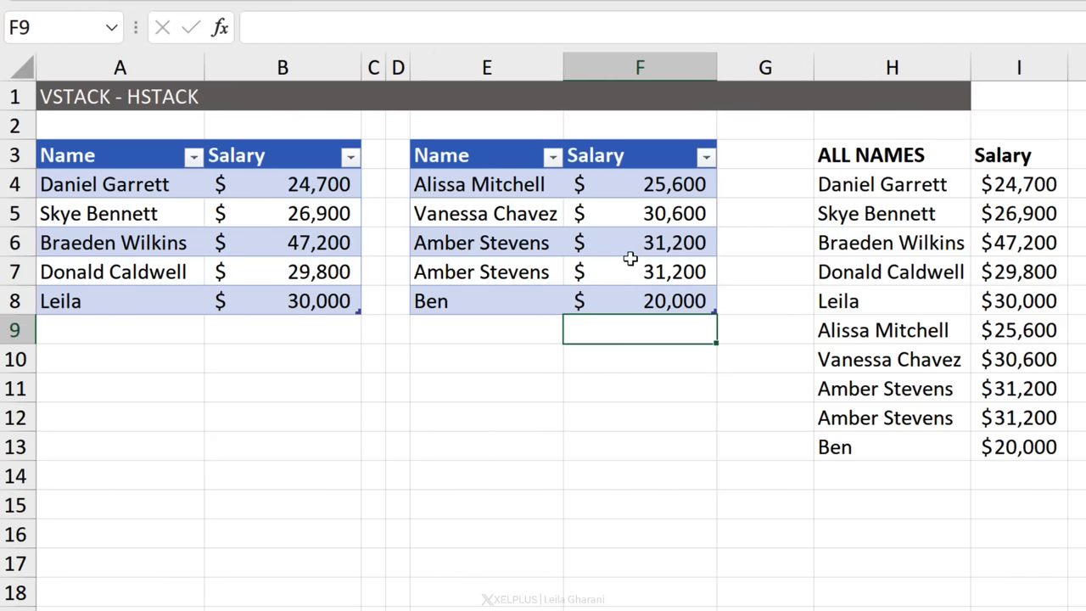
pyautogui.moveTo(841, 459)
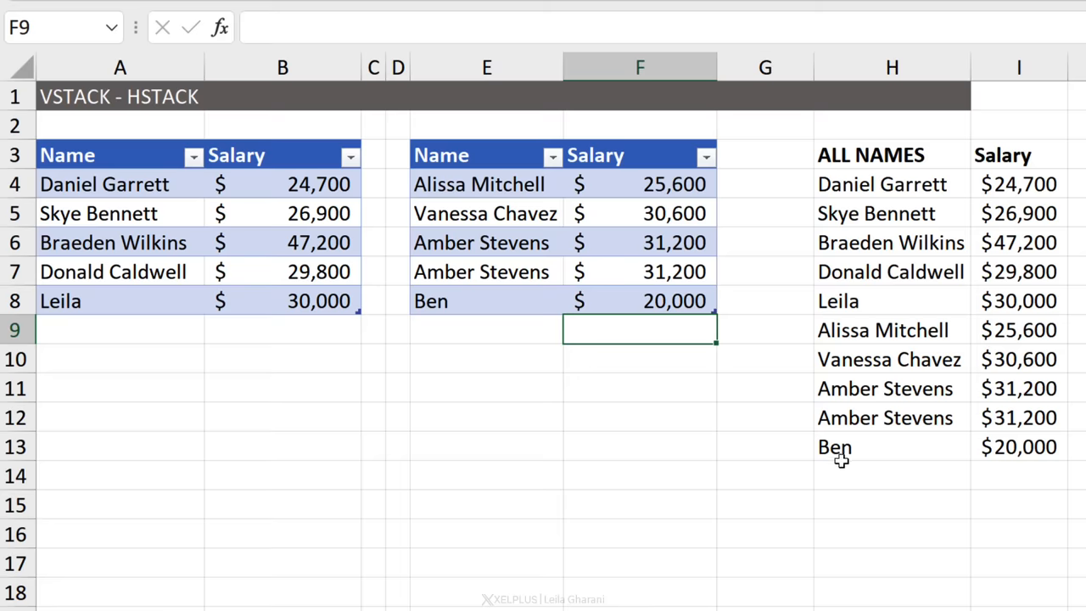
pyautogui.moveTo(853, 486)
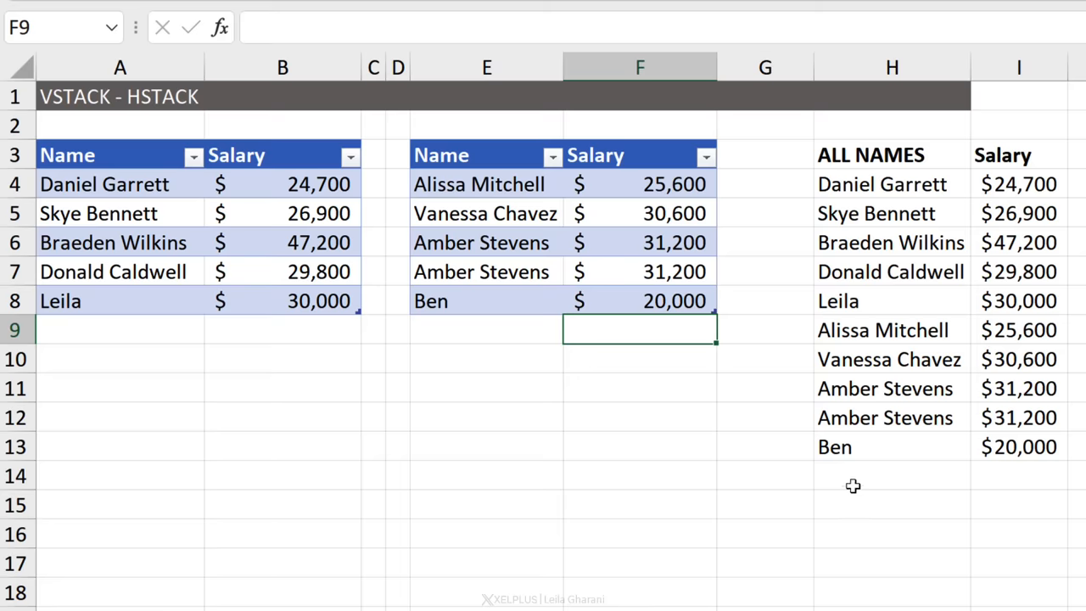
pyautogui.moveTo(846, 489)
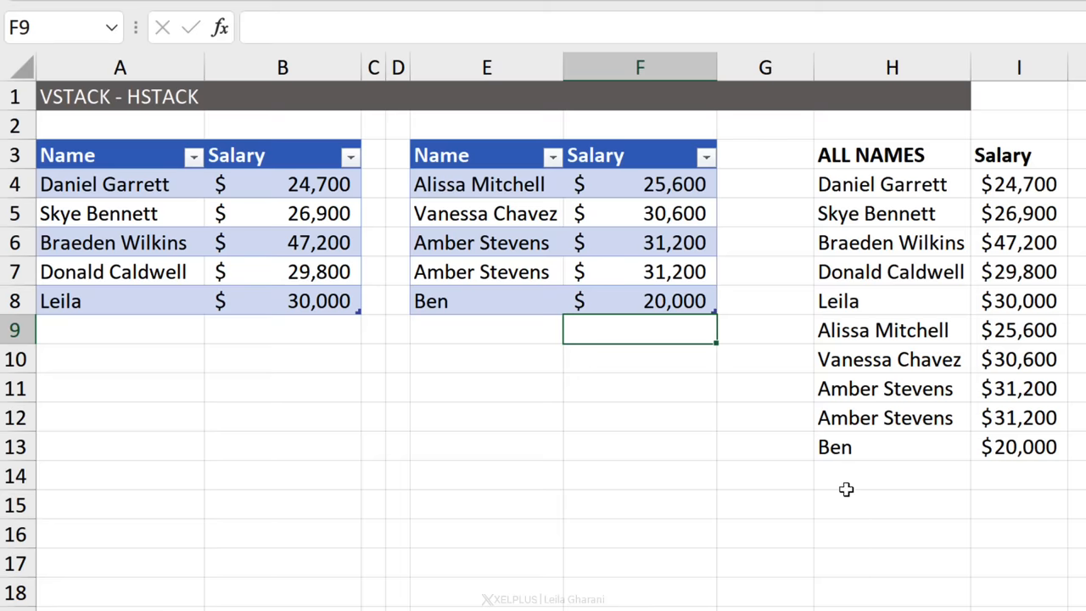
# Undo the Ben and Leila rows, then enter =HSTACK(Table5,Table6) in H13
pyautogui.press('ctrl+z')
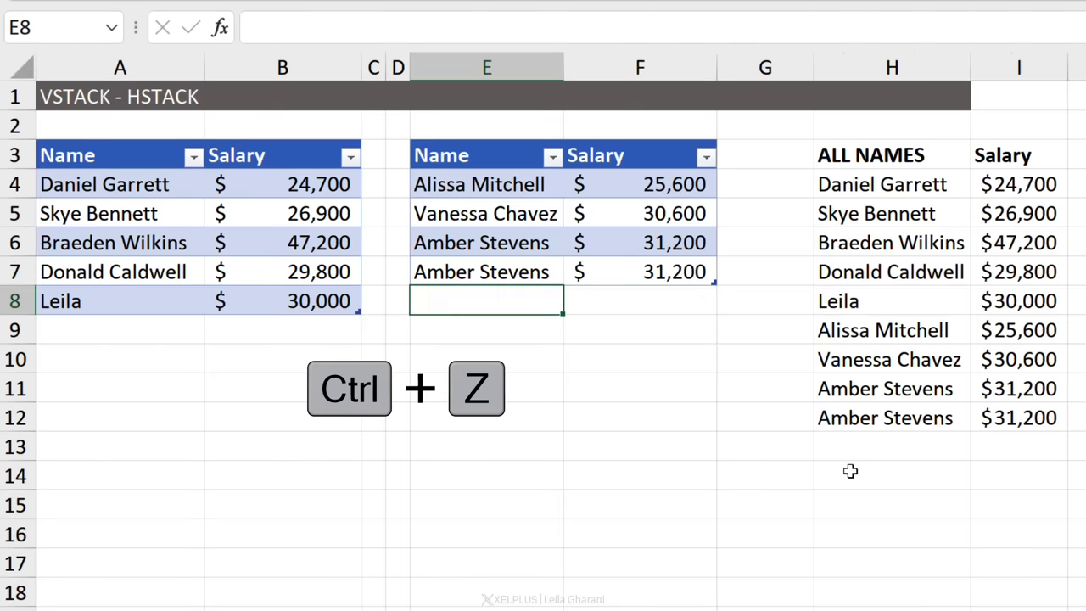
pyautogui.press('ctrl+z')
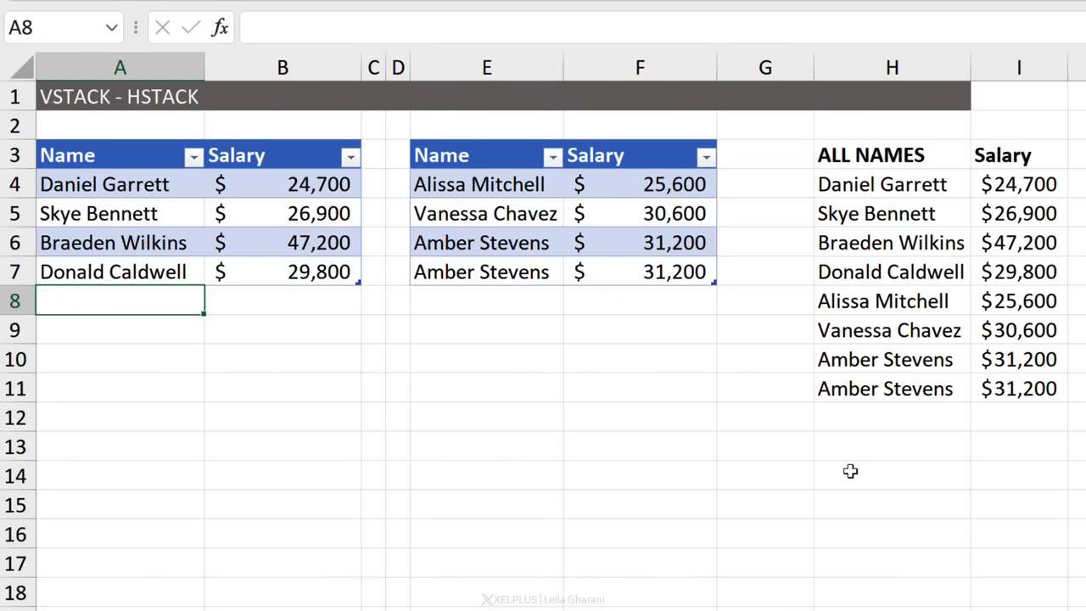
pyautogui.click(892, 447)
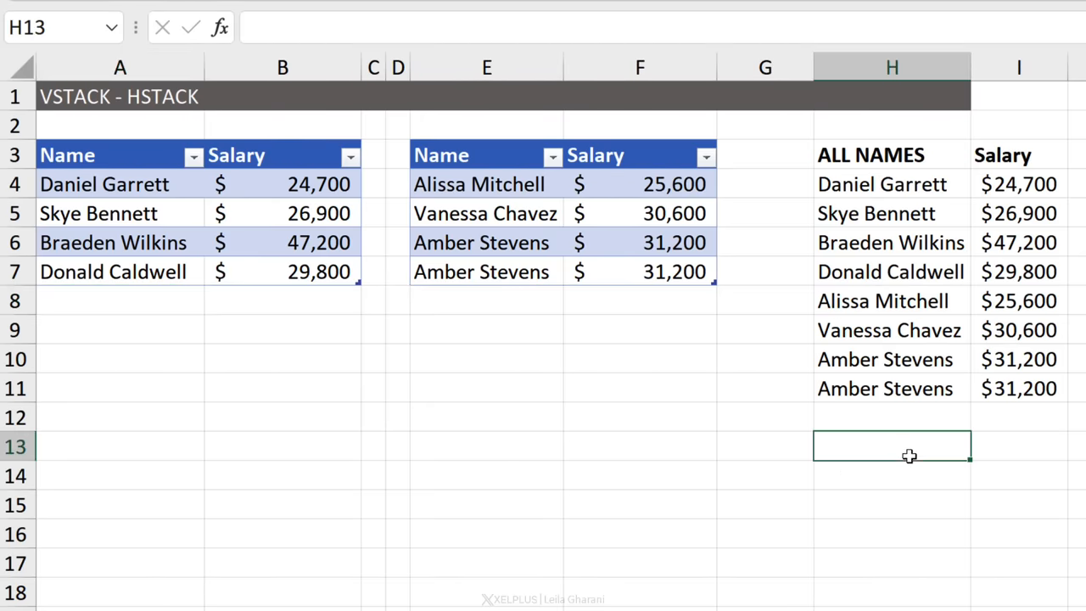
pyautogui.write('=HSTACK(Table5,Table6')
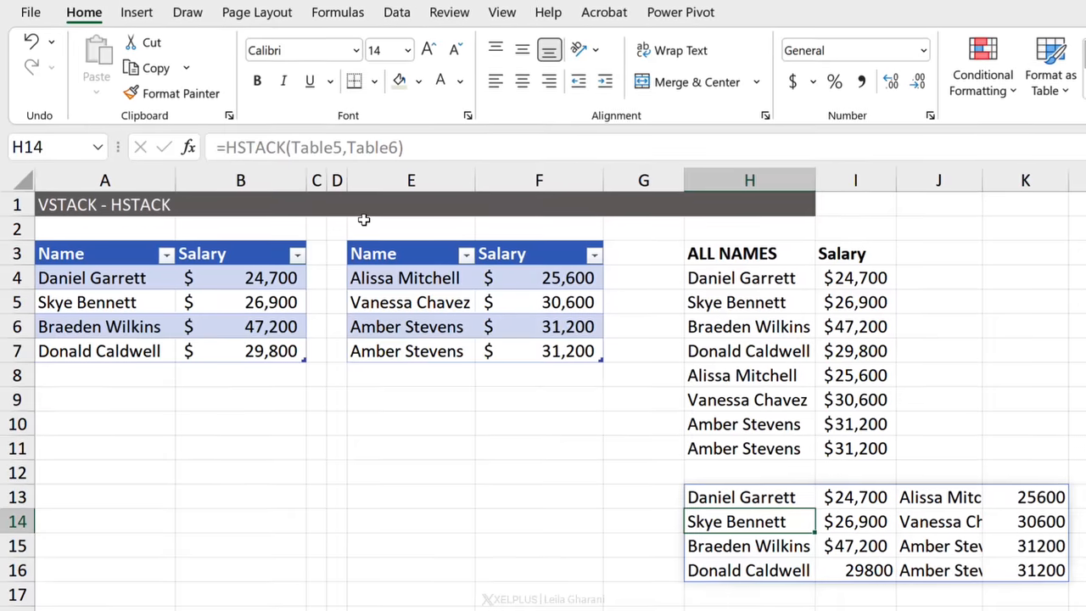
pyautogui.click(938, 546)
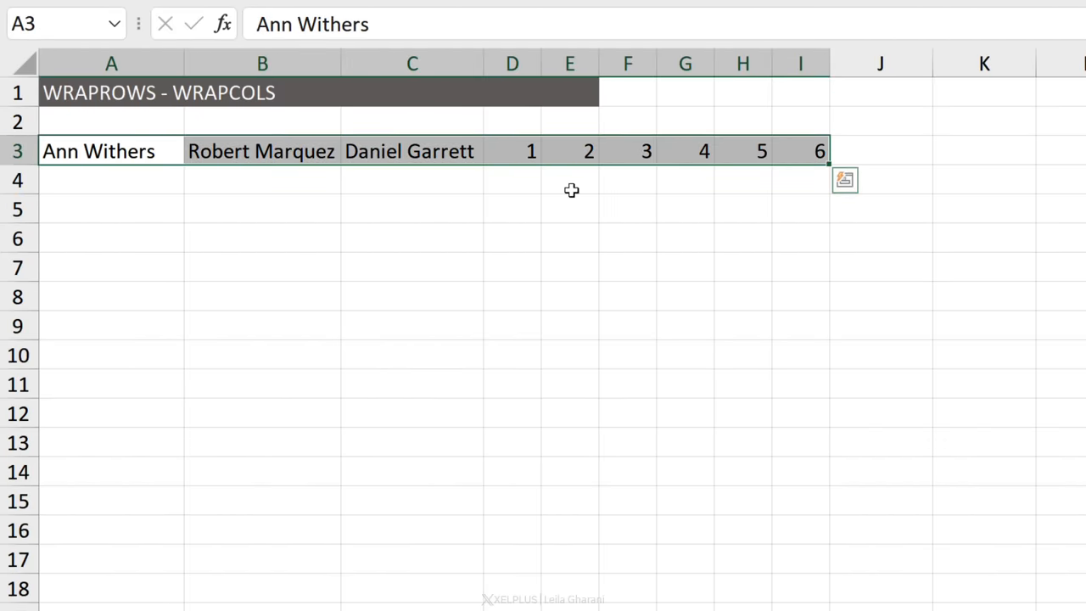
# Enter =WRAPROWS(A3:I3,3) in A5 to wrap the row into three columns
pyautogui.moveTo(511, 150); pyautogui.dragTo(685, 150)
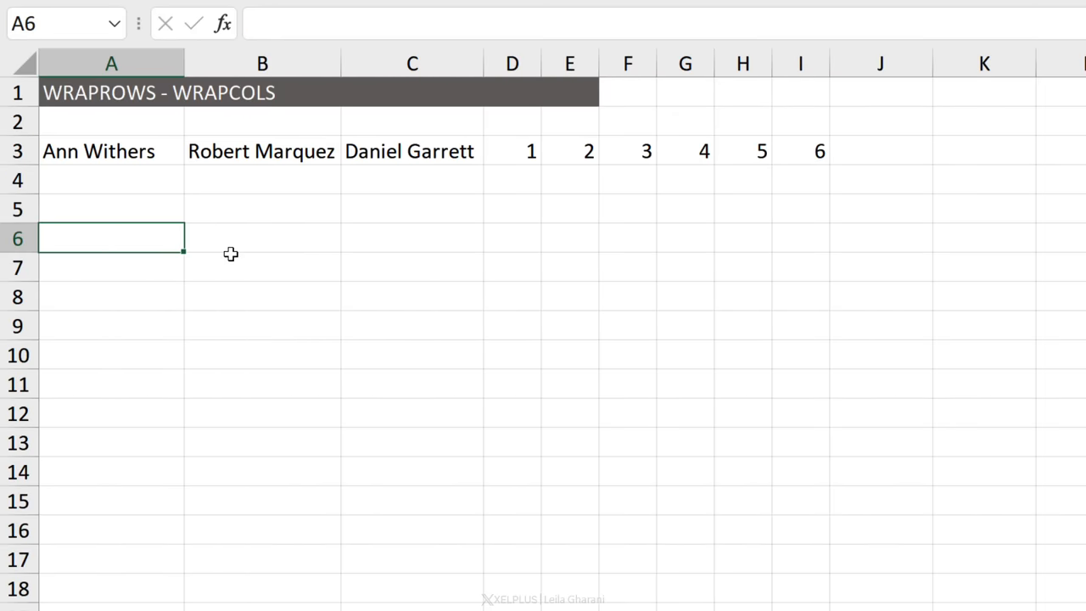
pyautogui.write('=wr')
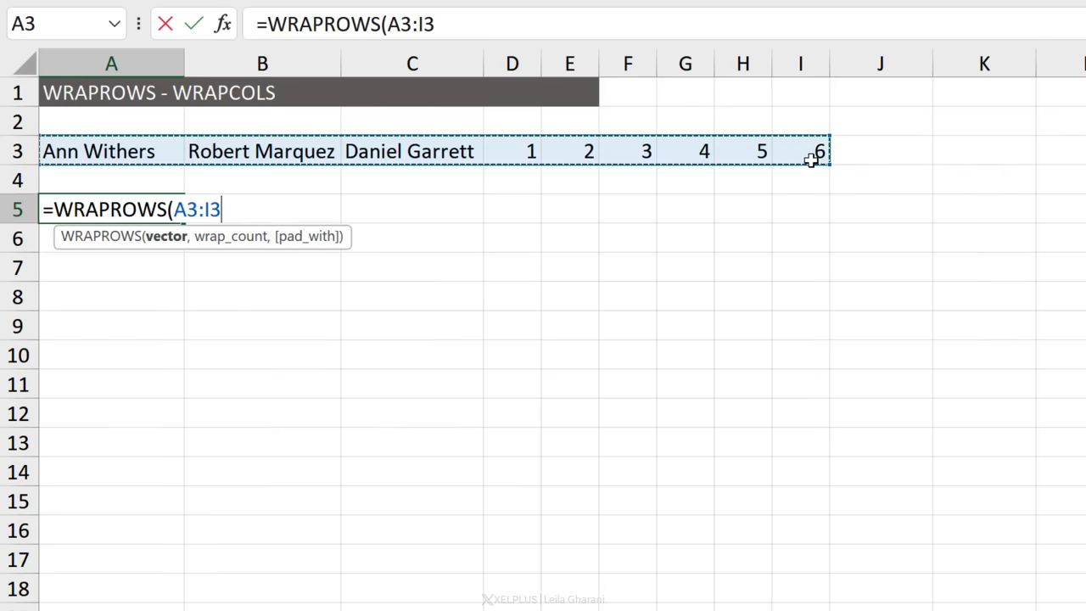
pyautogui.write(',')
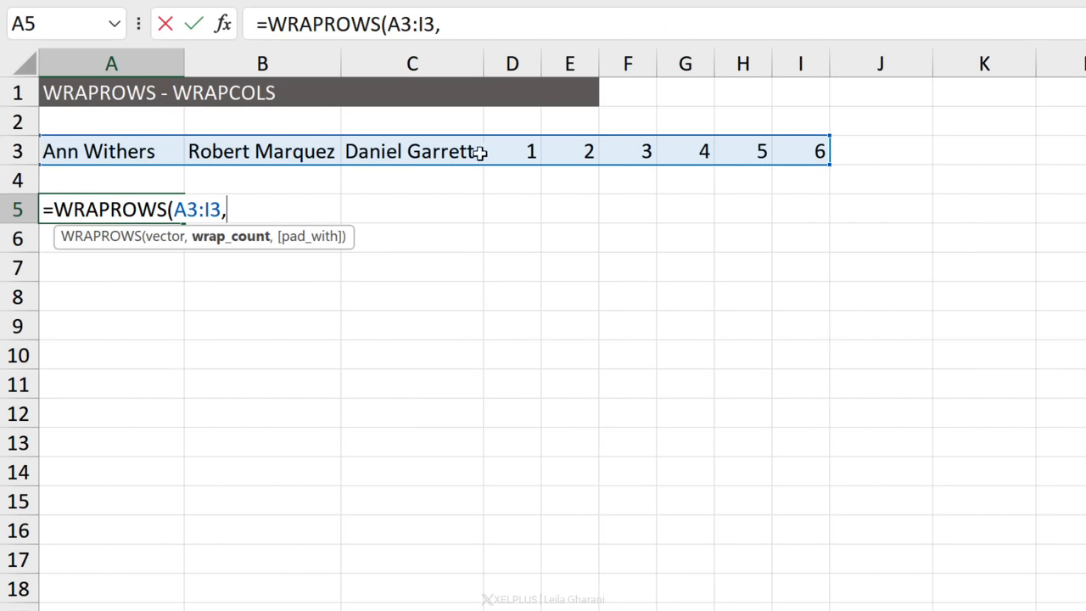
pyautogui.write('3)')
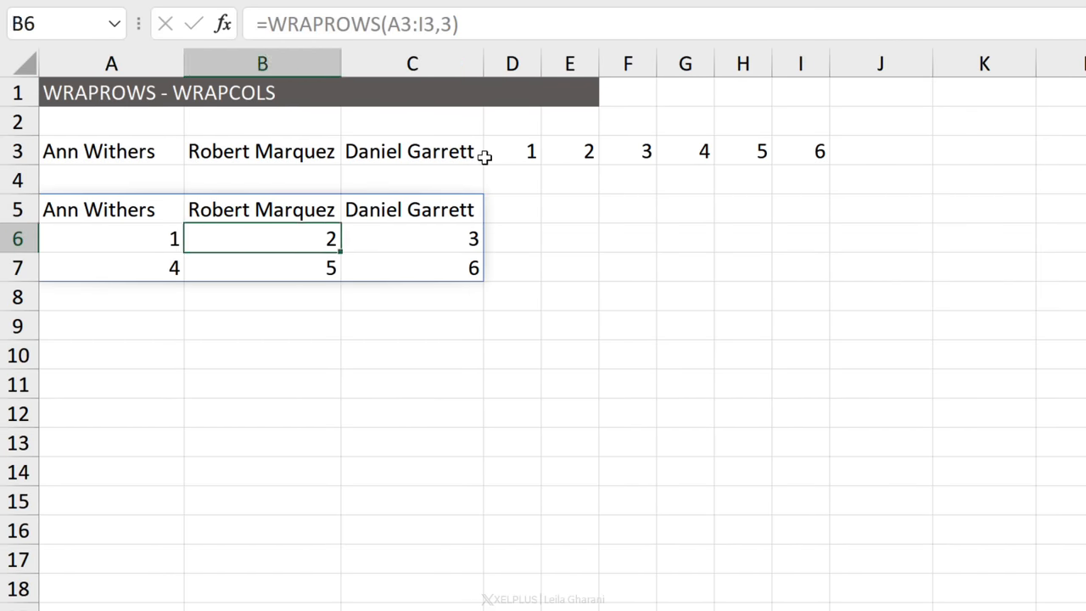
# Start =WRAPCOLS(A3:I3,3) in A9
pyautogui.click(112, 325)
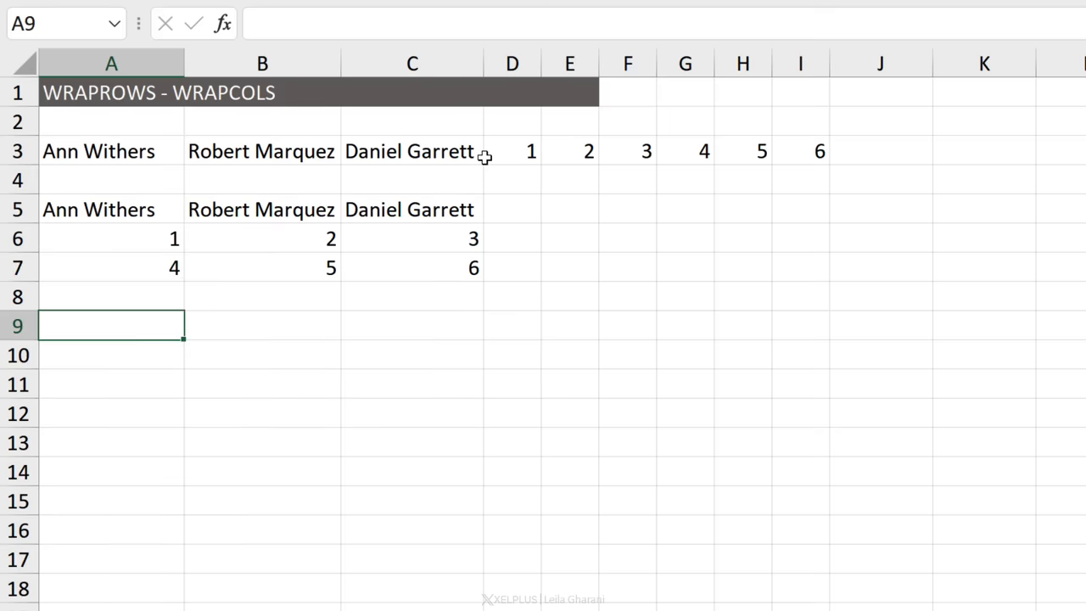
pyautogui.write('=wr')
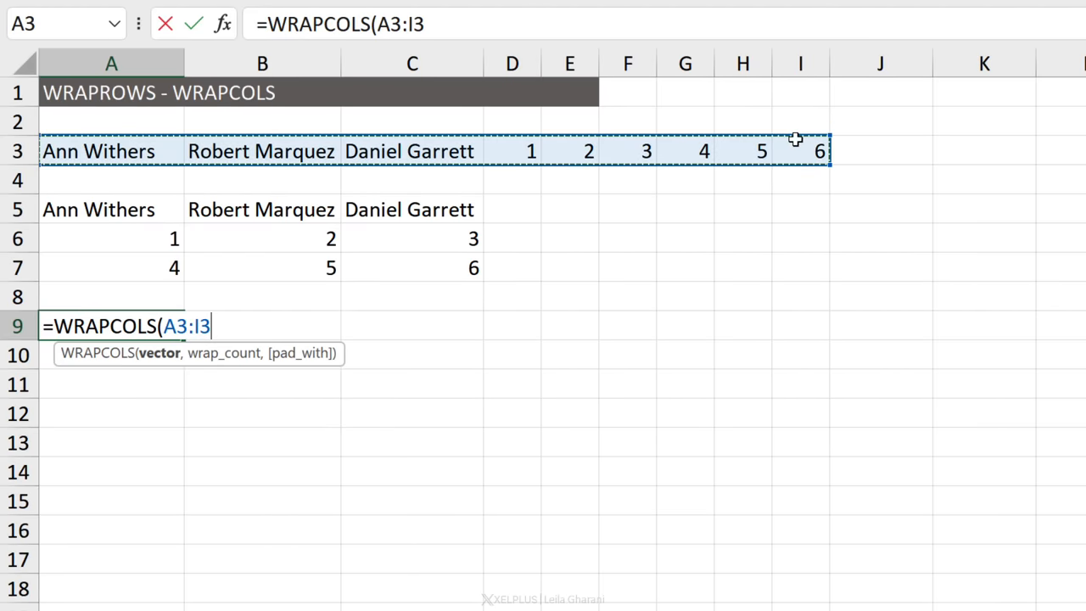
pyautogui.write(',')
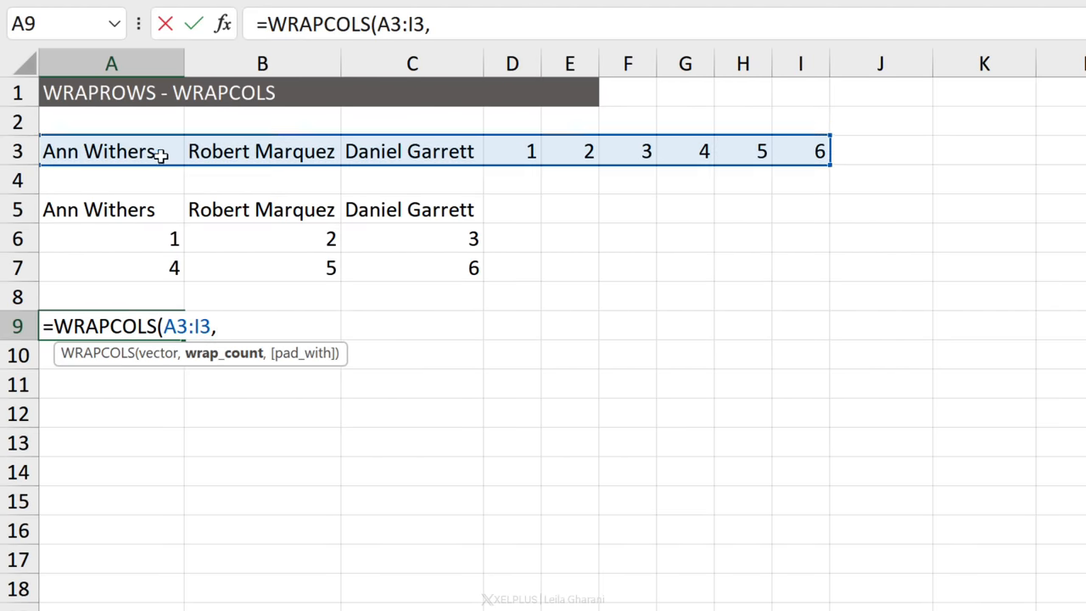
pyautogui.moveTo(398, 156)
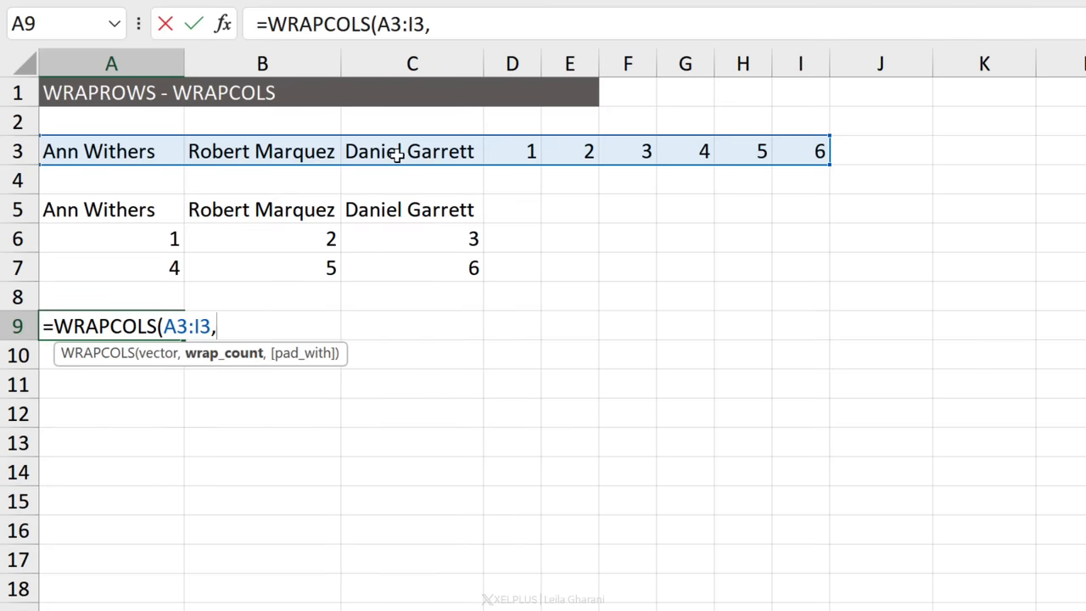
pyautogui.write('3')
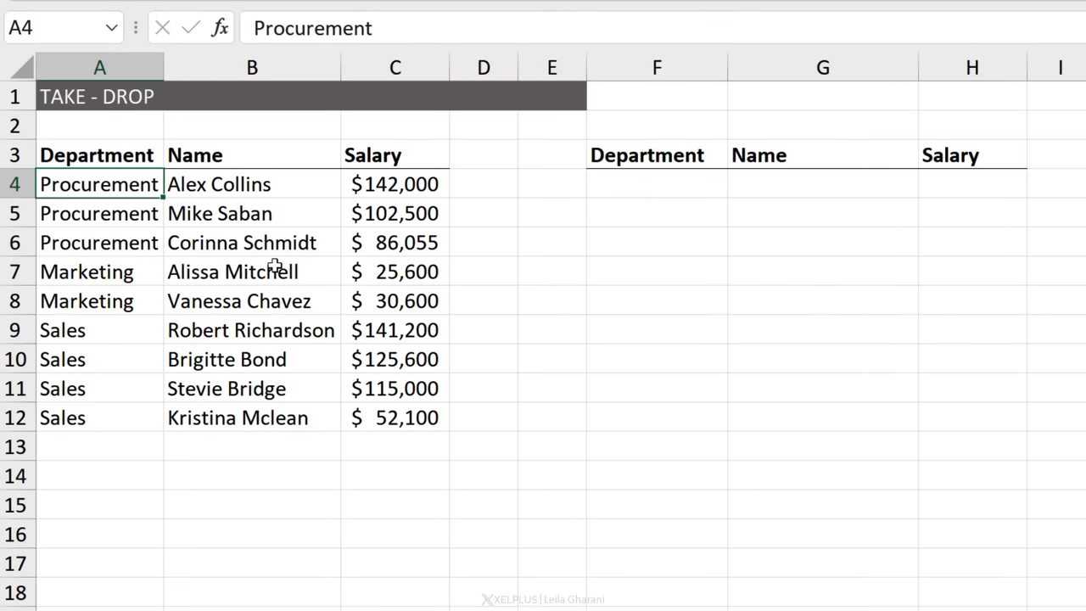
pyautogui.moveTo(616, 192)
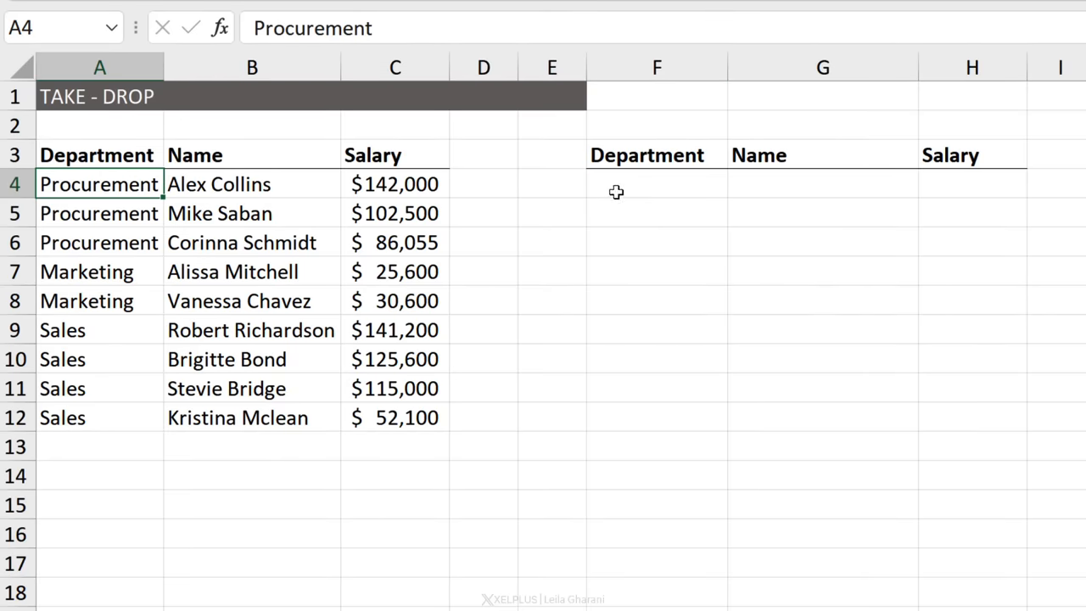
# Enter =TAKE(A4:C12,-3) in F4, then edit it to =TAKE(A4:C12,-3,2)
pyautogui.click(657, 183)
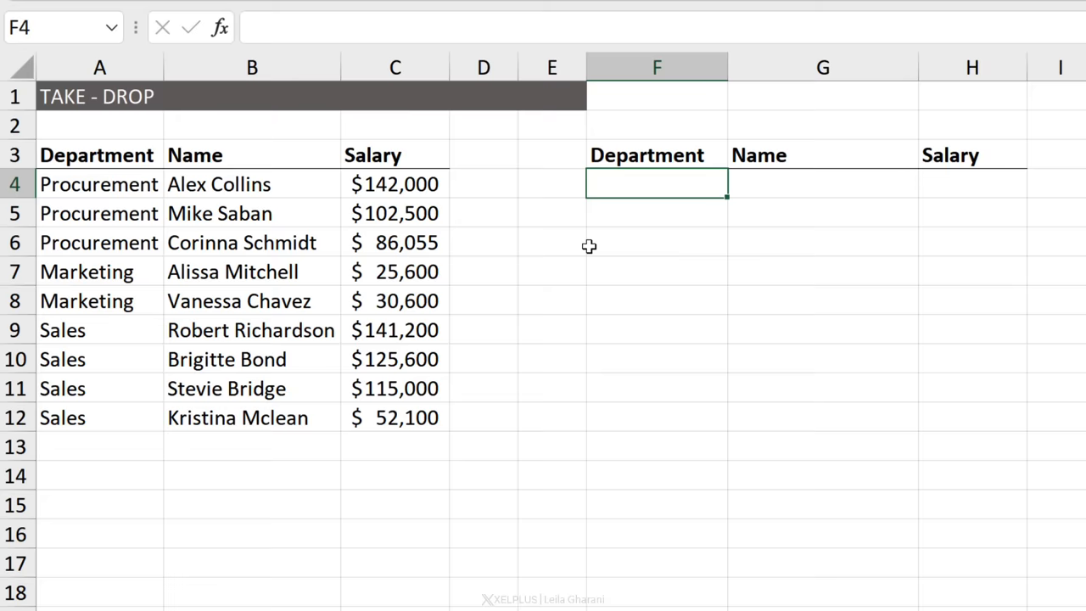
pyautogui.write('=')
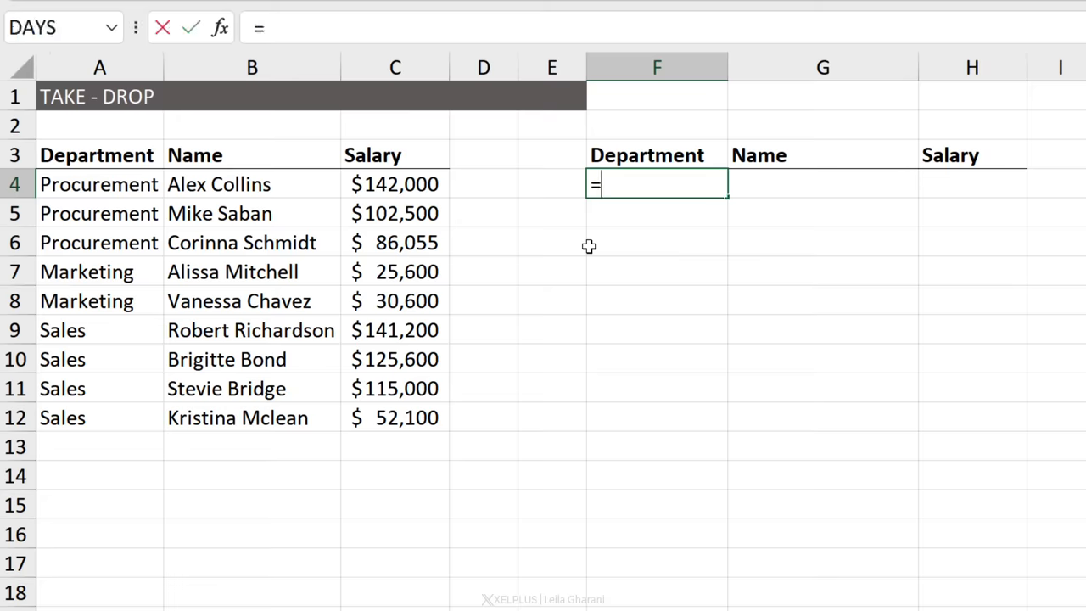
pyautogui.write('ta')
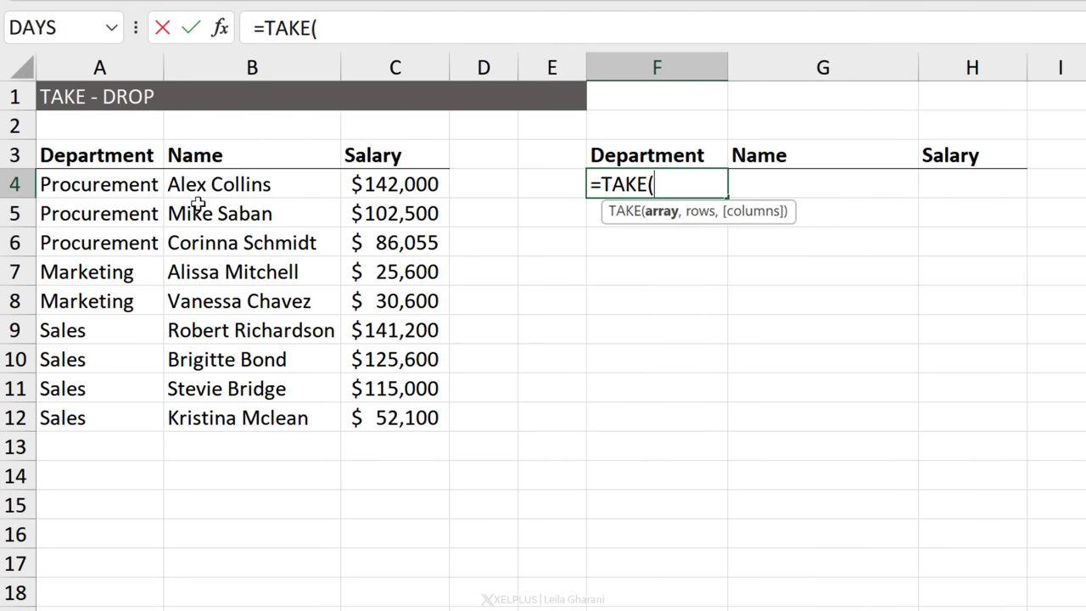
pyautogui.moveTo(99, 184); pyautogui.dragTo(395, 418)
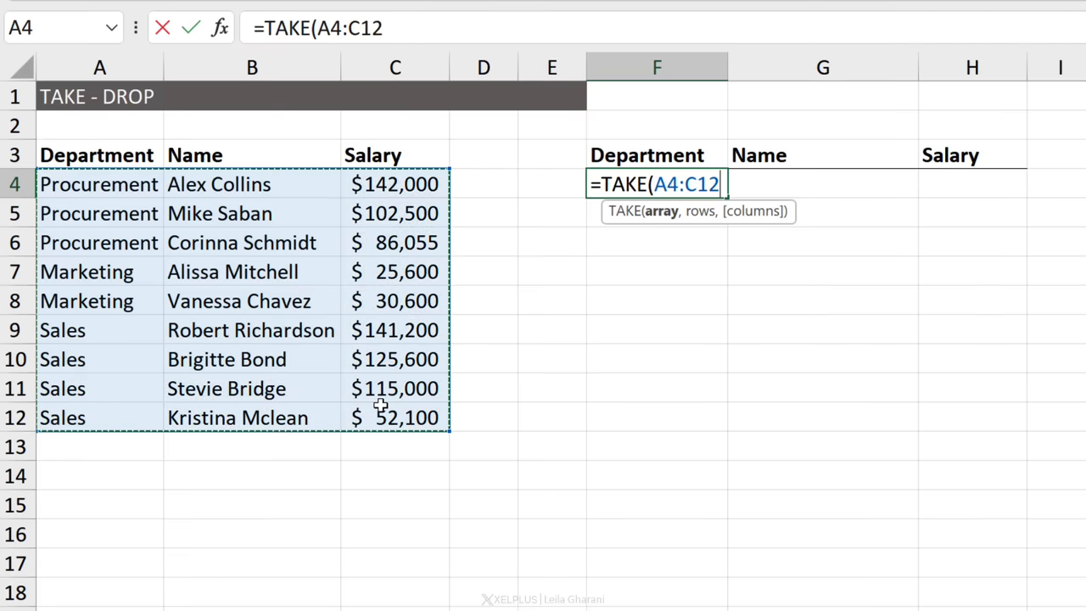
pyautogui.write(',3')
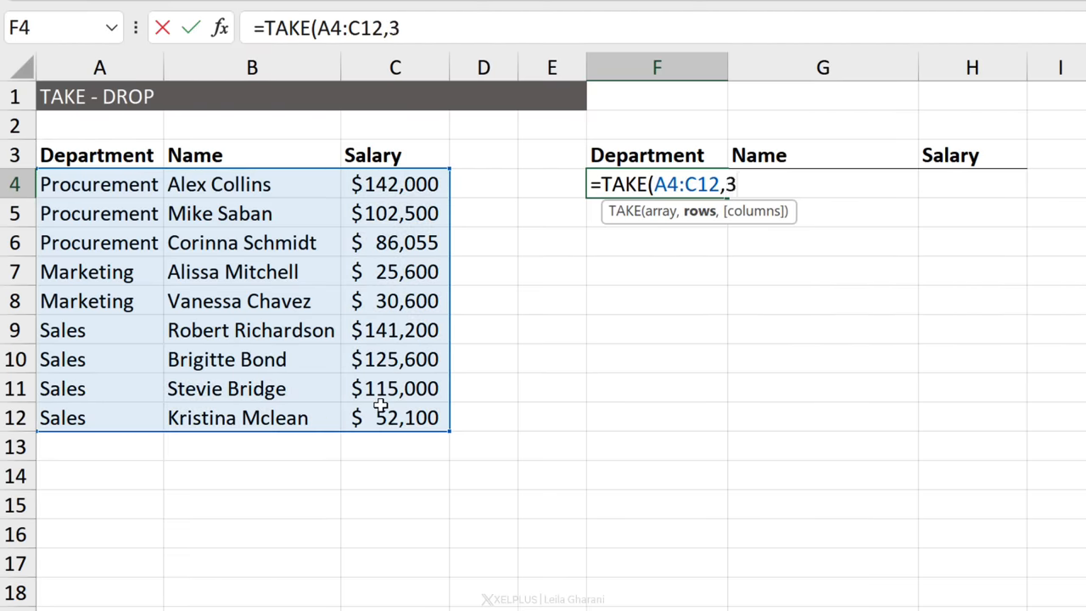
pyautogui.press('Enter')
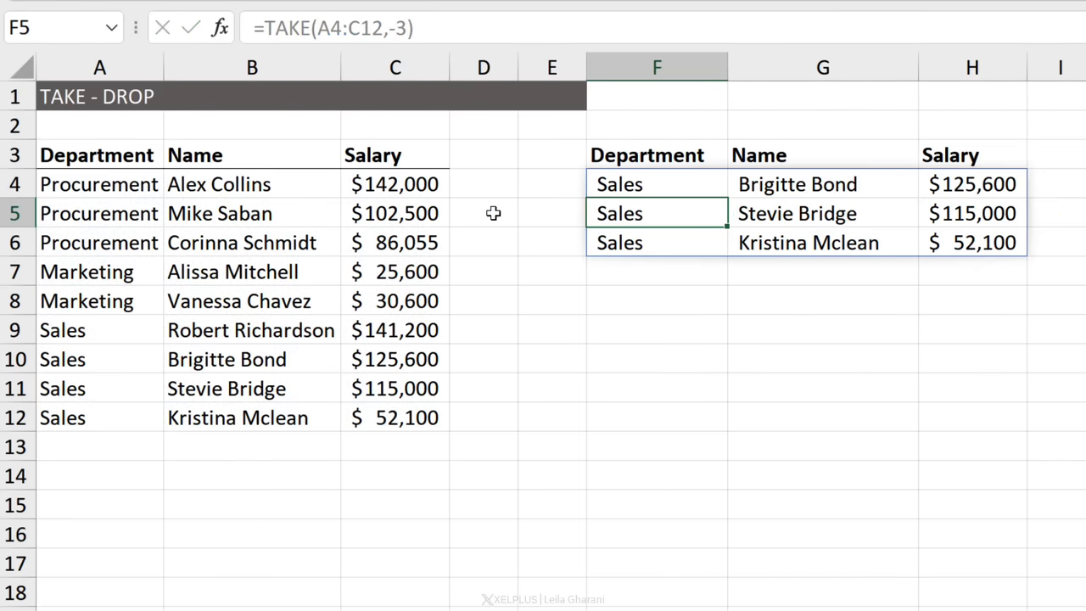
pyautogui.click(657, 184)
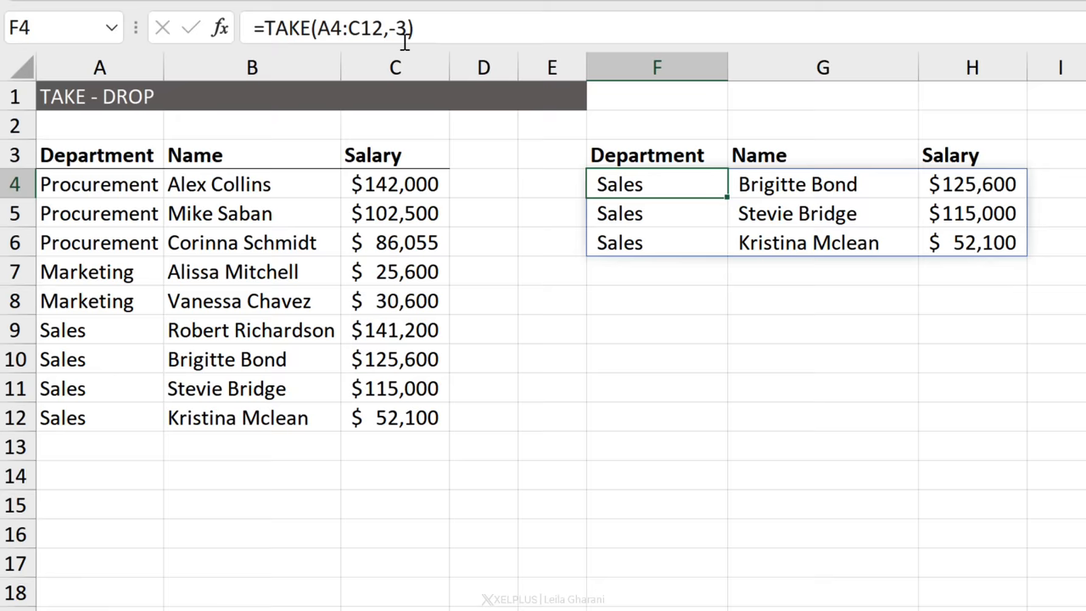
pyautogui.write(',2')
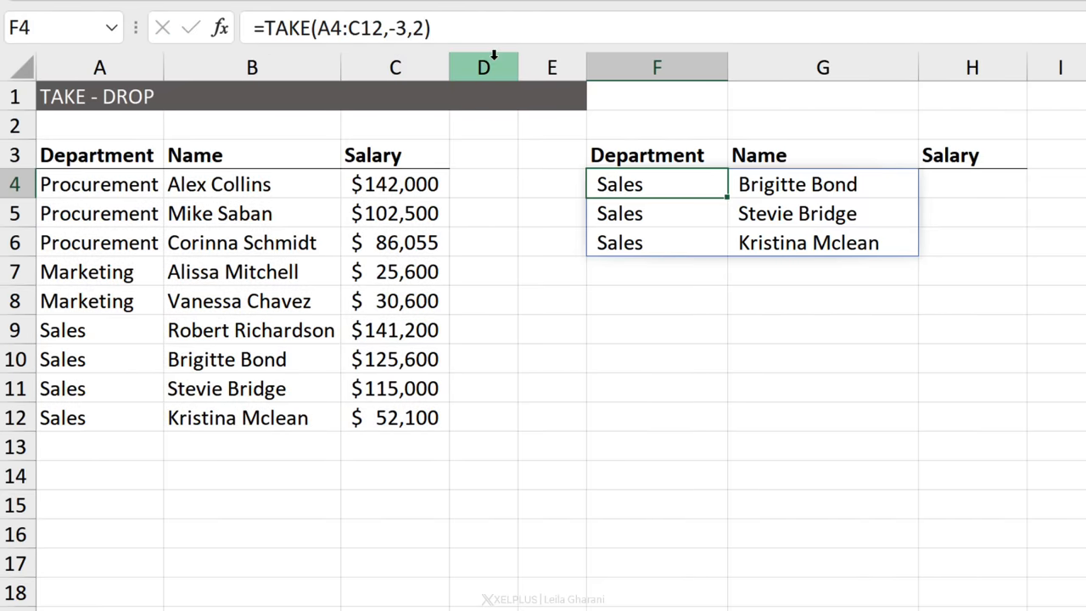
pyautogui.moveTo(454, 54)
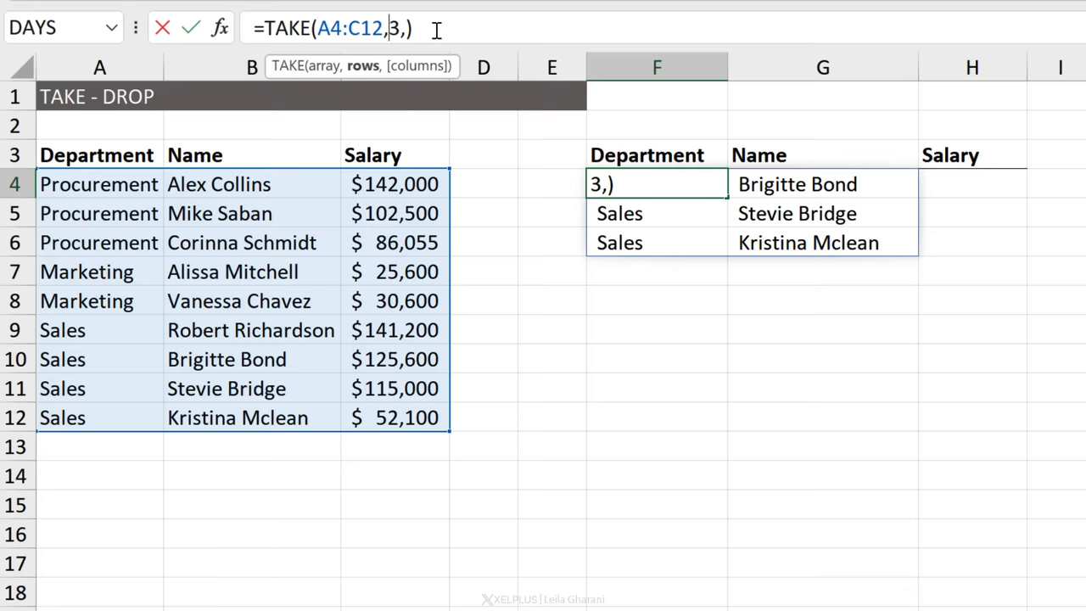
# Change F4 to =TAKE(SORT(A4:C12,3,-1),3,2) for the top three earners' Department and Name
pyautogui.press('Backspace')
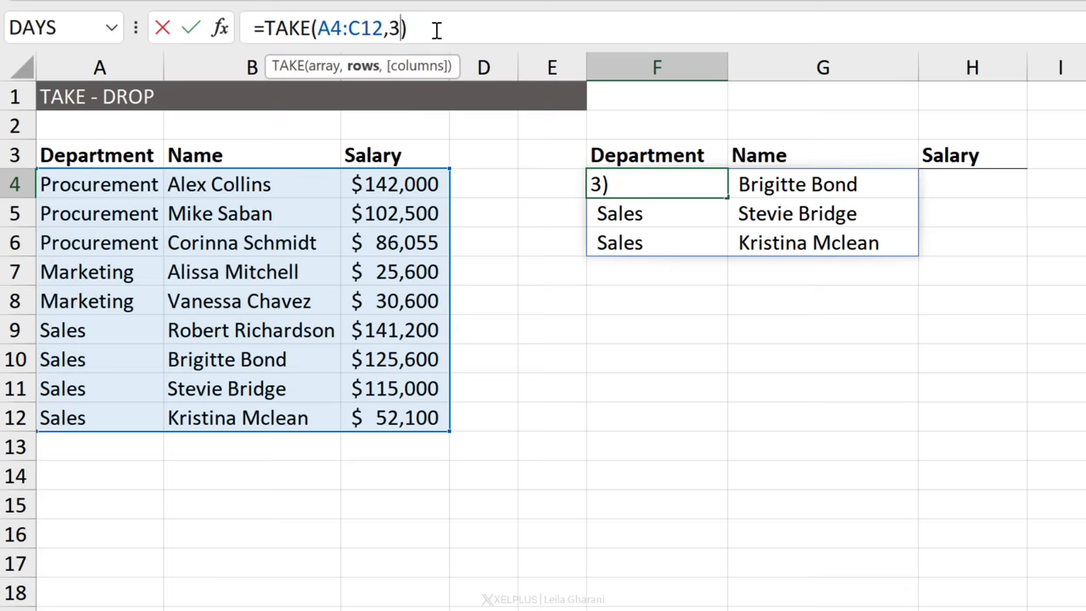
pyautogui.press('Enter')
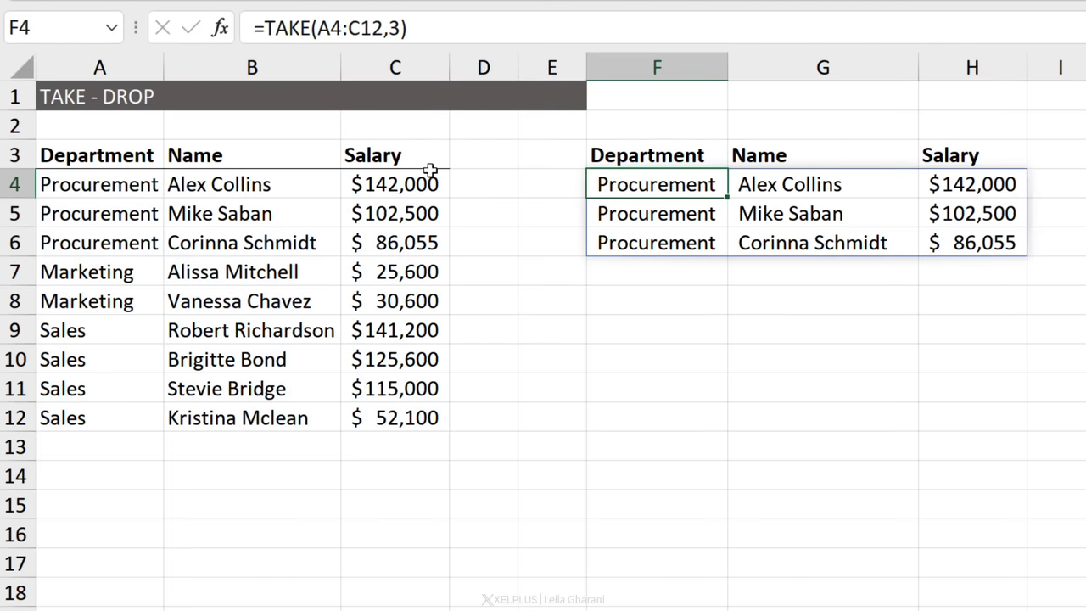
pyautogui.moveTo(391, 225)
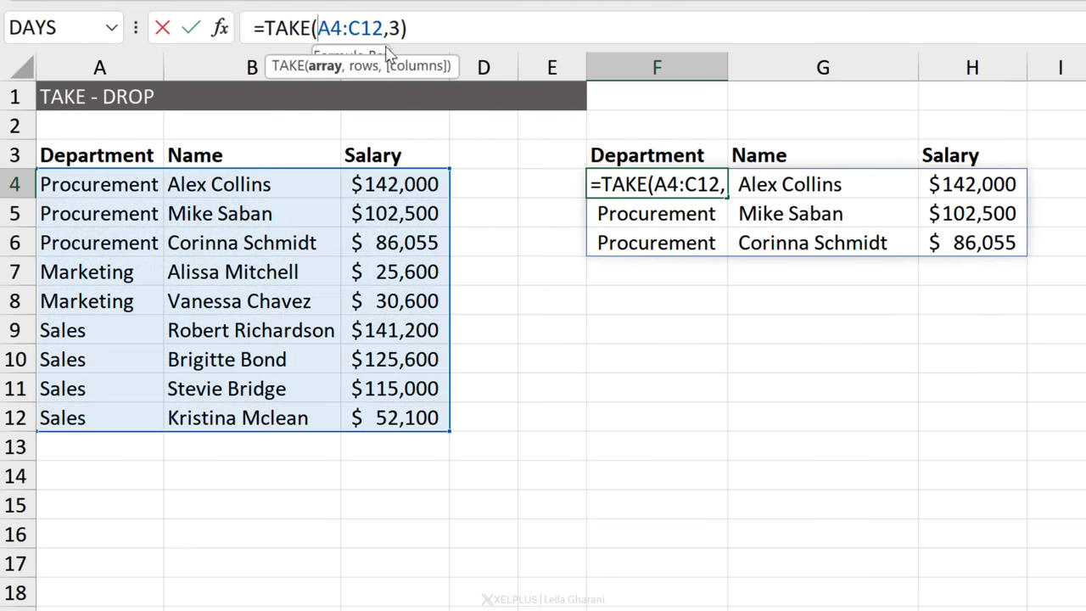
pyautogui.write('sort')
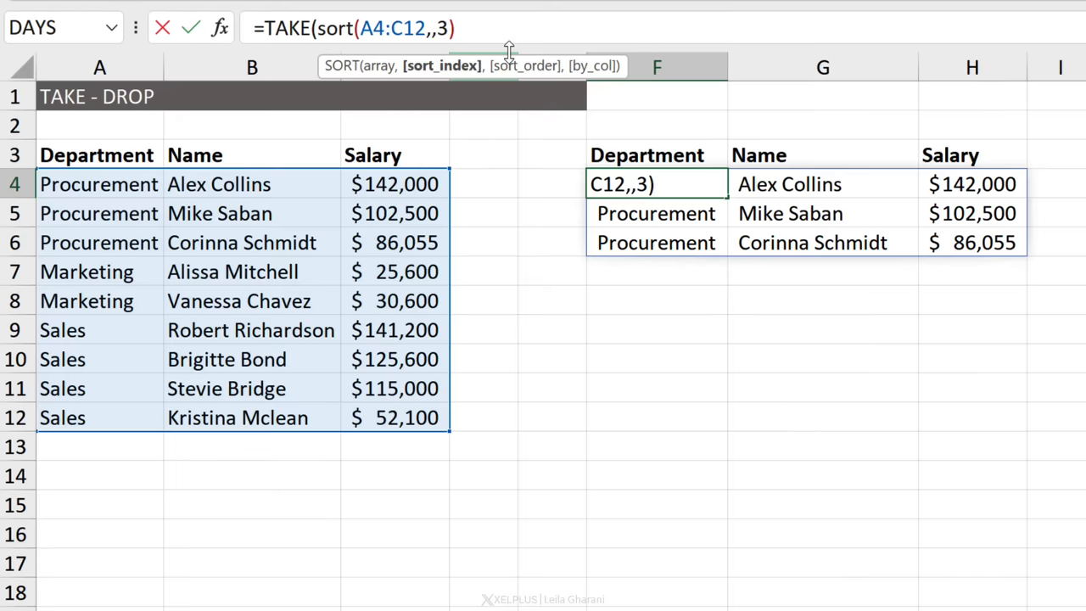
pyautogui.write('3')
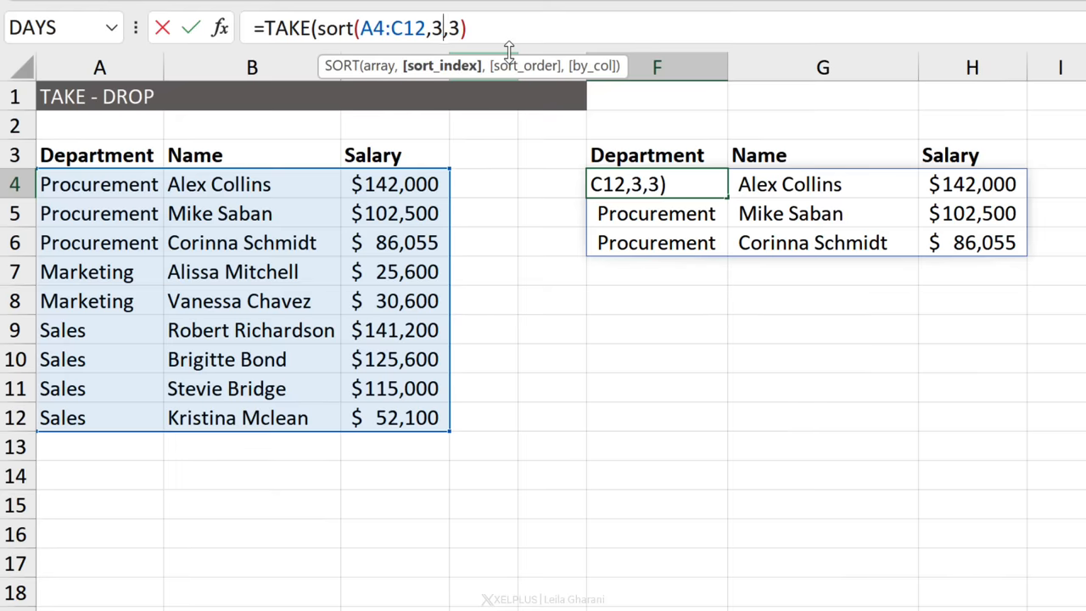
pyautogui.write(',')
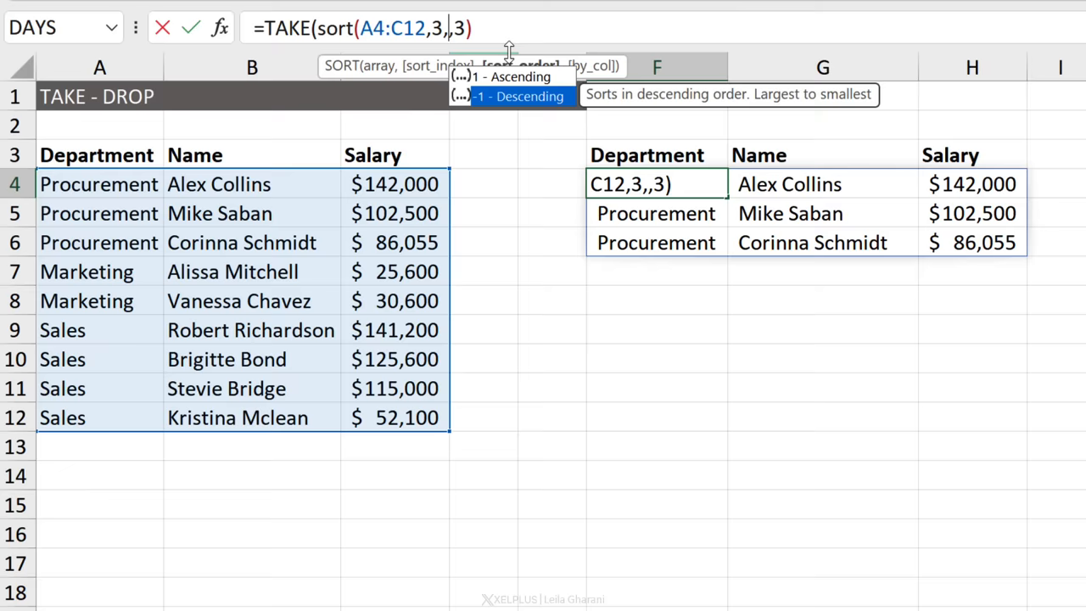
pyautogui.write('-1)')
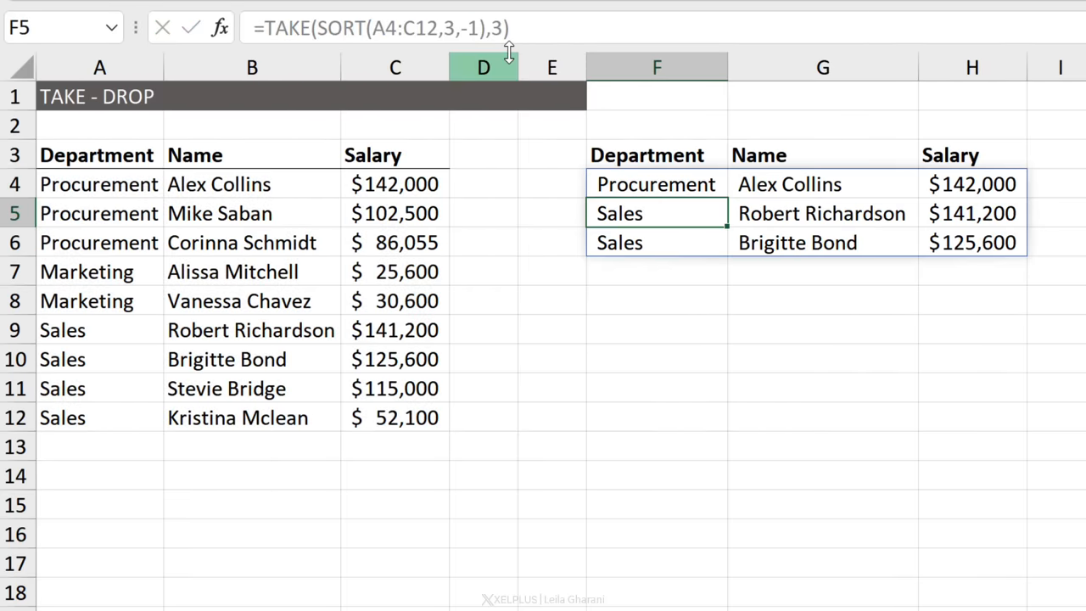
pyautogui.click(657, 184)
pyautogui.write(',')
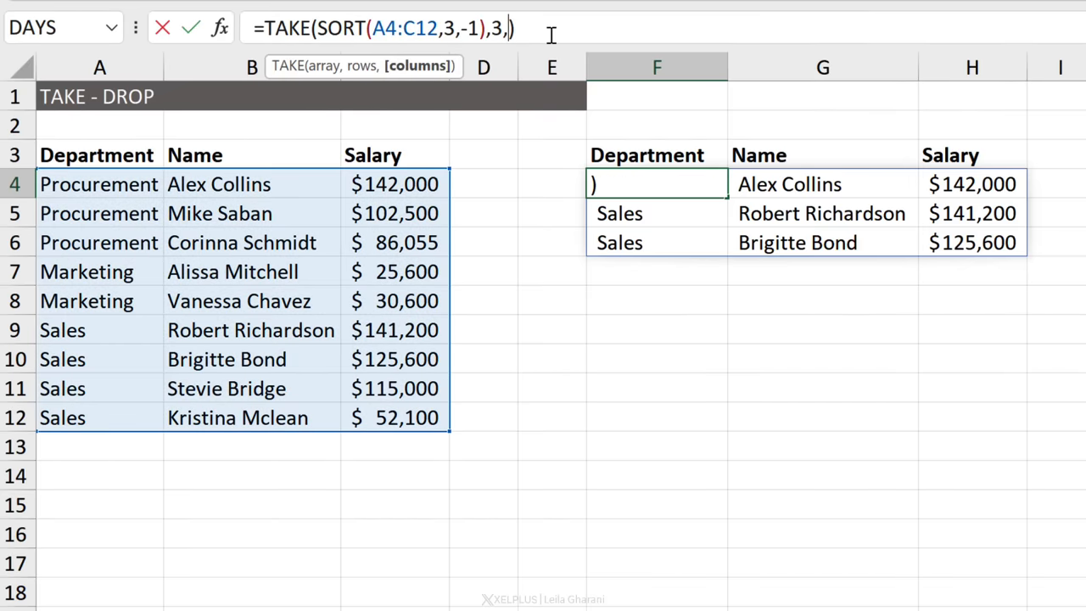
pyautogui.write('2')
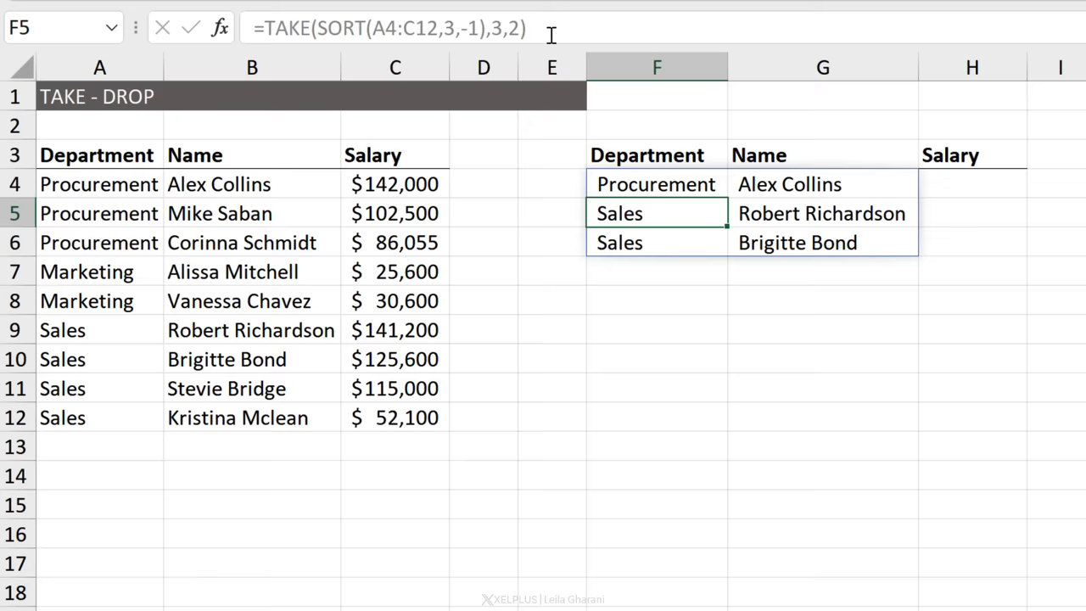
pyautogui.click(657, 330)
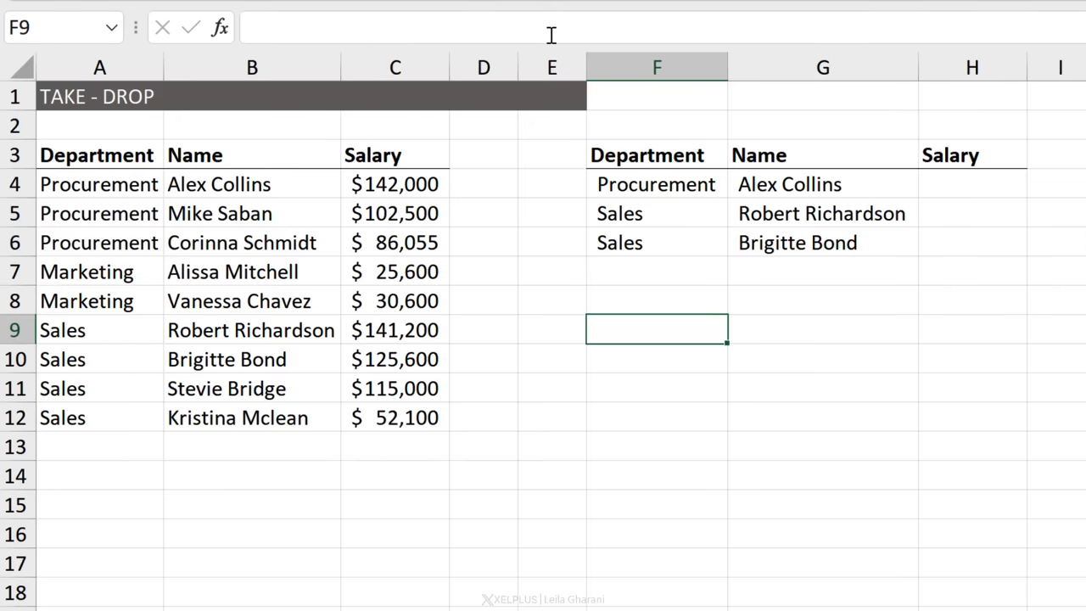
# Enter =DROP(A4:C12,3) in F9 to remove the table's first three rows
pyautogui.write('=DROP(')
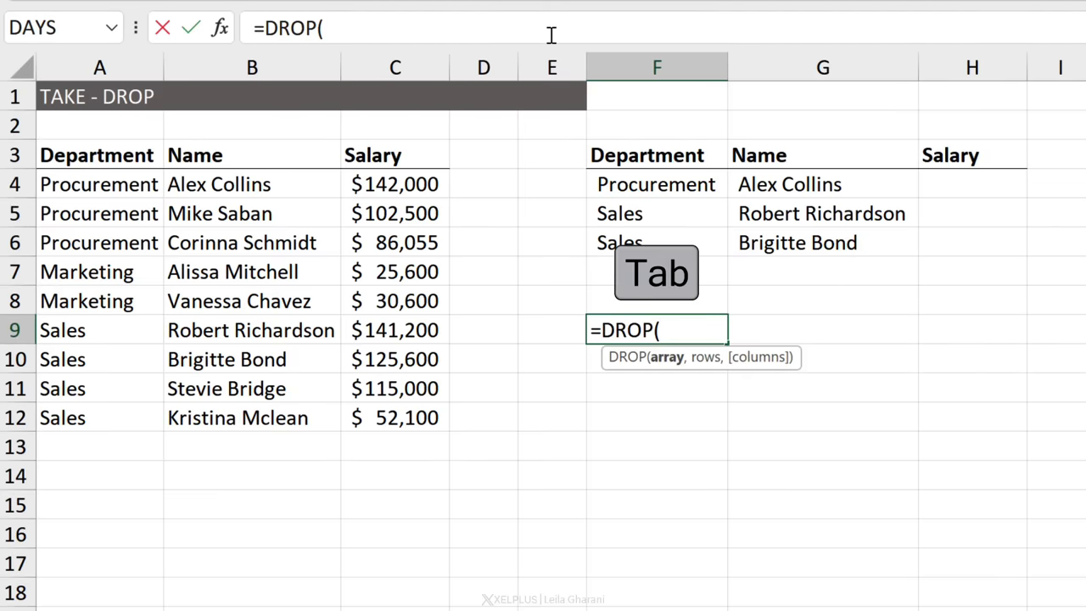
pyautogui.moveTo(99, 184); pyautogui.dragTo(394, 418)
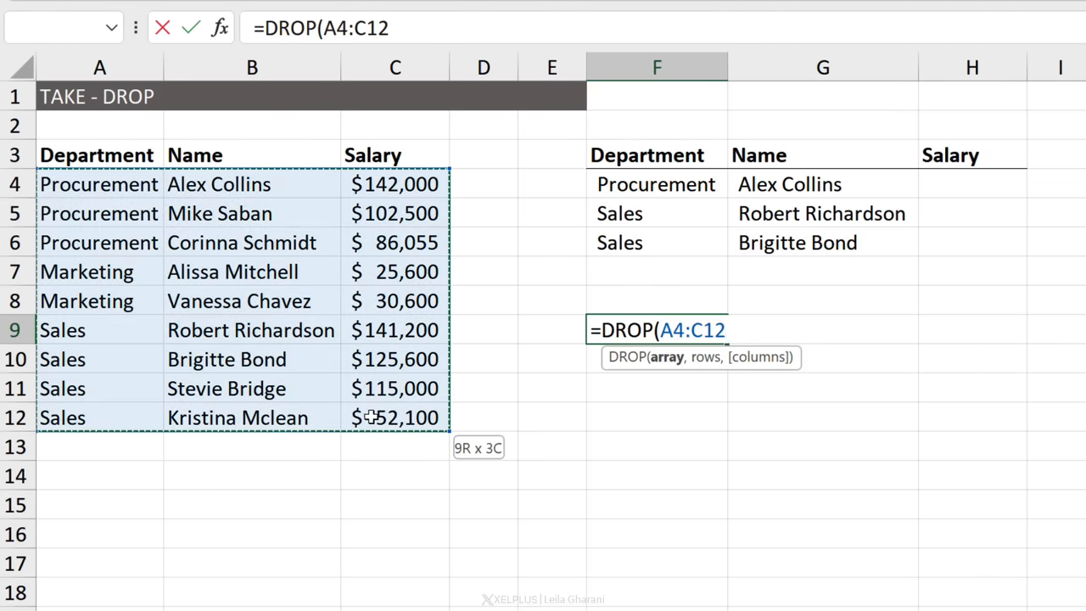
pyautogui.write(',')
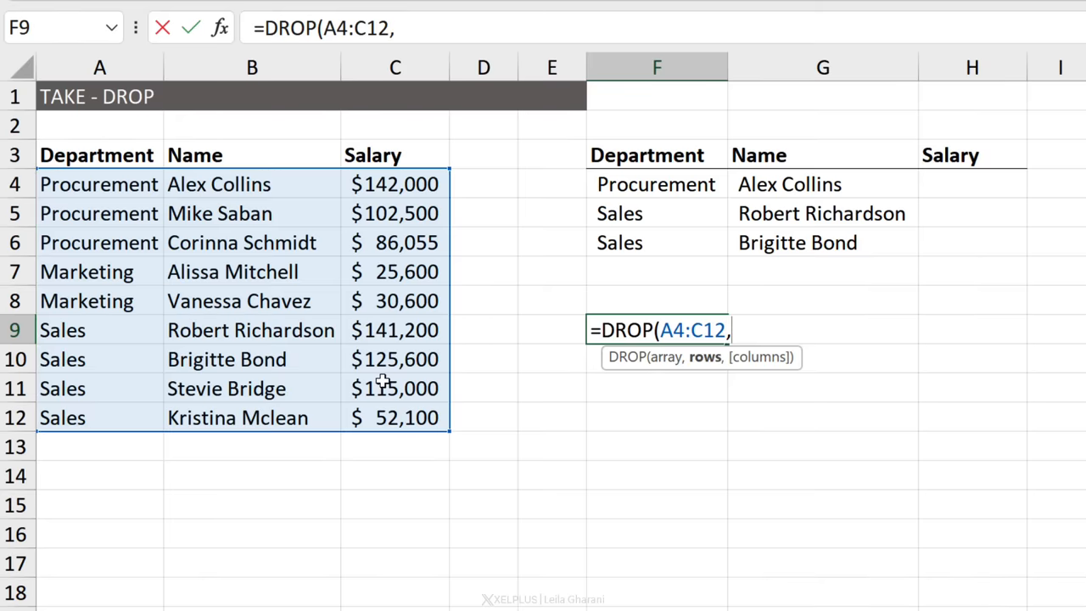
pyautogui.write('3)')
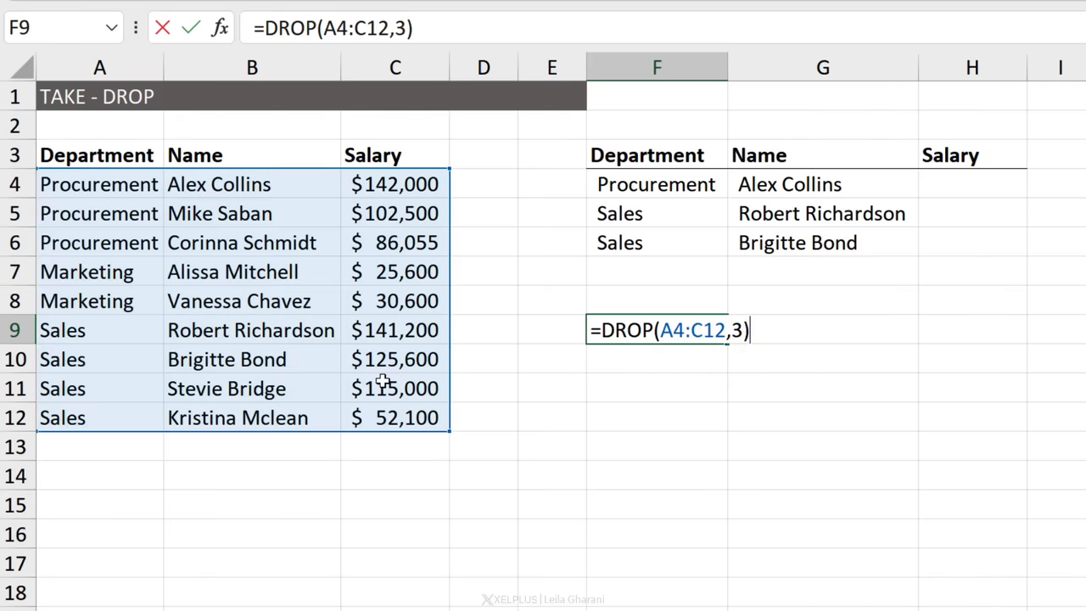
pyautogui.press('Enter')
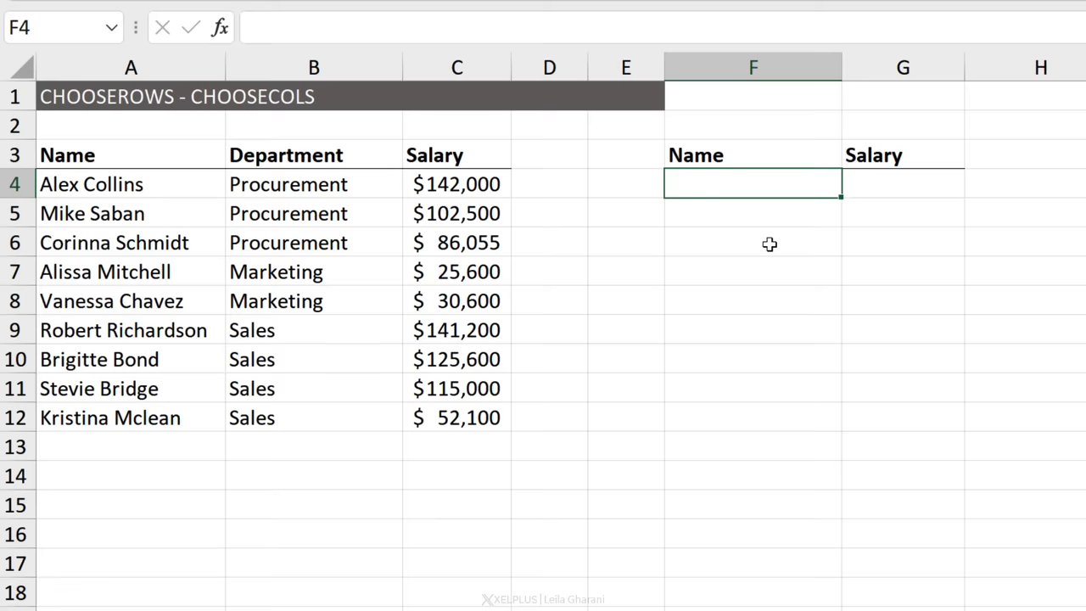
# Enter =CHOOSECOLS(A4:C12,1,3) in F4 to list every employee's name and salary
pyautogui.write('=choo')
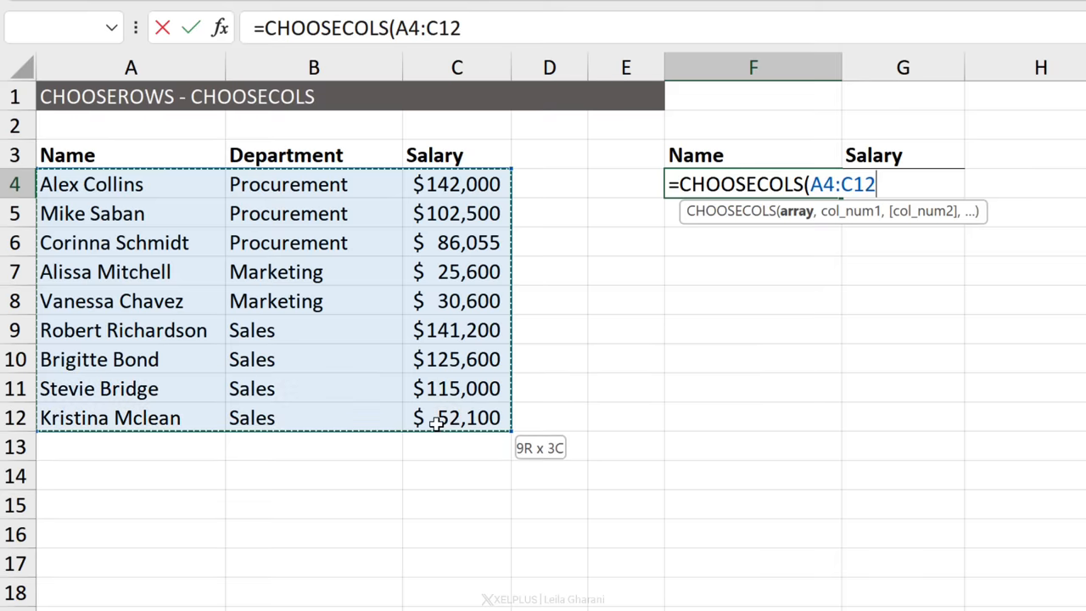
pyautogui.write(',')
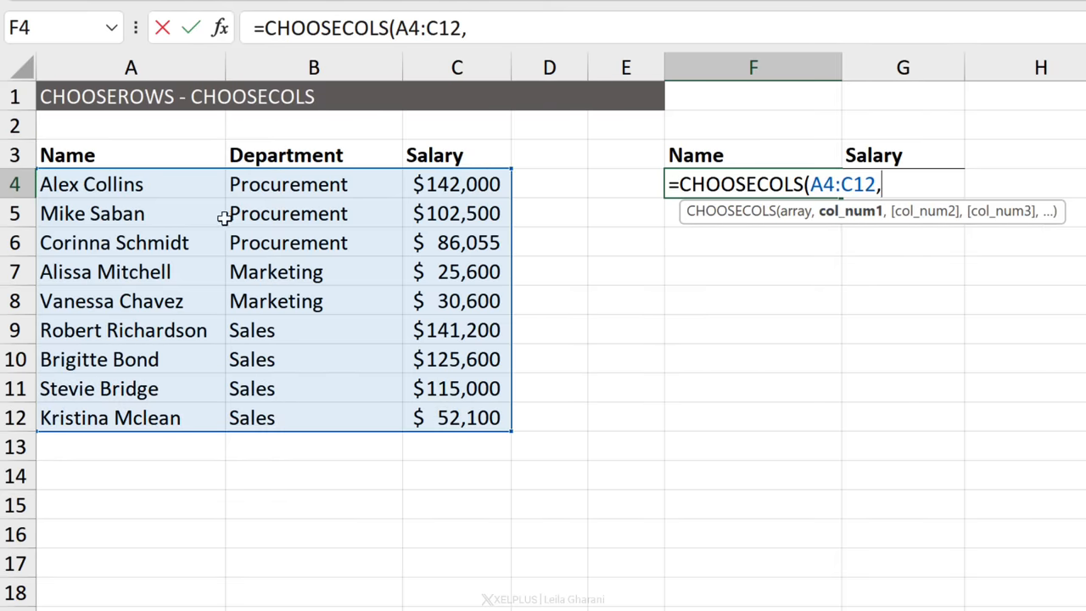
pyautogui.write('1,')
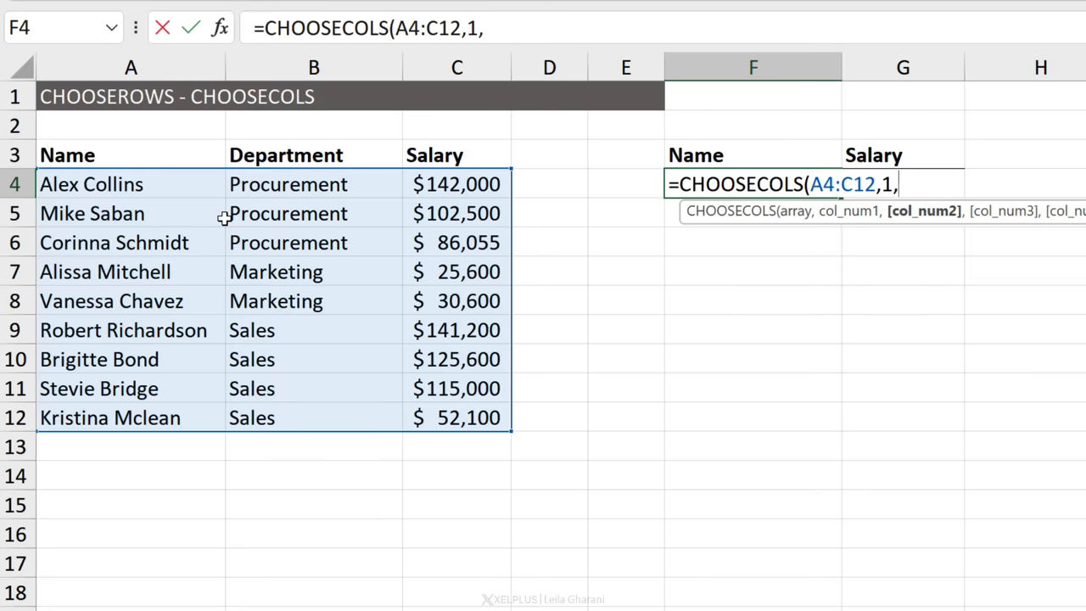
pyautogui.write('3)')
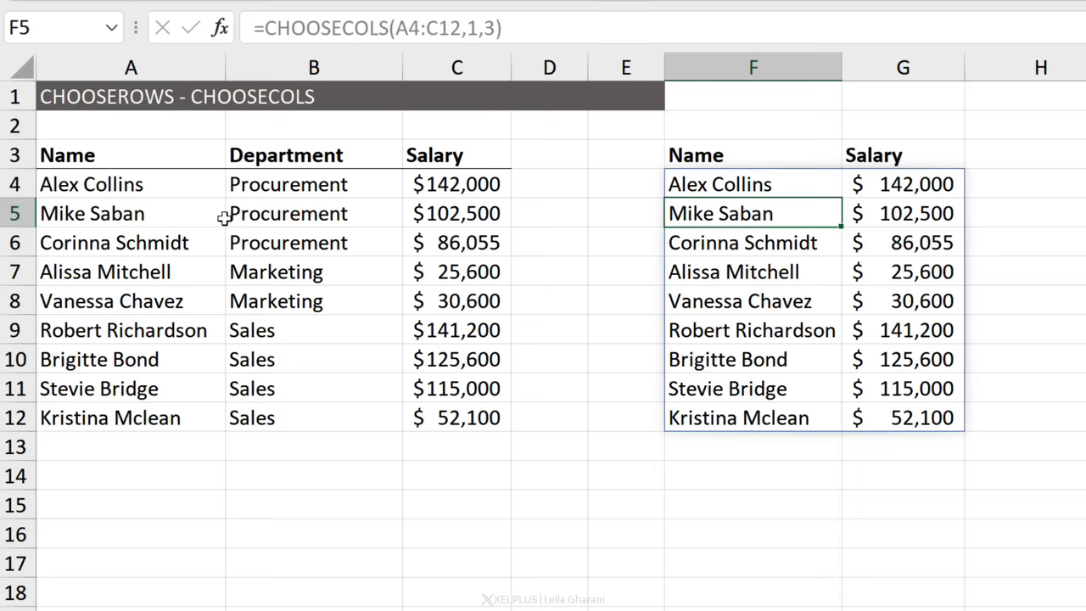
pyautogui.click(753, 184)
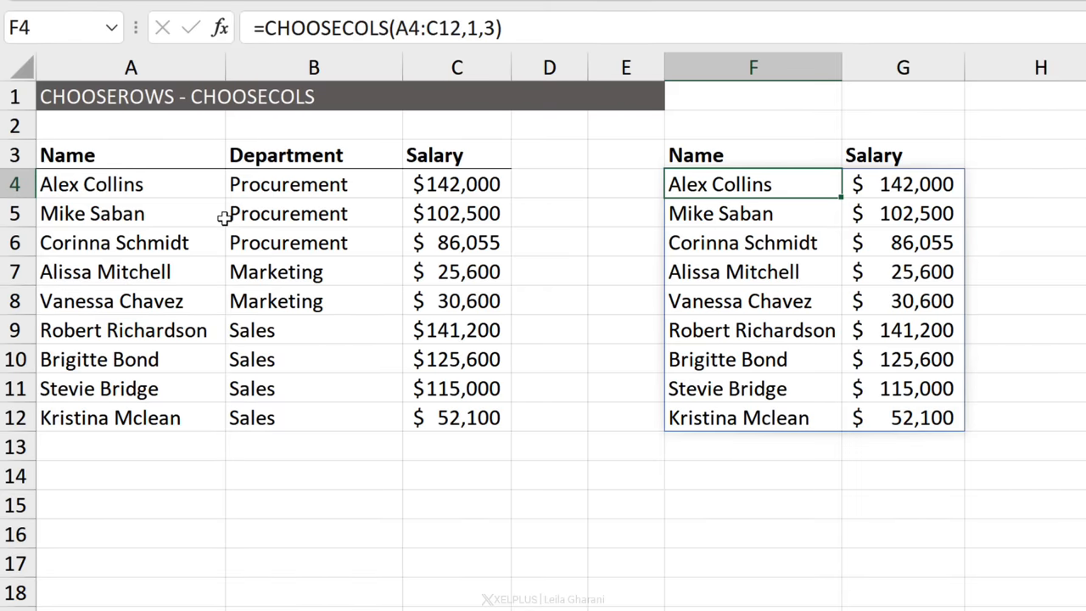
pyautogui.moveTo(550, 9)
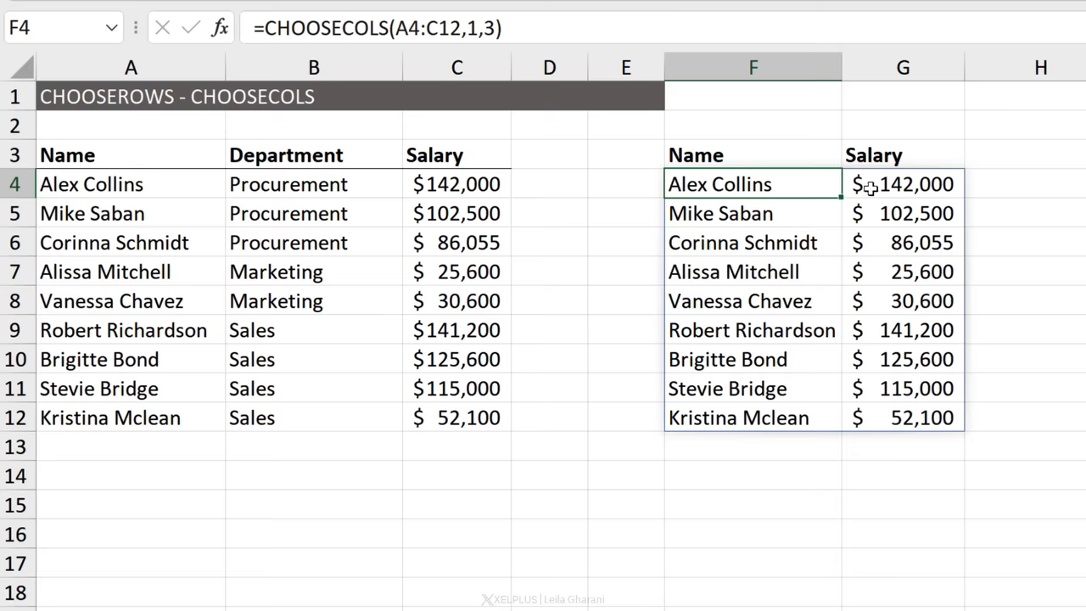
pyautogui.moveTo(884, 346)
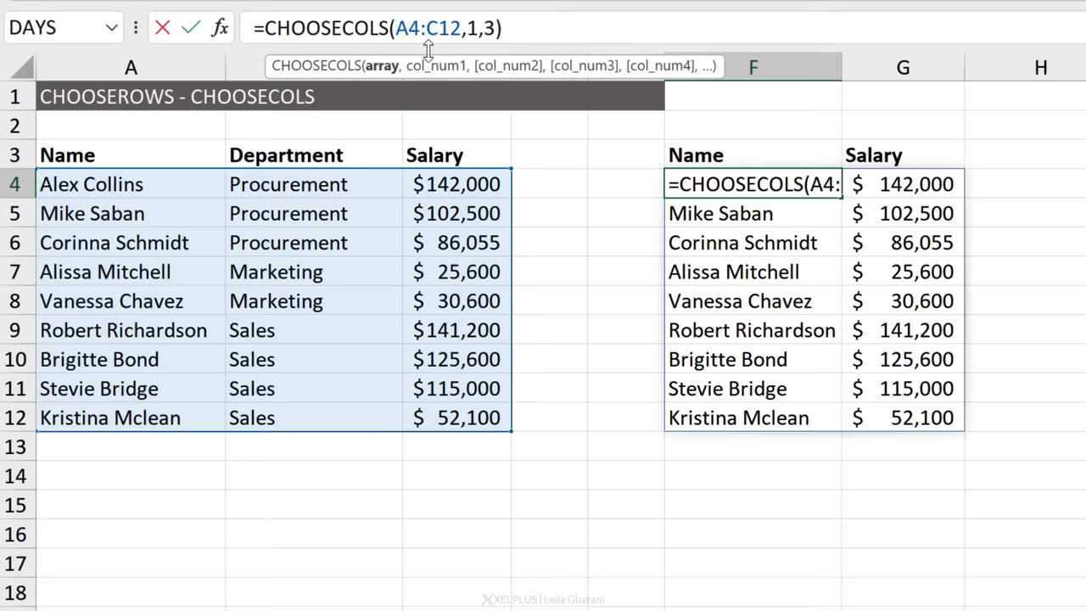
# Wrap FILTER(A4:C12,C4:C12>100000) inside the F4 CHOOSECOLS formula to keep salaries over 100,000
pyautogui.write('filter')
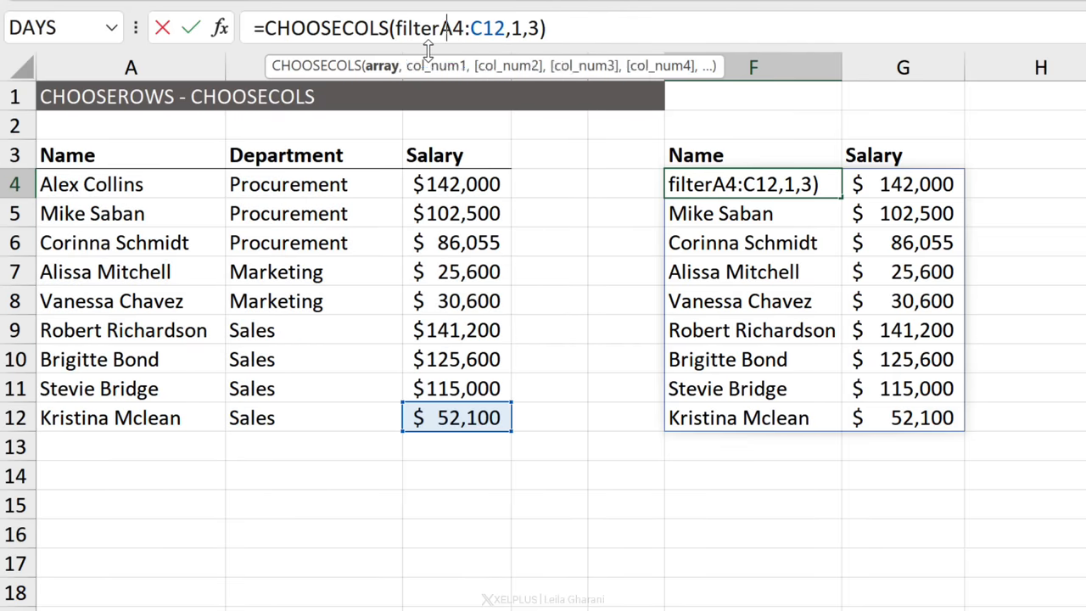
pyautogui.write('(')
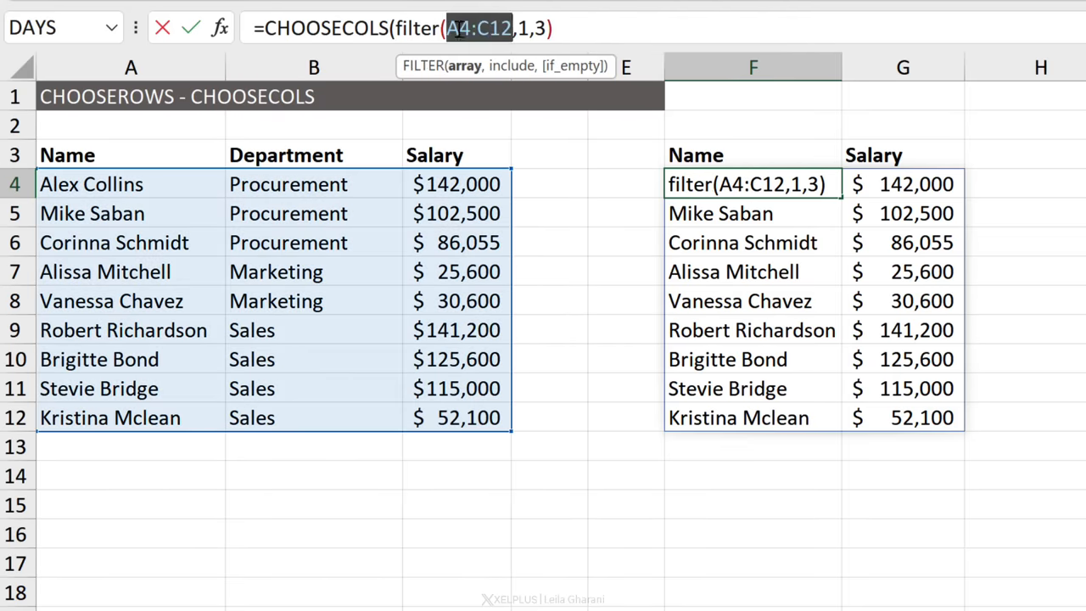
pyautogui.write(',')
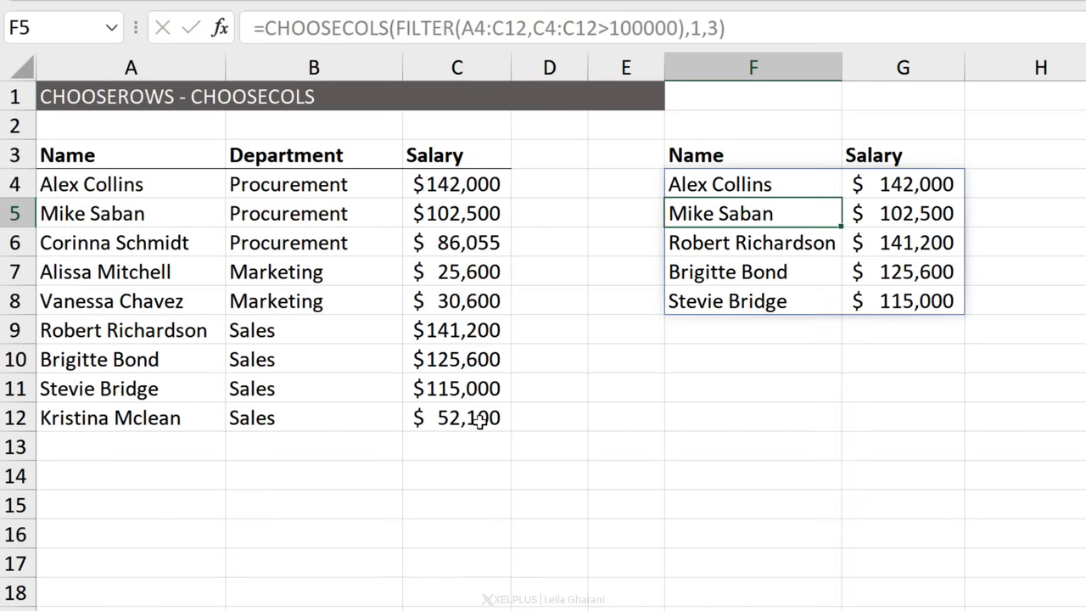
pyautogui.click(753, 185)
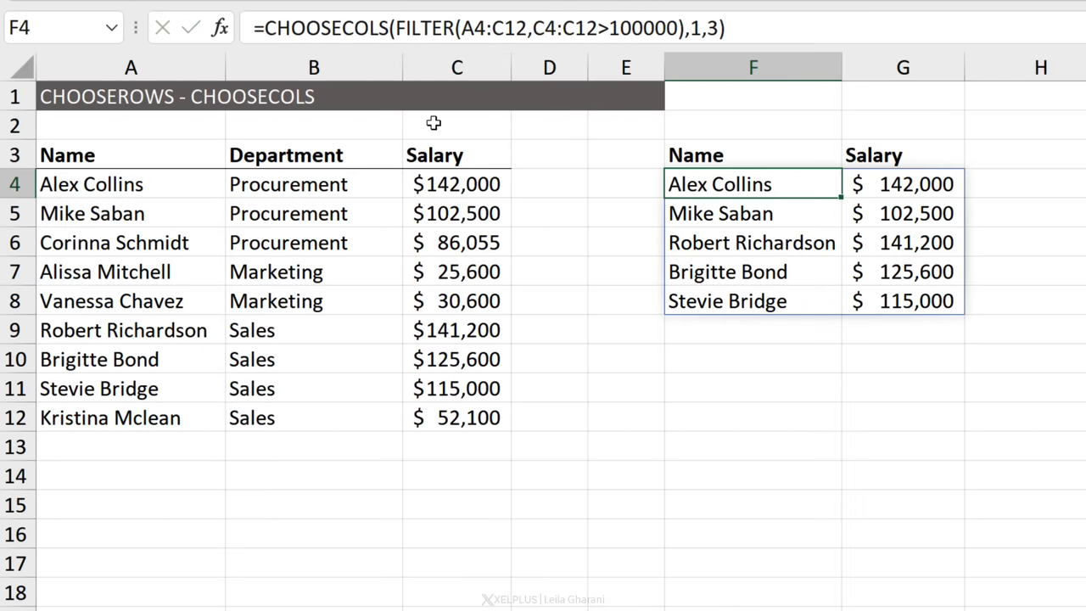
pyautogui.moveTo(382, 60)
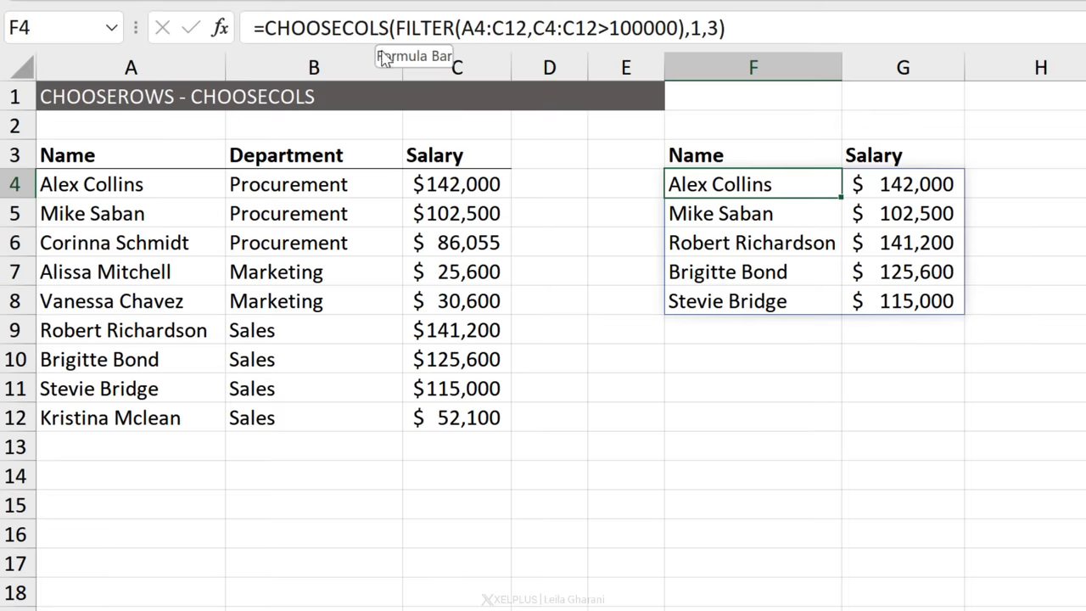
pyautogui.click(753, 388)
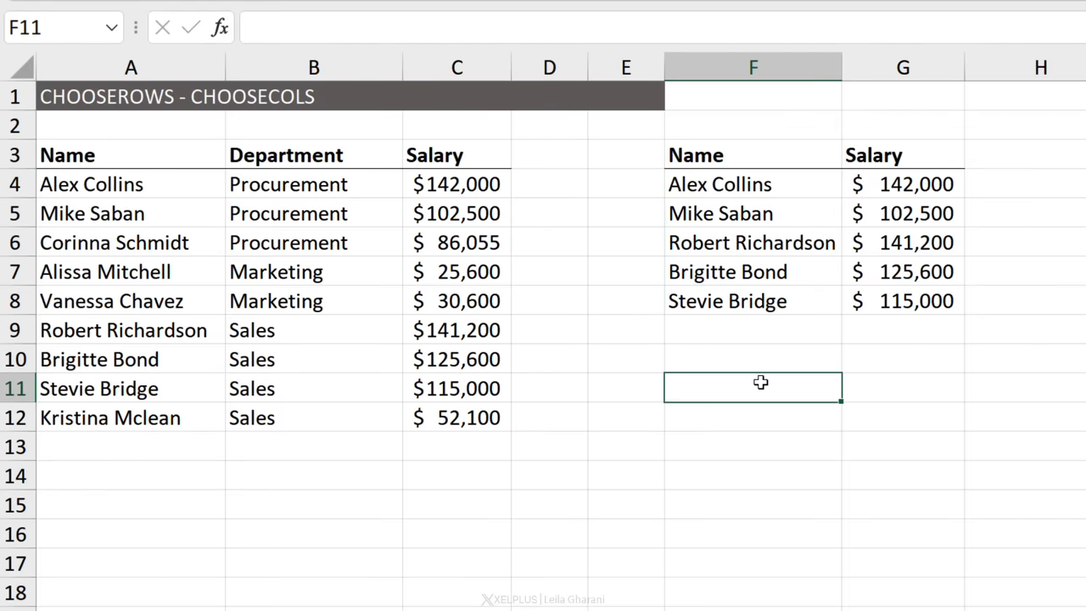
# Enter =CHOOSEROWS(A4:C12,1,5,6) in F11 to pick rows 1, 5 and 6
pyautogui.write('=choo')
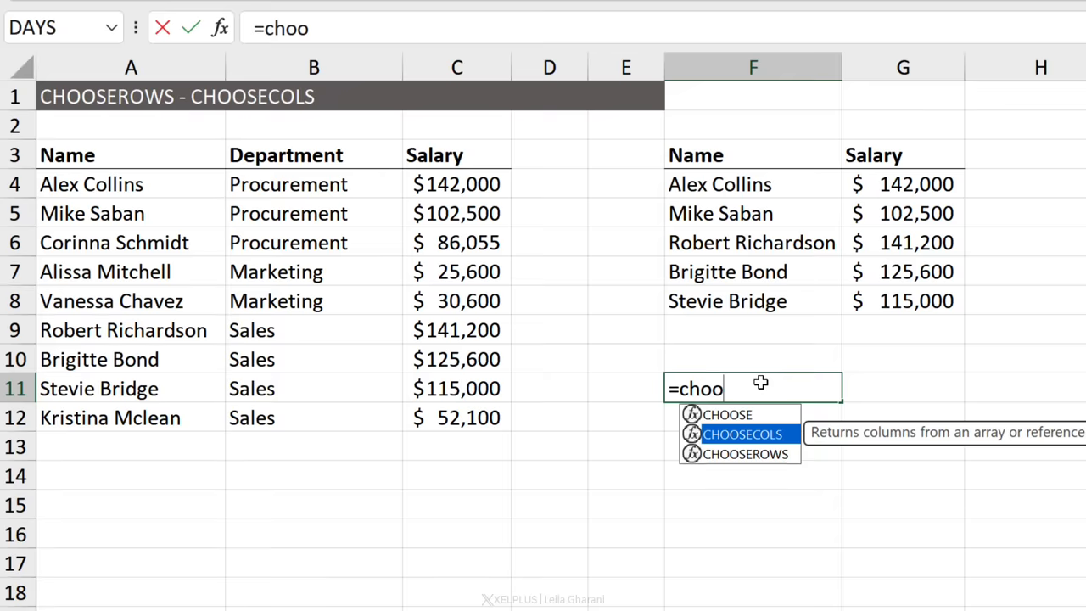
pyautogui.click(131, 184)
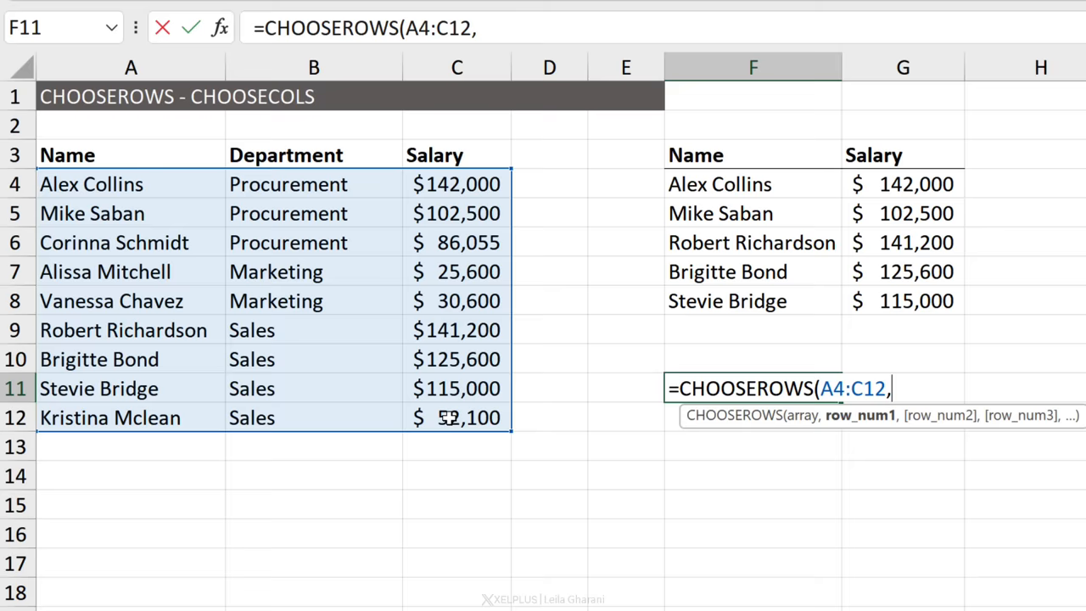
pyautogui.write('1,')
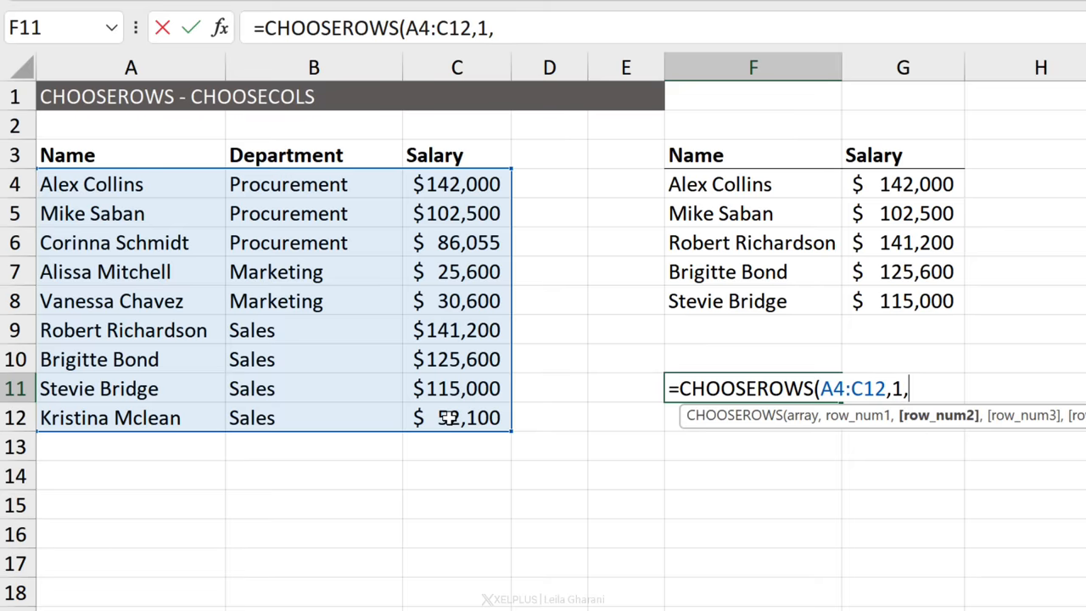
pyautogui.write('5,')
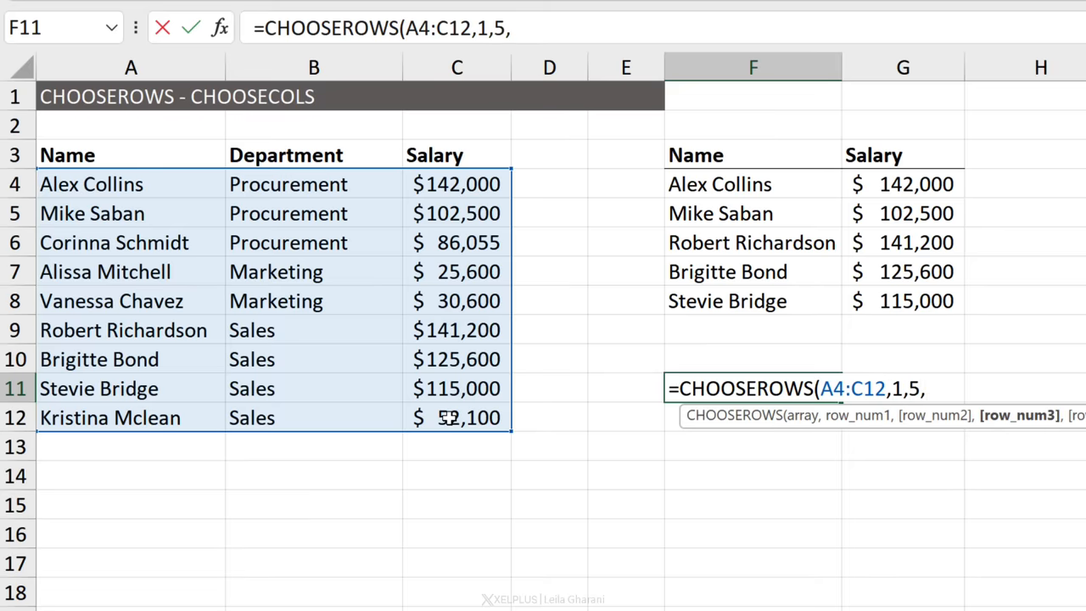
pyautogui.write('6)')
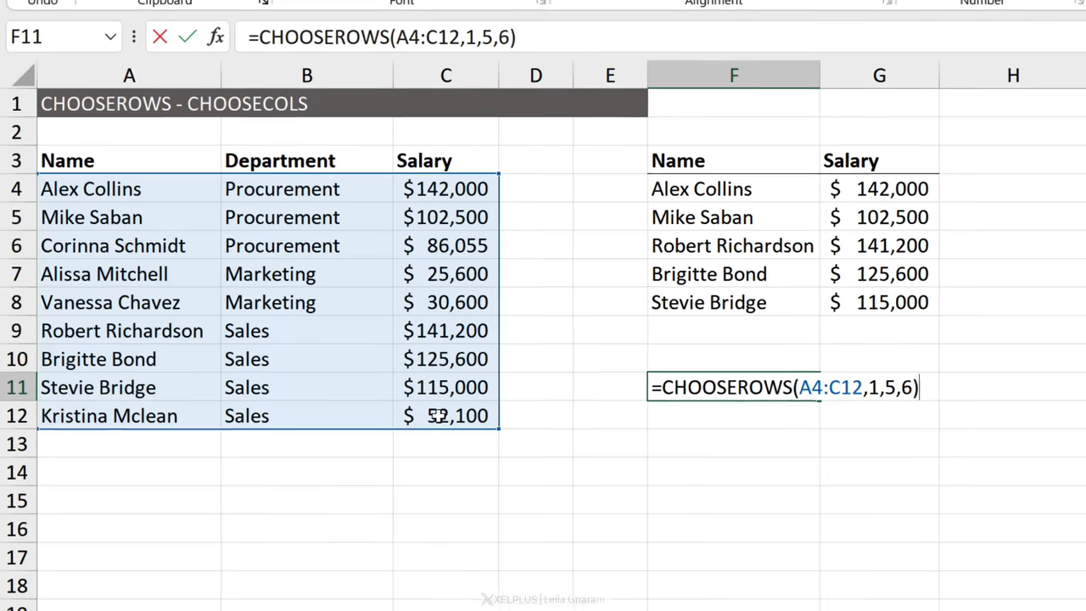
pyautogui.press('Enter')
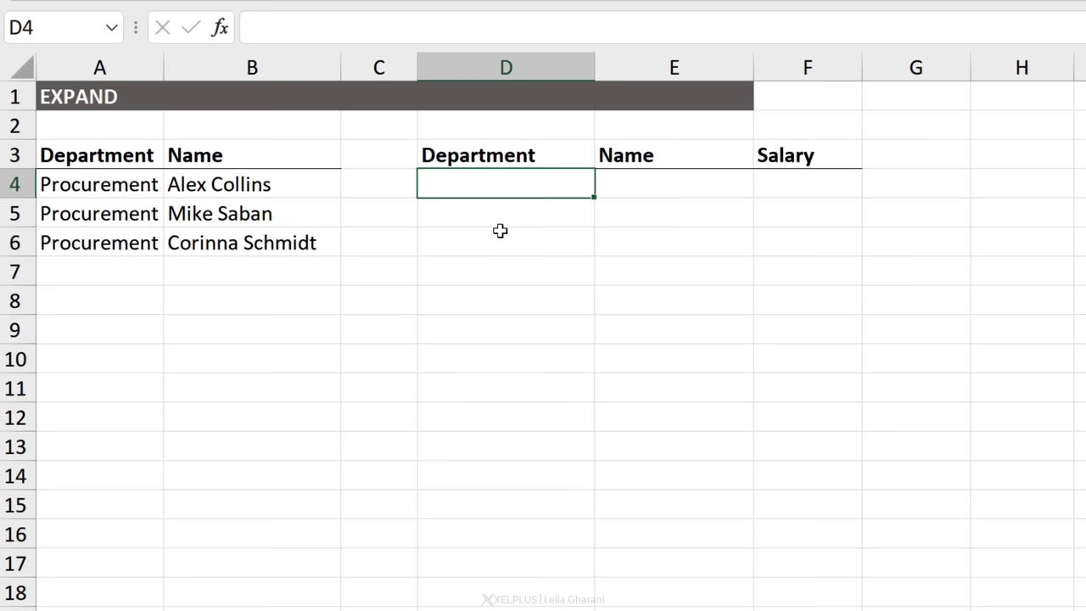
# Enter =EXPAND(A4:B6,,3) in D4, adding a third column filled with #N/A
pyautogui.write('=')
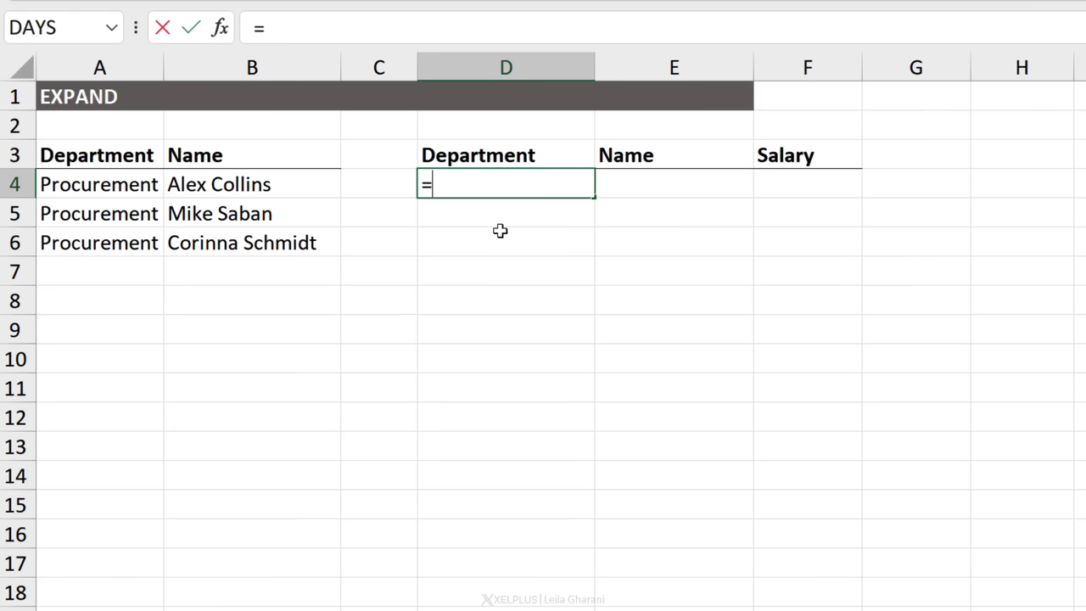
pyautogui.moveTo(773, 218)
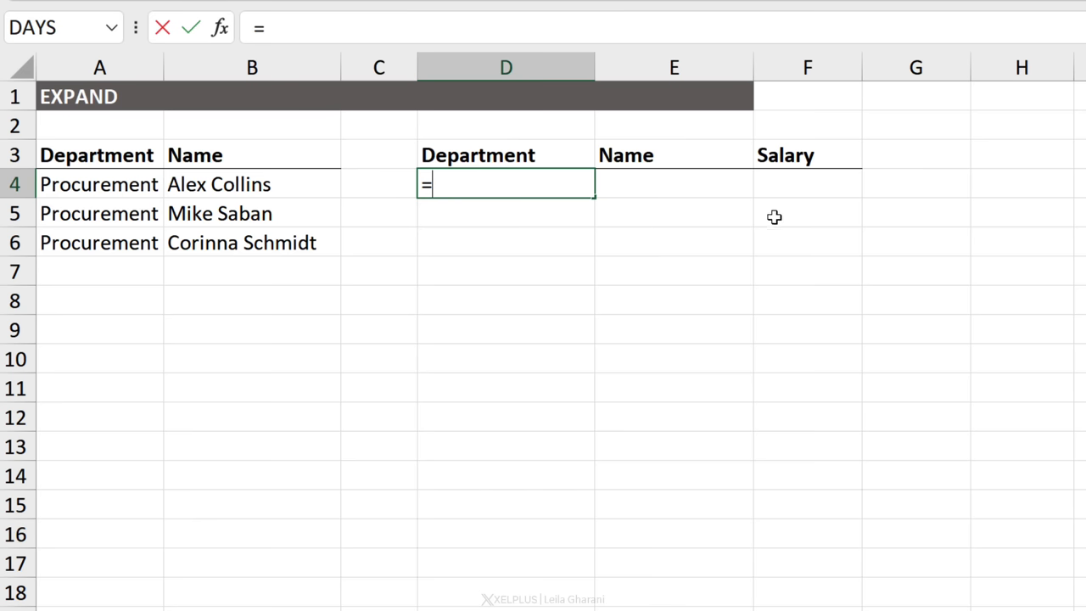
pyautogui.moveTo(811, 194)
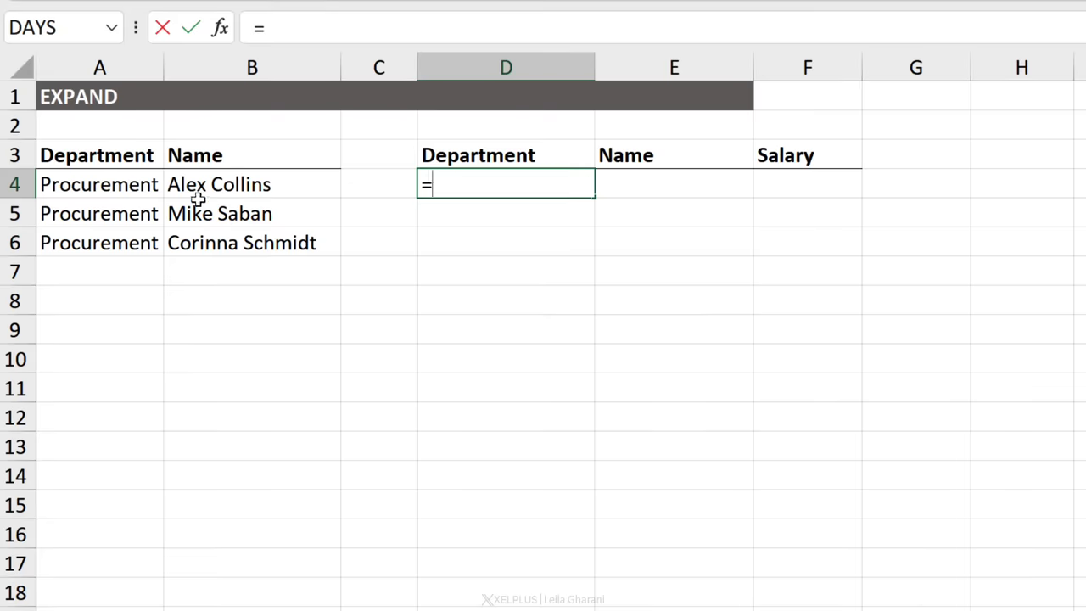
pyautogui.write('EXPAND(A4:B6')
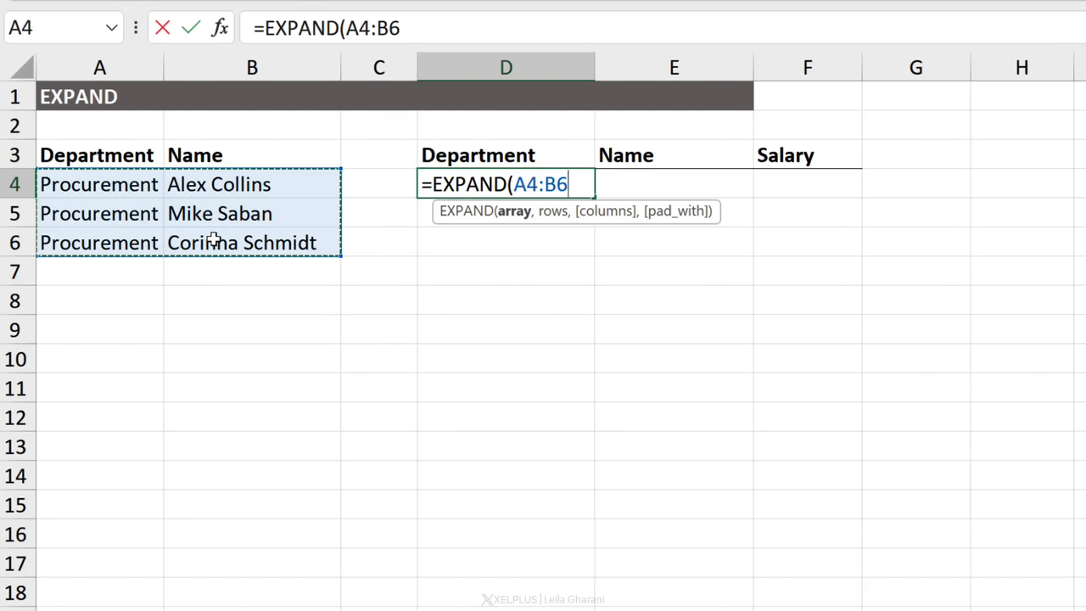
pyautogui.write(',')
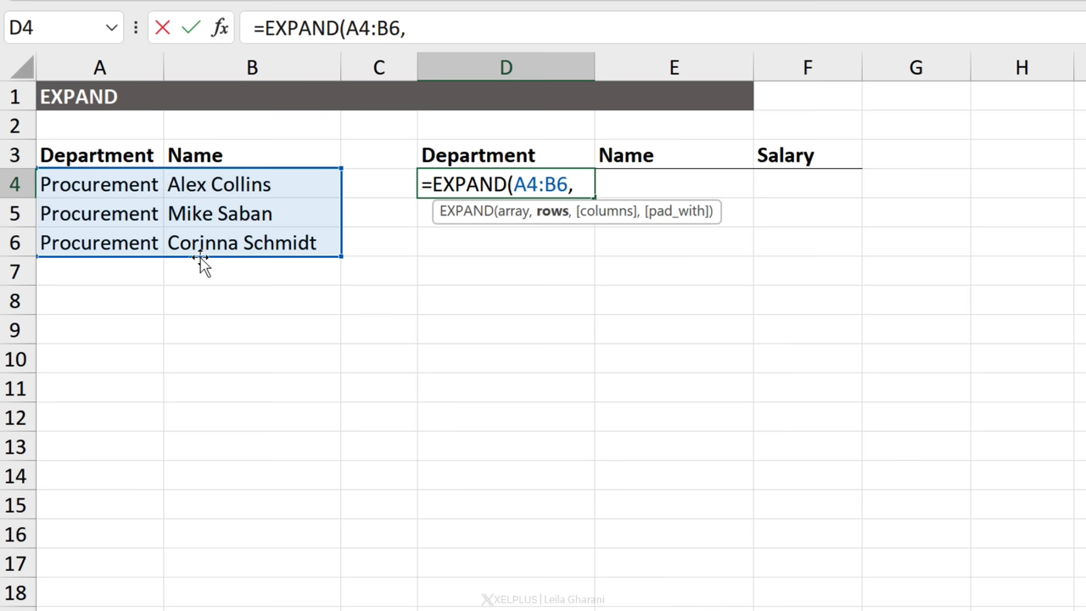
pyautogui.write(',')
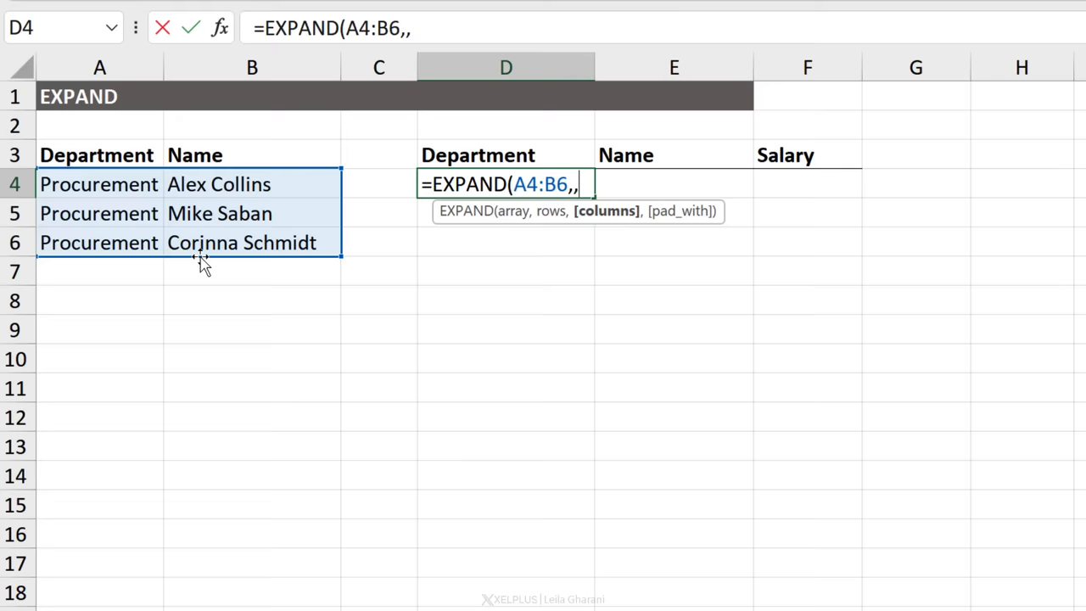
pyautogui.write('3')
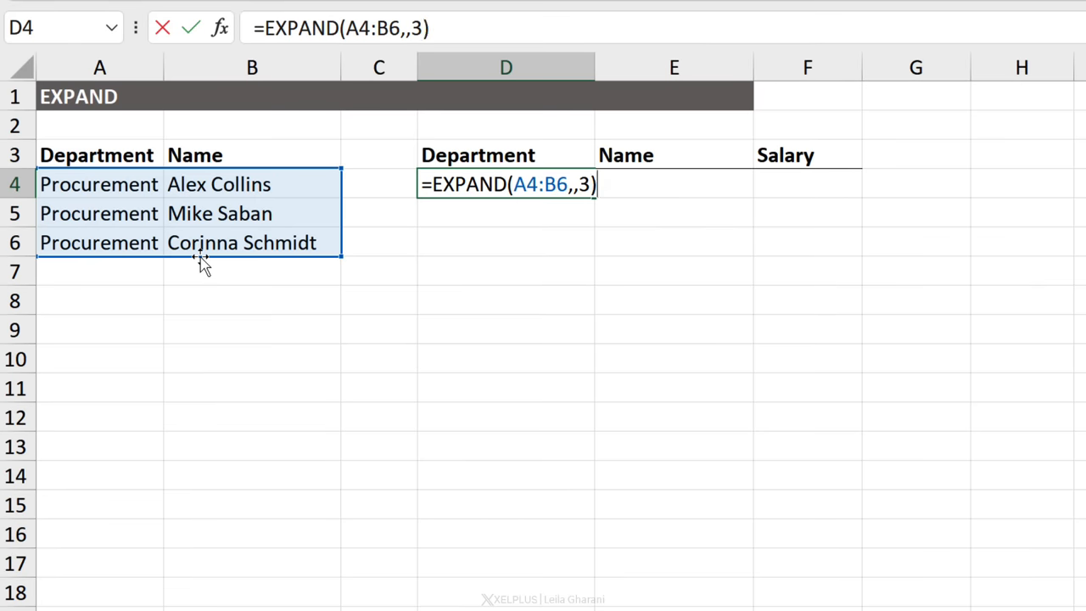
pyautogui.press('Enter')
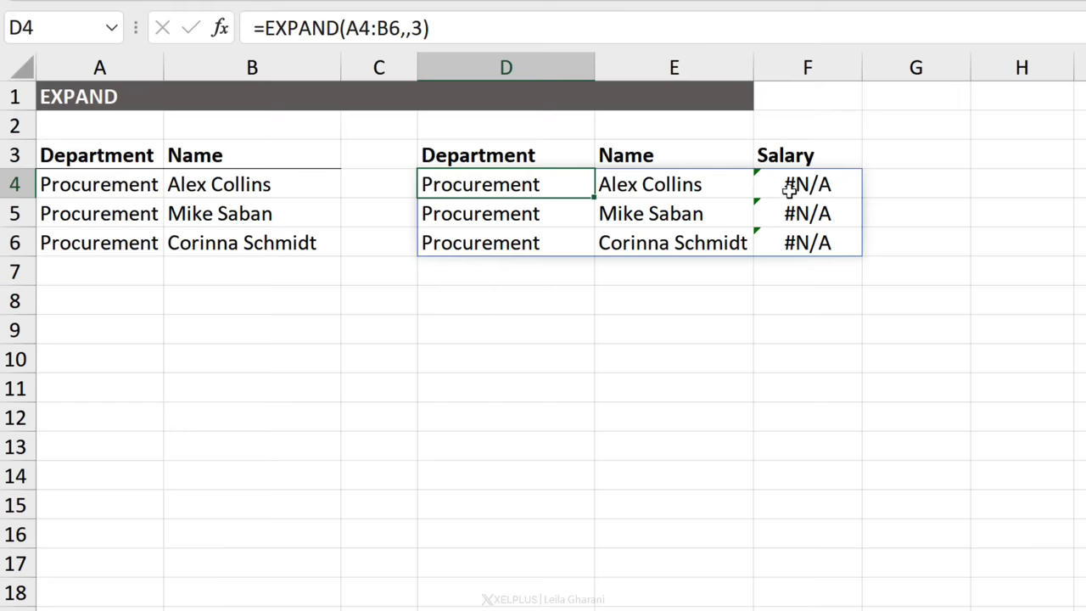
pyautogui.moveTo(416, 61)
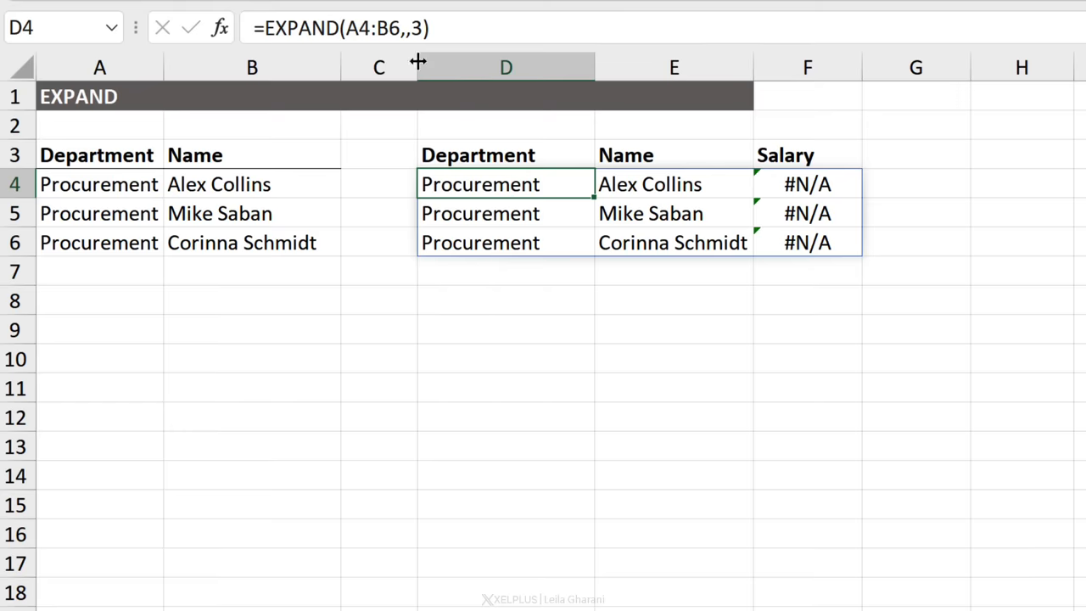
# Add "missing" as EXPAND's pad_with value in D4, dropping the test row count of 4
pyautogui.write('"')
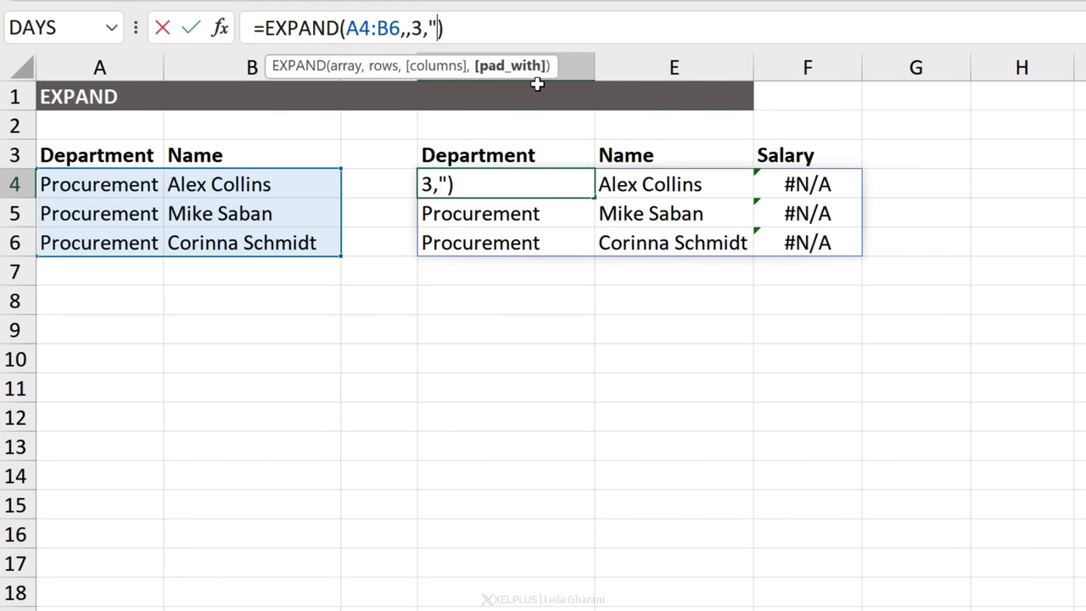
pyautogui.write('missing')
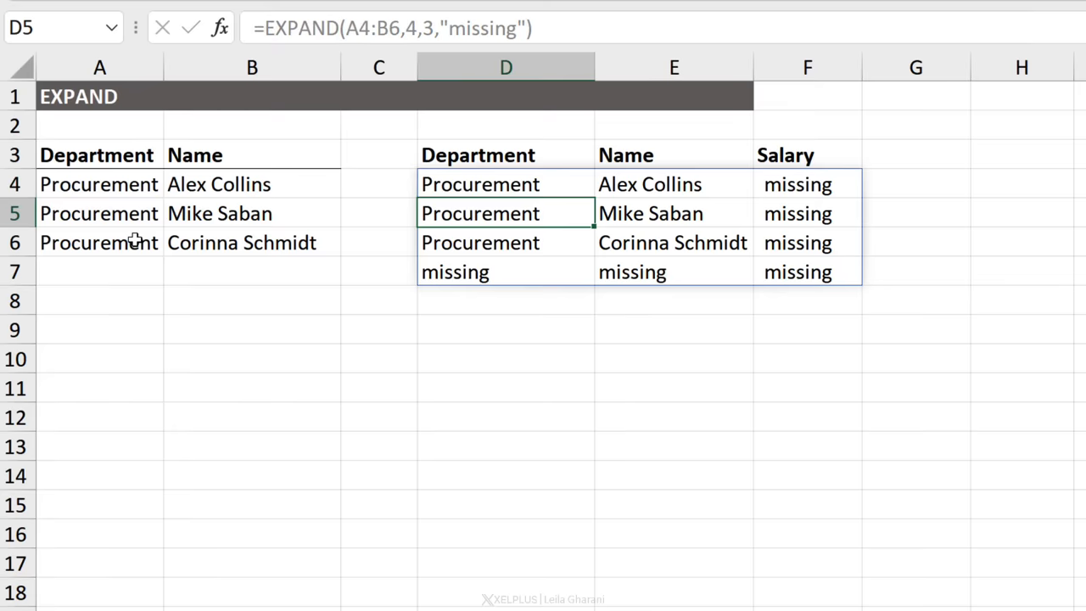
pyautogui.moveTo(817, 283)
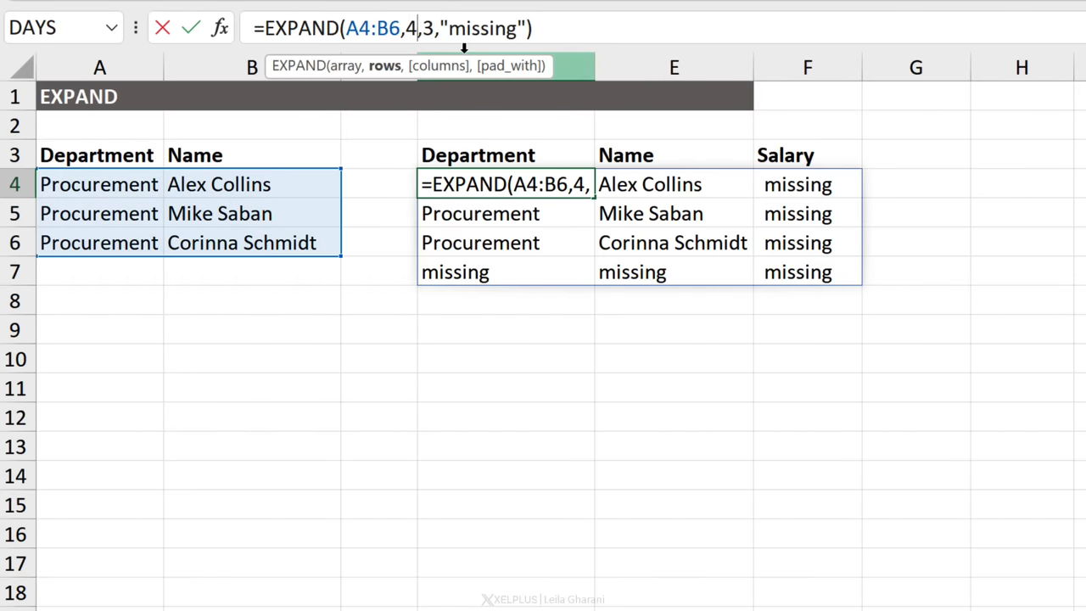
pyautogui.press('Backspace')
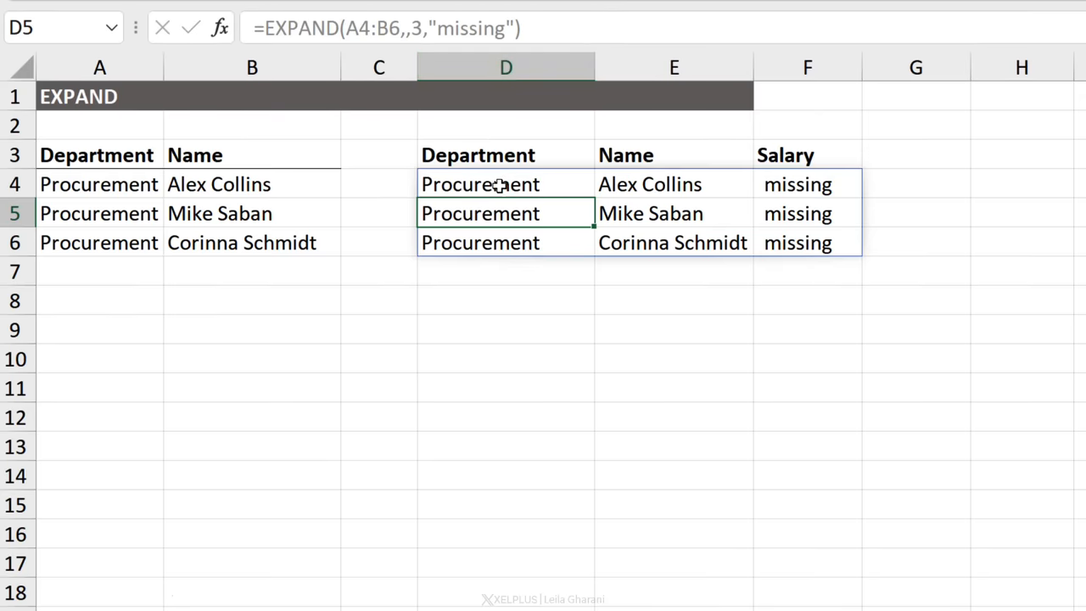
pyautogui.click(506, 184)
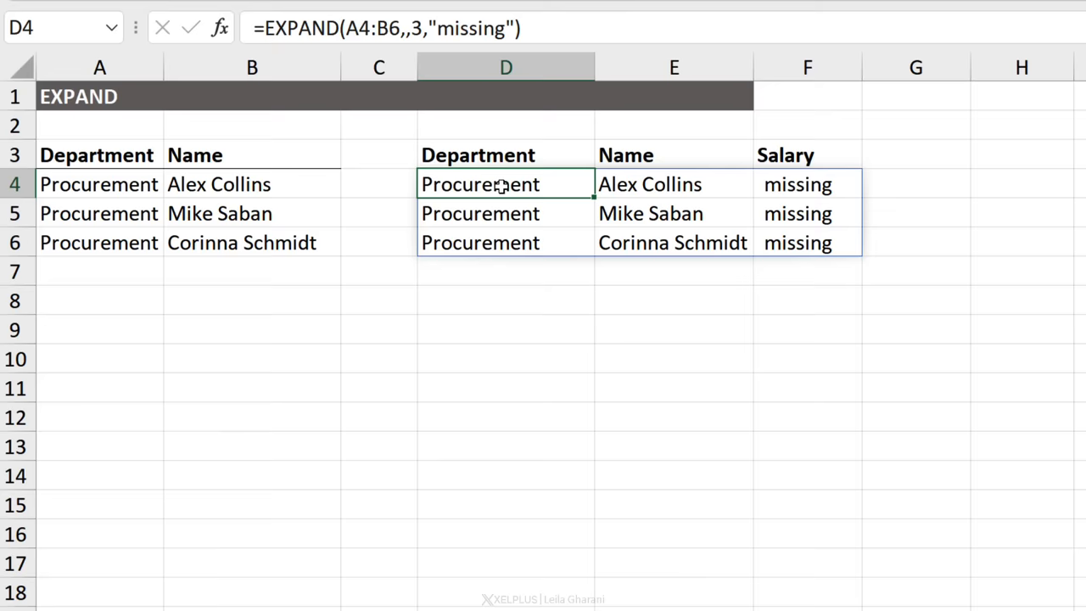
pyautogui.moveTo(505, 178)
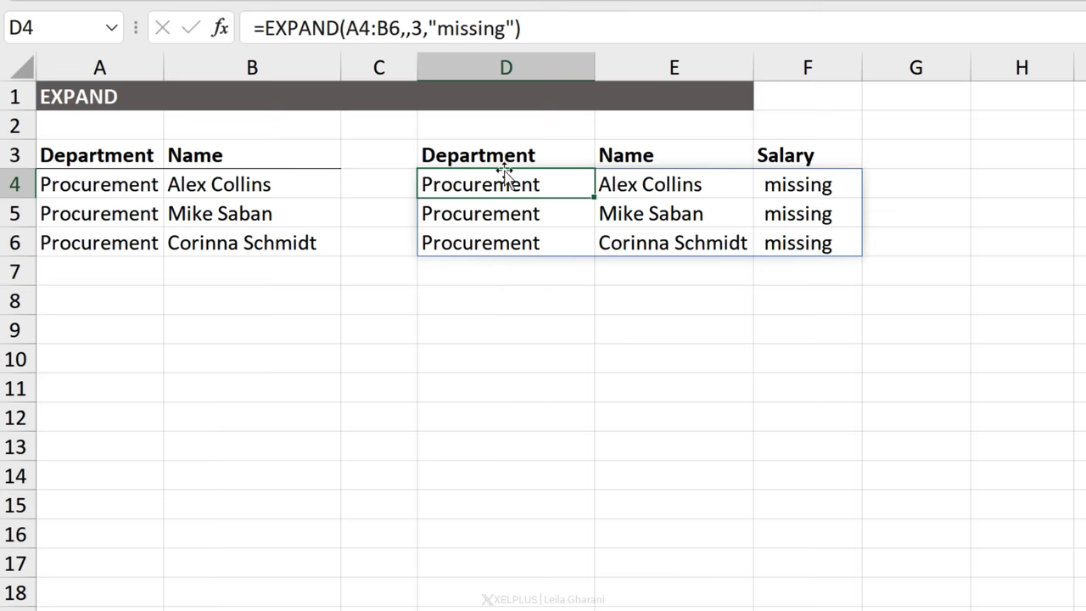
pyautogui.doubleClick(480, 184)
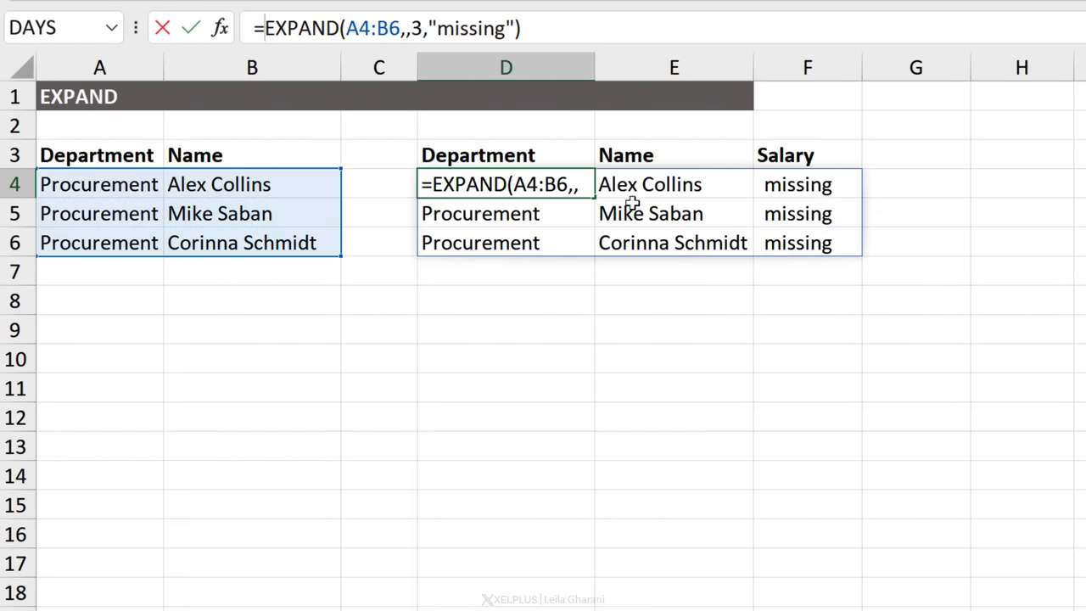
pyautogui.moveTo(642, 331)
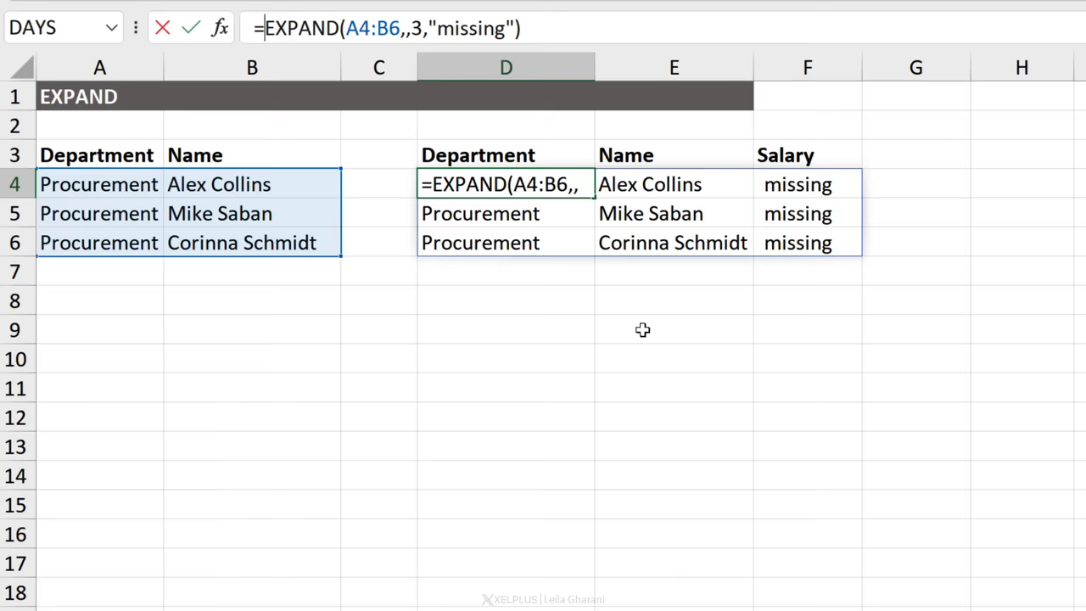
# Insert VSTACK in front of the EXPAND formula in D4
pyautogui.write('vs')
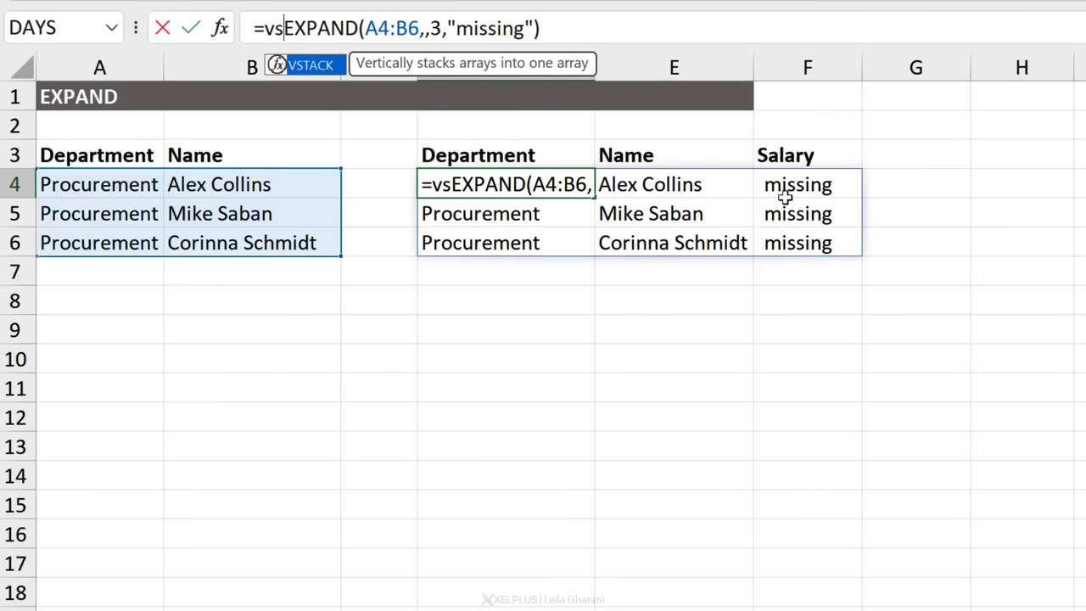
pyautogui.press('Tab')
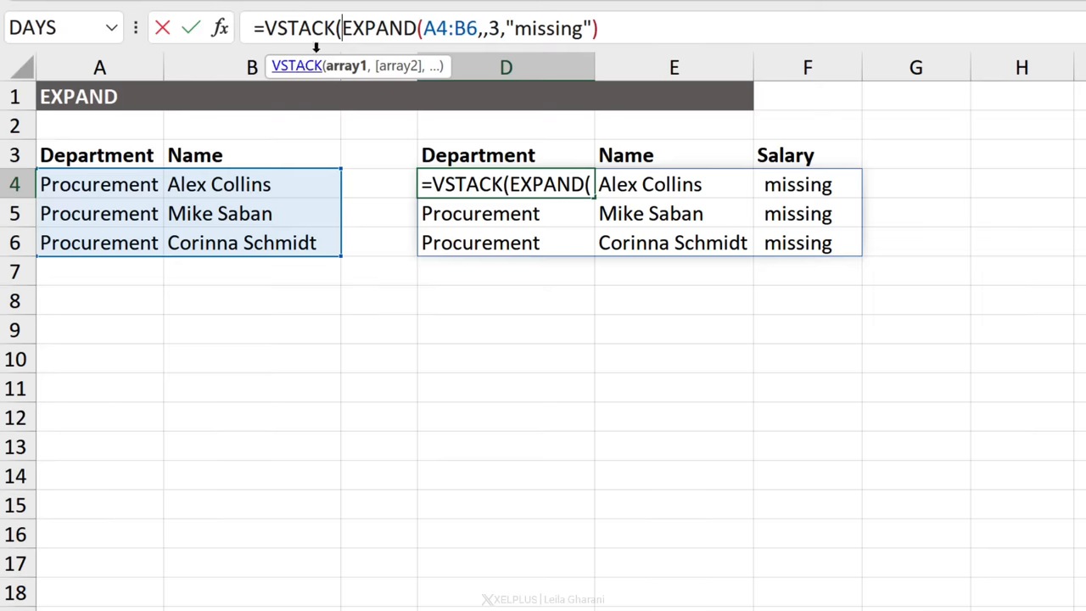
pyautogui.moveTo(346, 66)
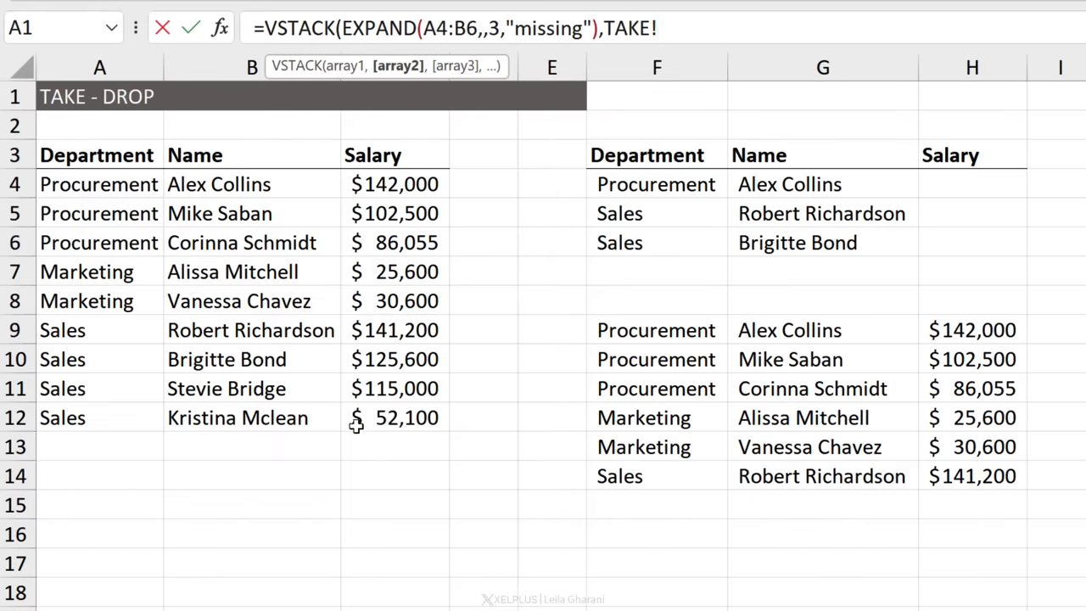
pyautogui.moveTo(658, 85)
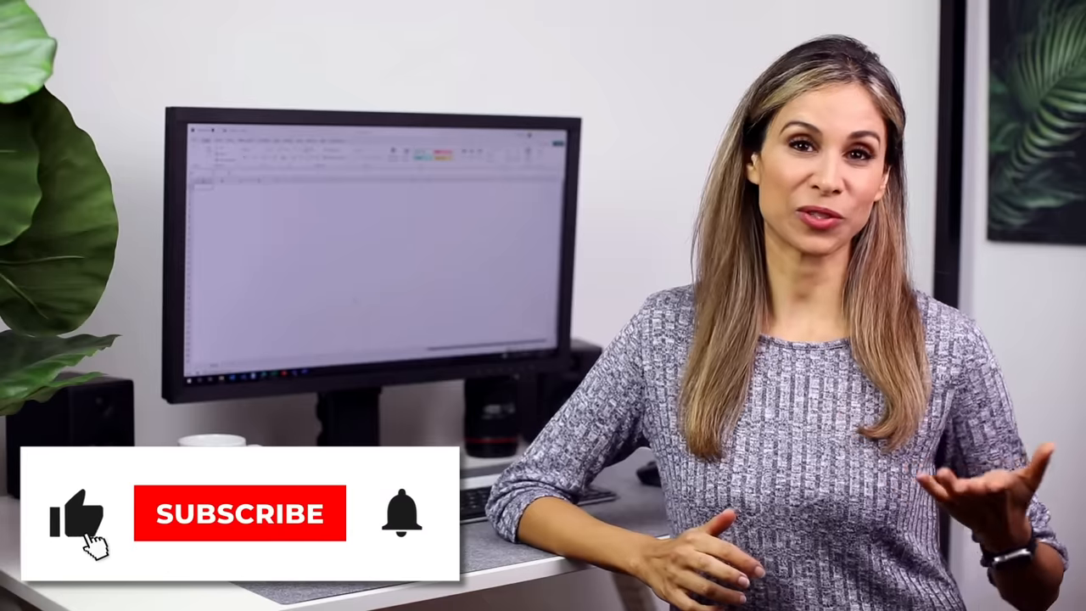
pyautogui.click(240, 514)
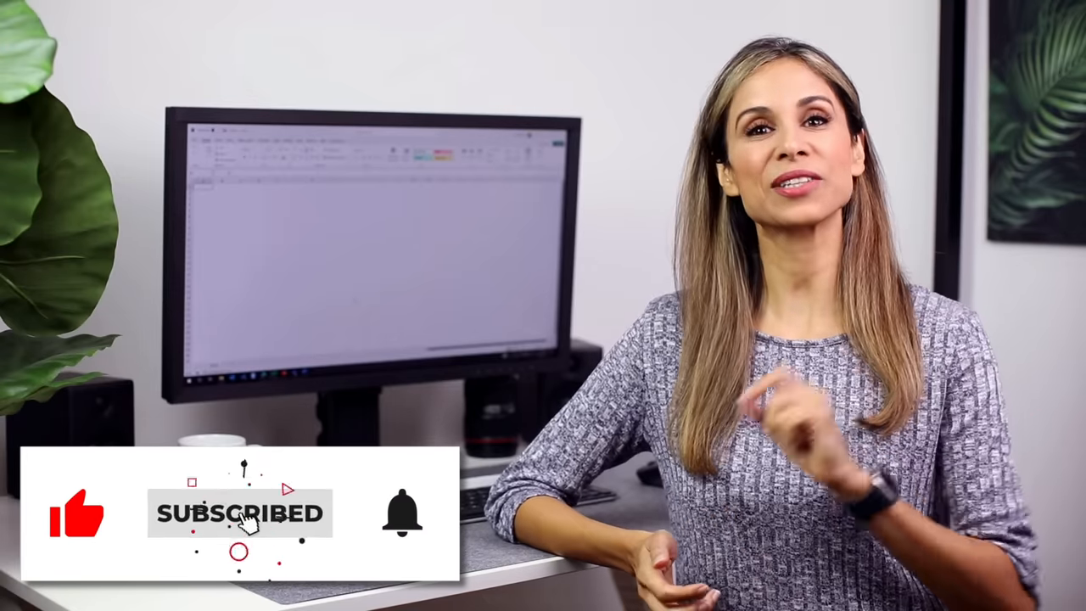